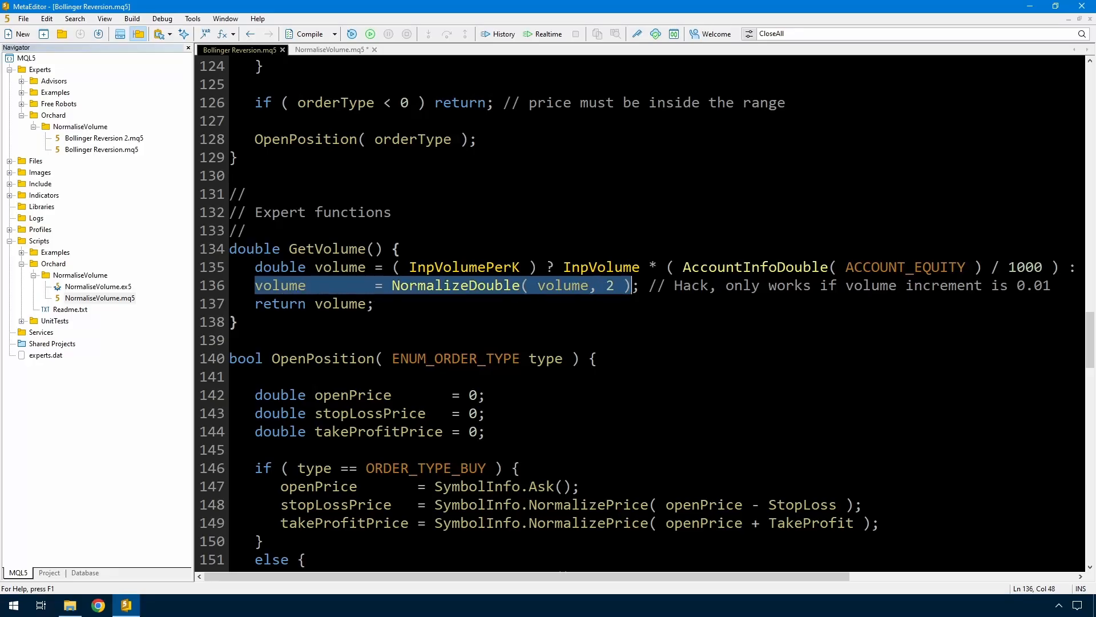
Switch to NormaliseVolume.mq5 and highlight the inner volumeList loop and the PositionOpen call.
{"action": "left_click", "coordinate": [475, 286]}
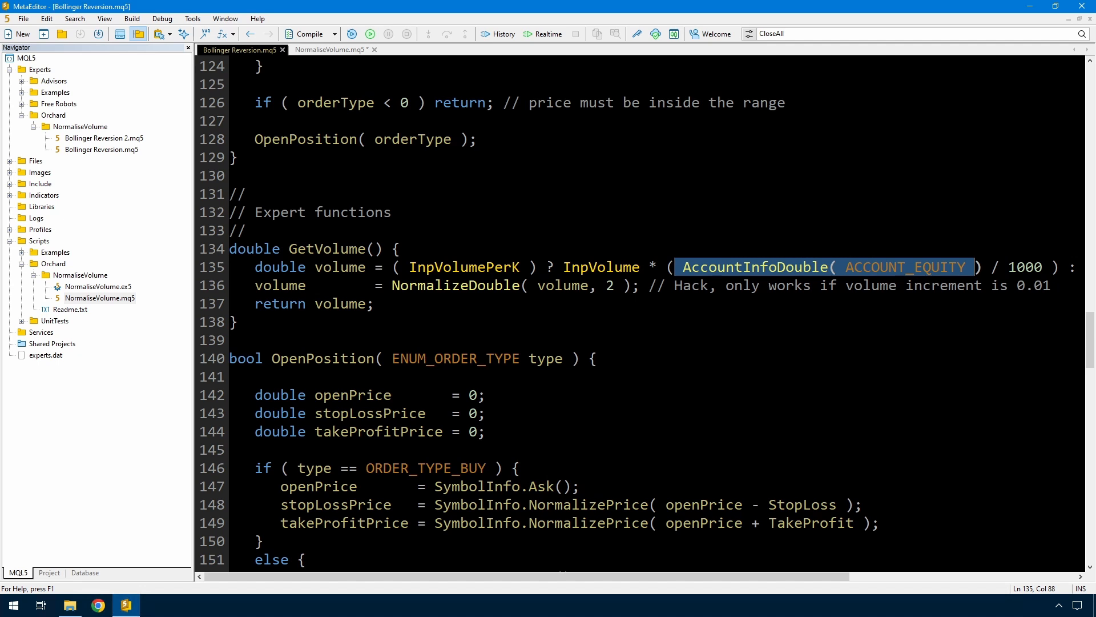
{"action": "left_click", "coordinate": [393, 286]}
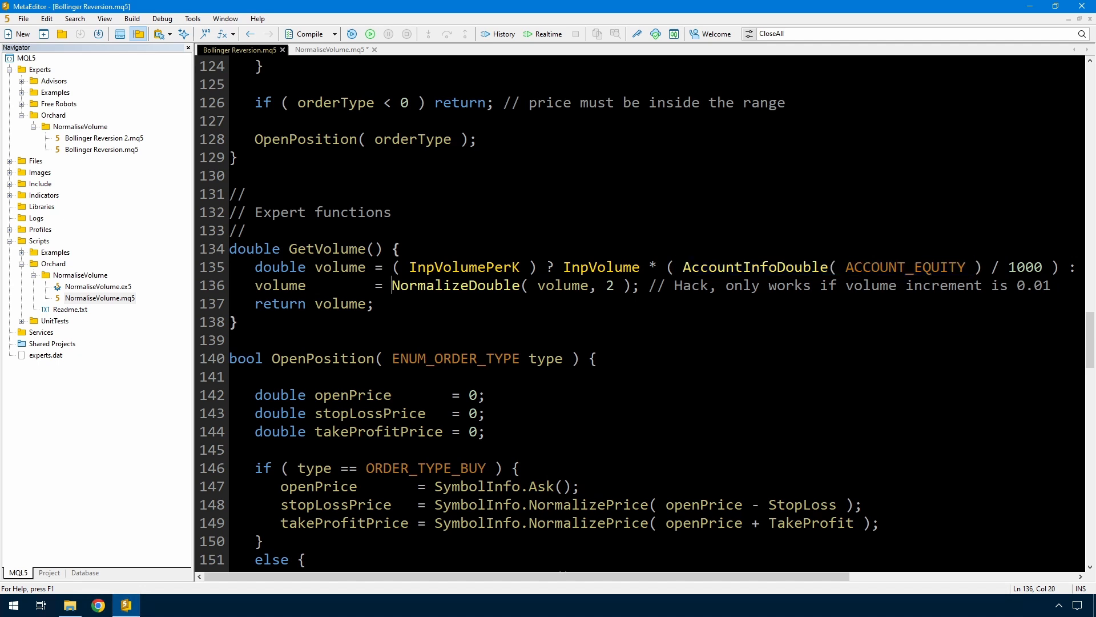
{"action": "left_click_drag", "start_coordinate": [393, 285], "coordinate": [628, 286]}
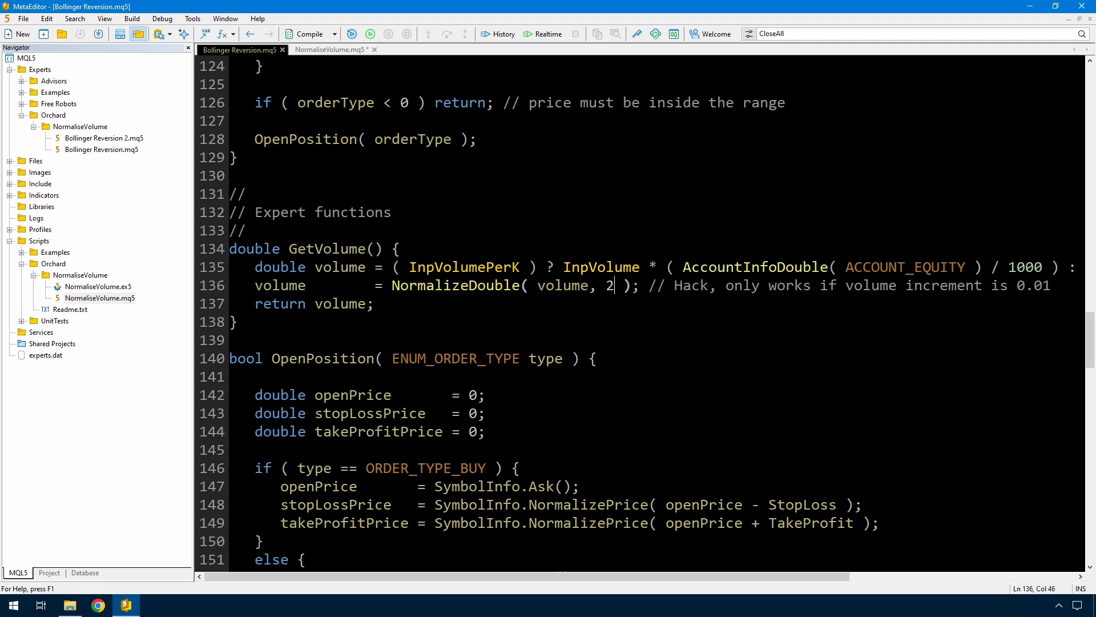
{"action": "double_click", "coordinate": [609, 285]}
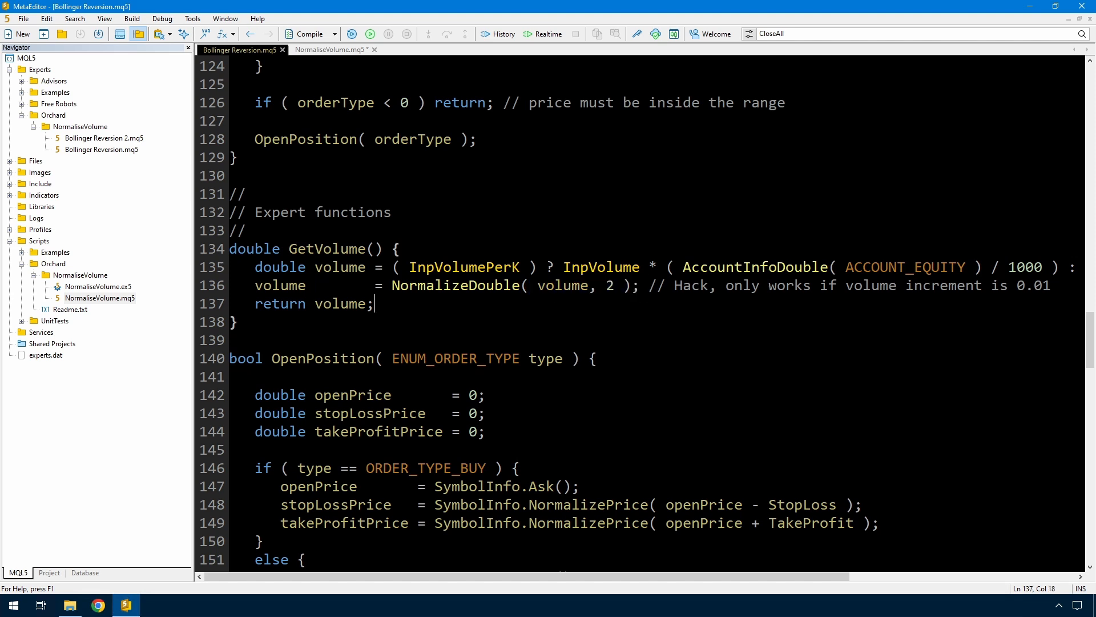
{"action": "left_click_drag", "start_coordinate": [392, 285], "coordinate": [656, 286]}
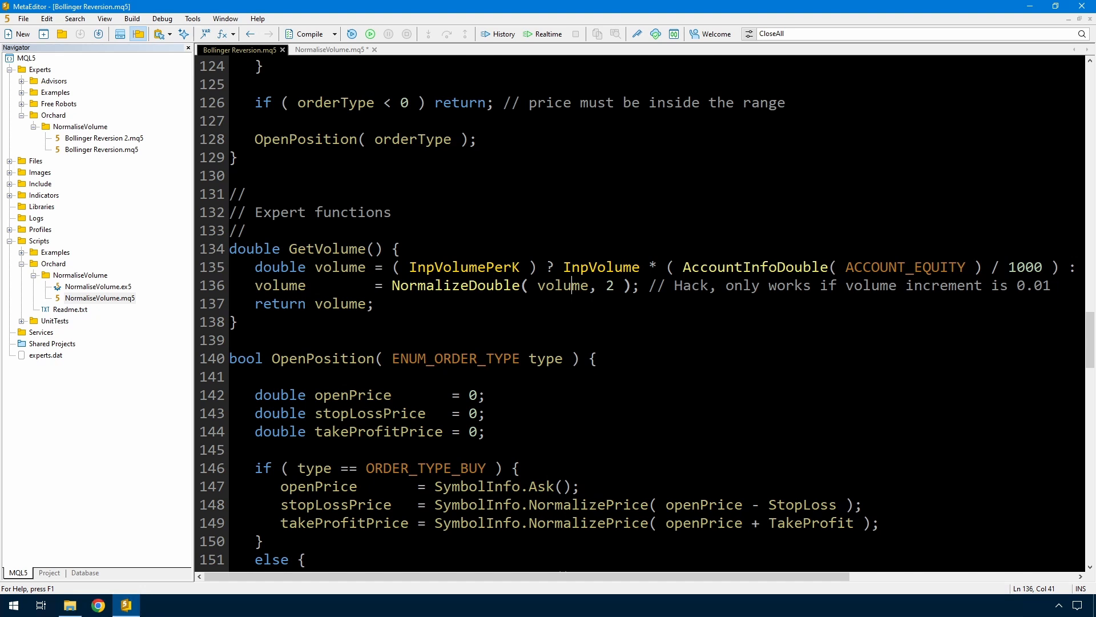
{"action": "left_click", "coordinate": [332, 50]}
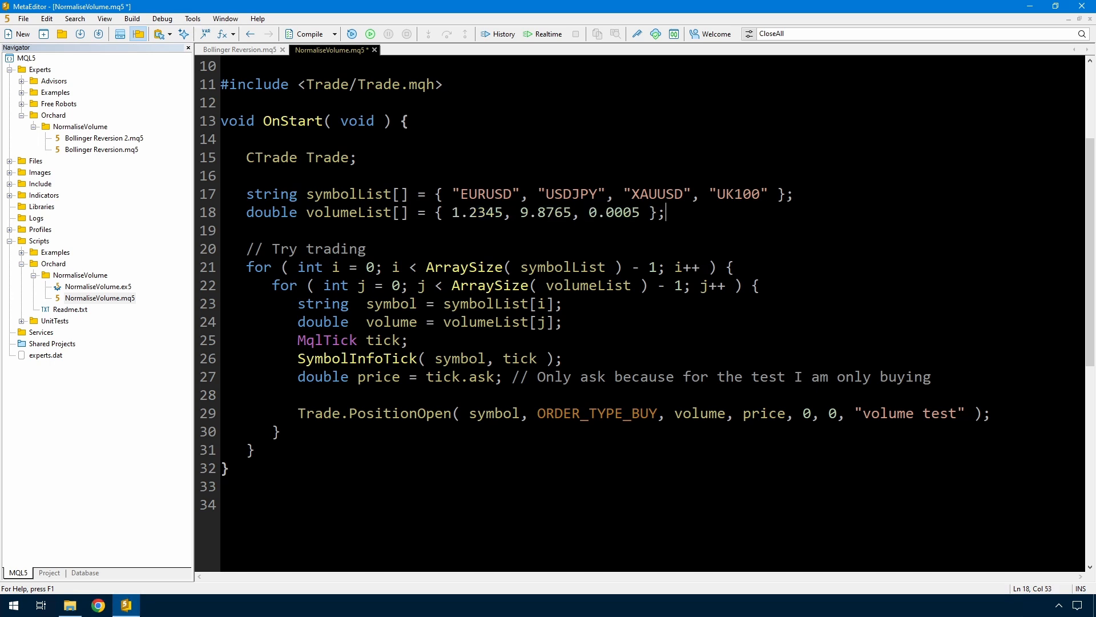
{"action": "left_click_drag", "start_coordinate": [246, 268], "coordinate": [636, 267]}
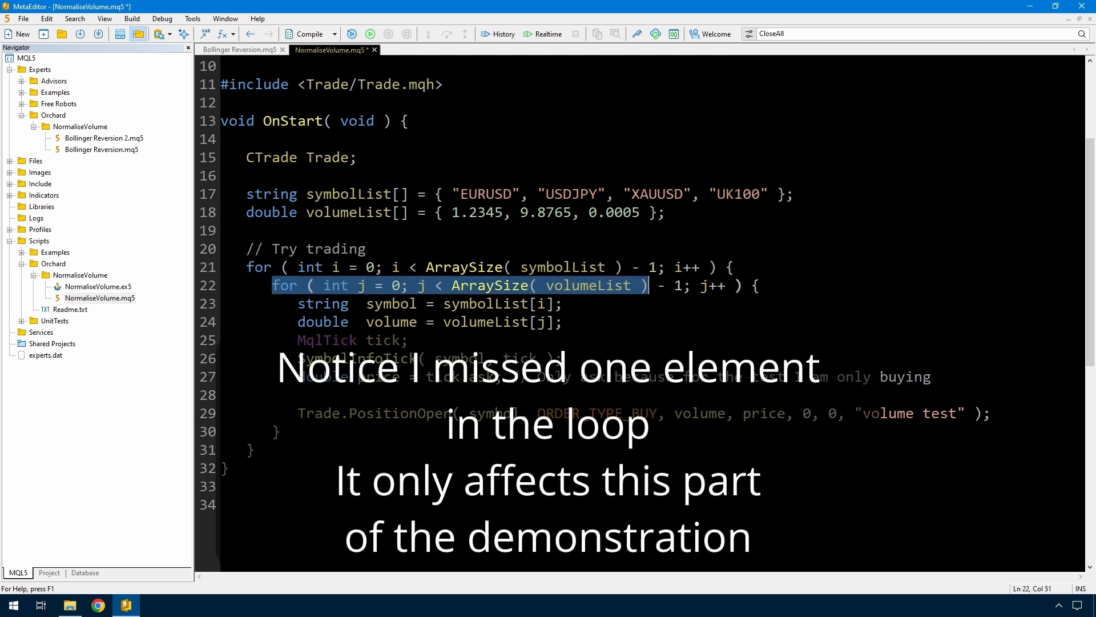
{"action": "left_click", "coordinate": [367, 322]}
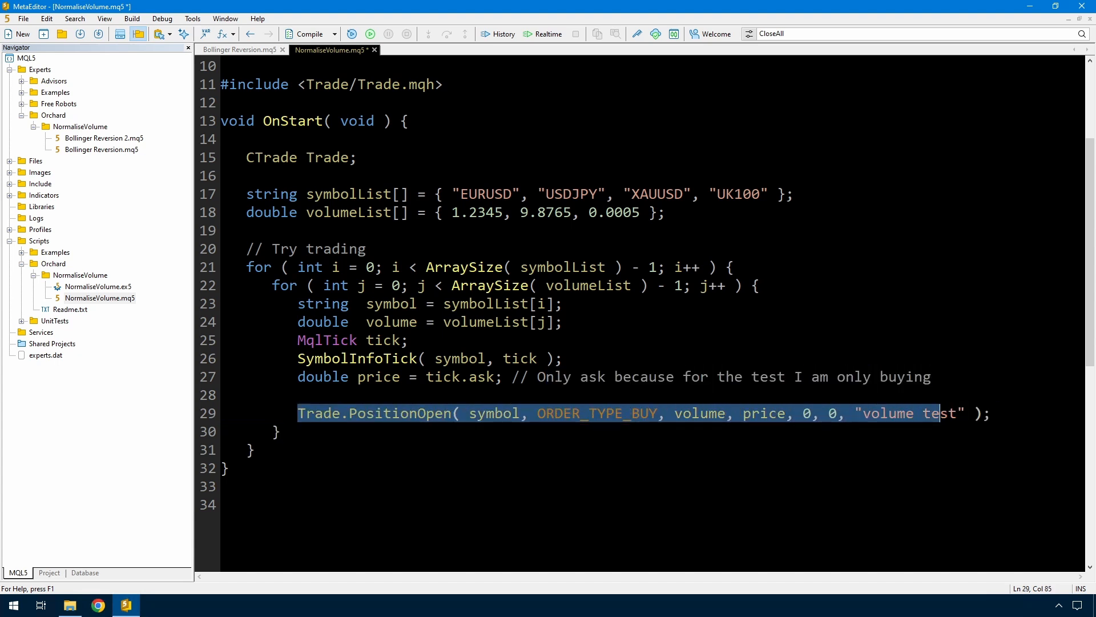
Compile and run the script; EURUSD, USDJPY and XAUUSD buys fail for invalid volume.
{"action": "key", "text": "ctrl+s"}
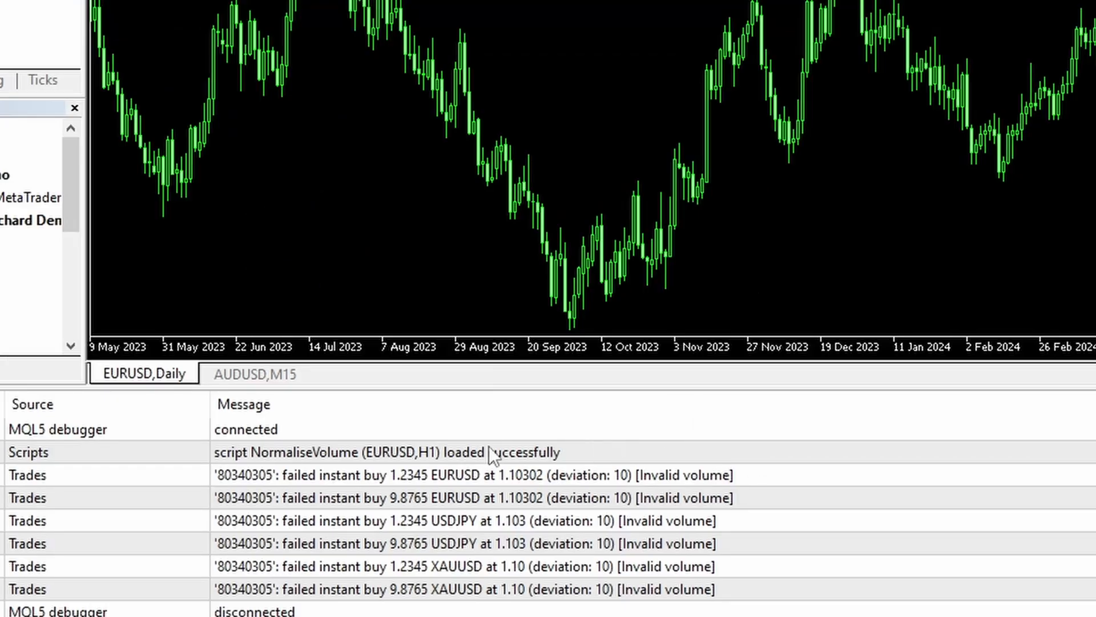
{"action": "mouse_move", "coordinate": [269, 486]}
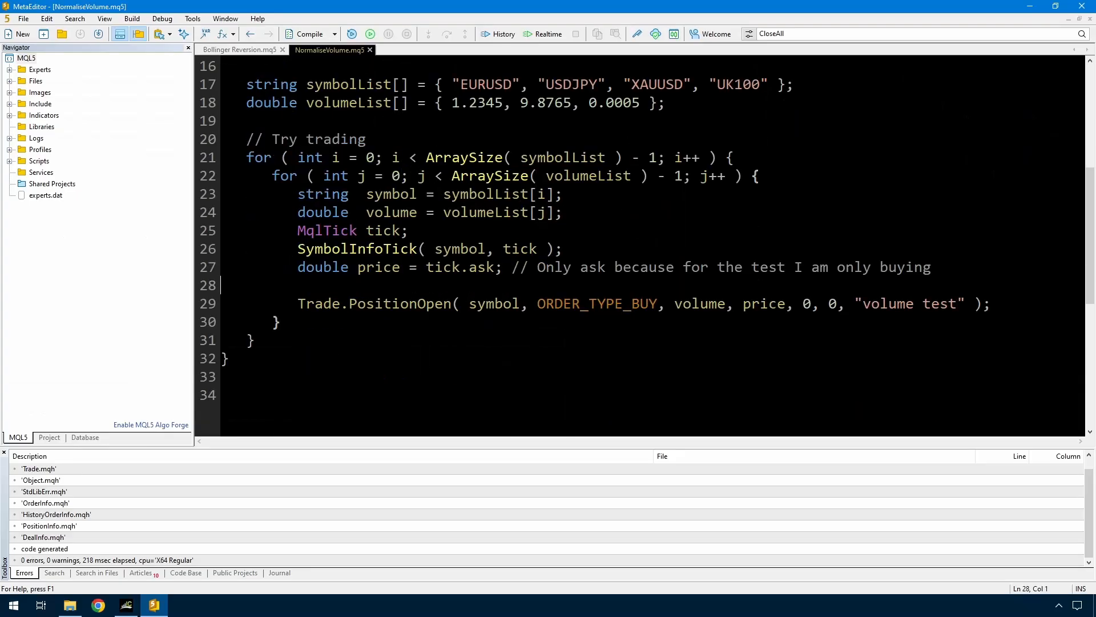
Insert 'volume = NormaliseVolume(volume, symbol);' before Trade.PositionOpen and hide the Toolbox panel.
{"action": "type", "text": "v"}
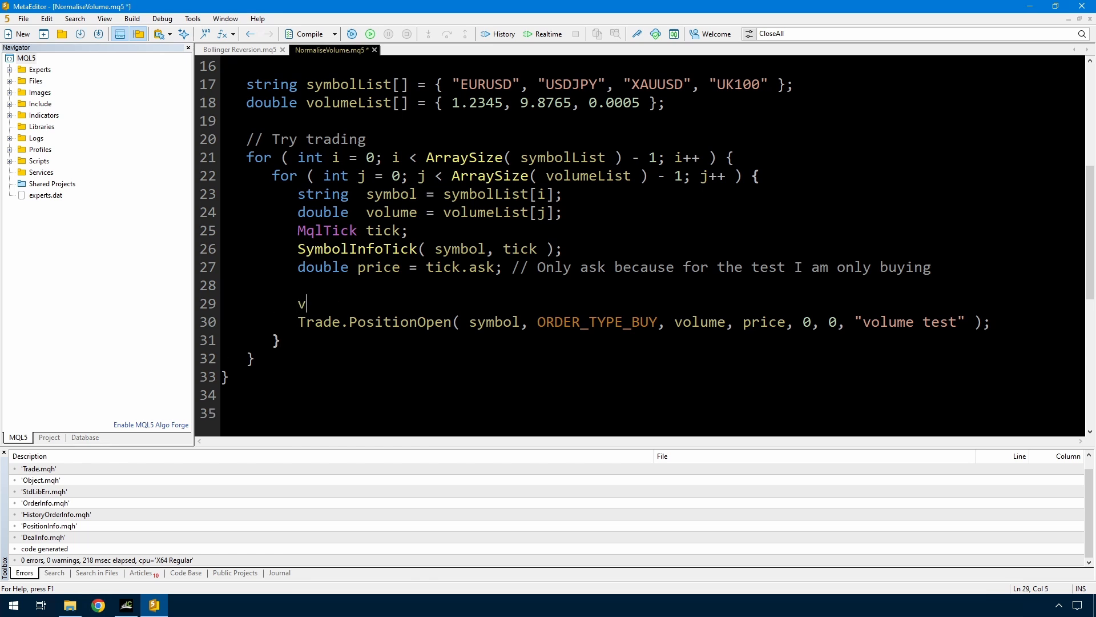
{"action": "type", "text": "olume = NormaliseVolume(volume, symbol);"}
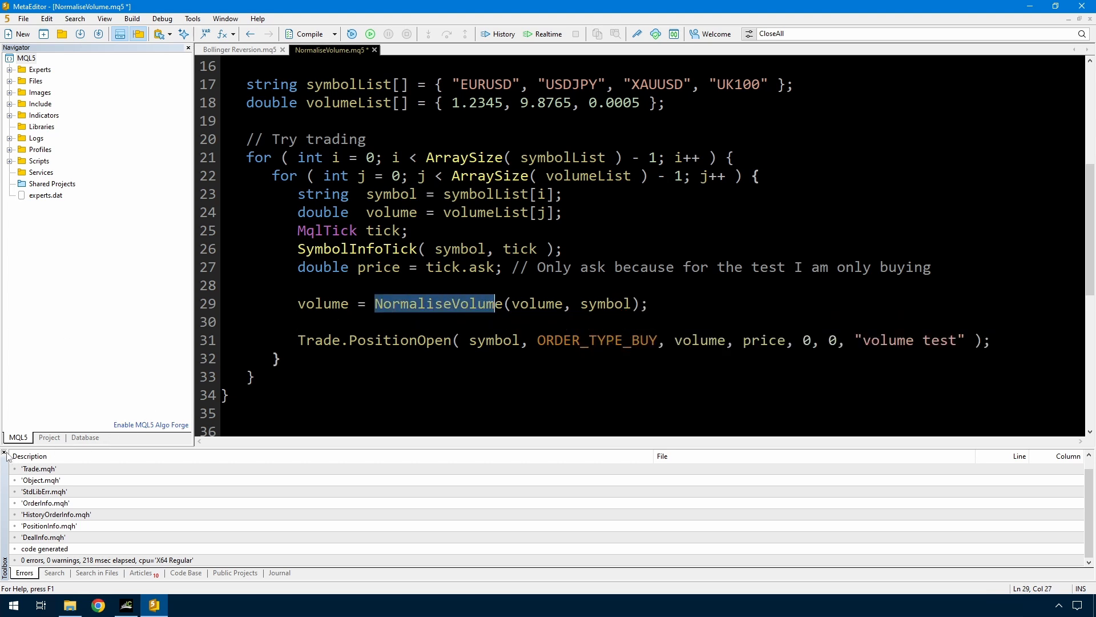
{"action": "left_click", "coordinate": [7, 455]}
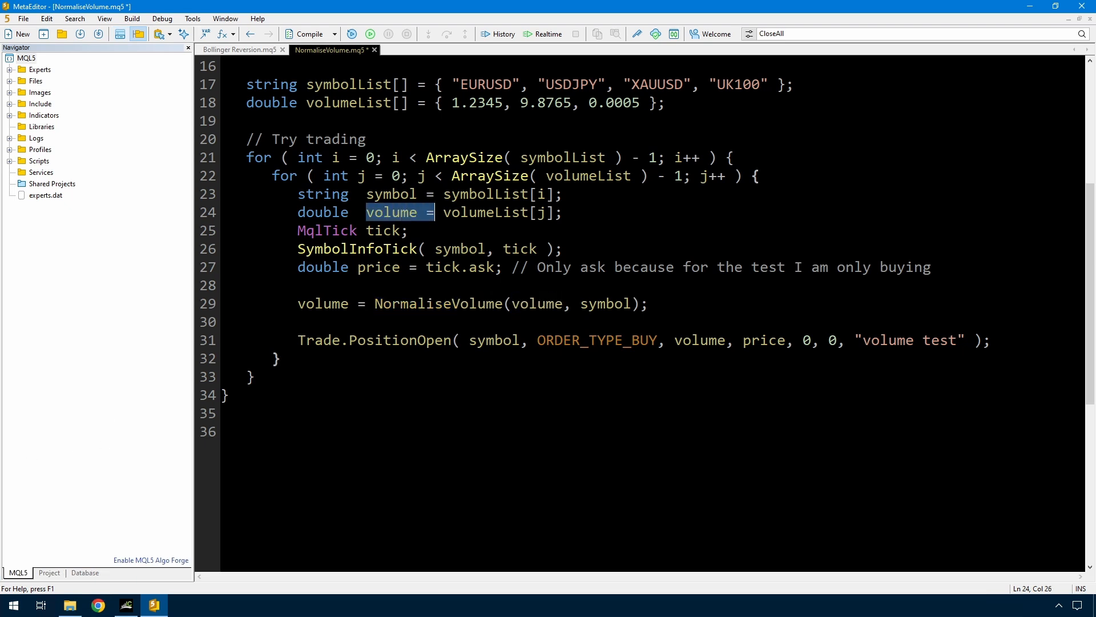
Type the signature 'double NormaliseVolume(double originalVolume, string symbol = NULL) {'.
{"action": "type", "text": "double"}
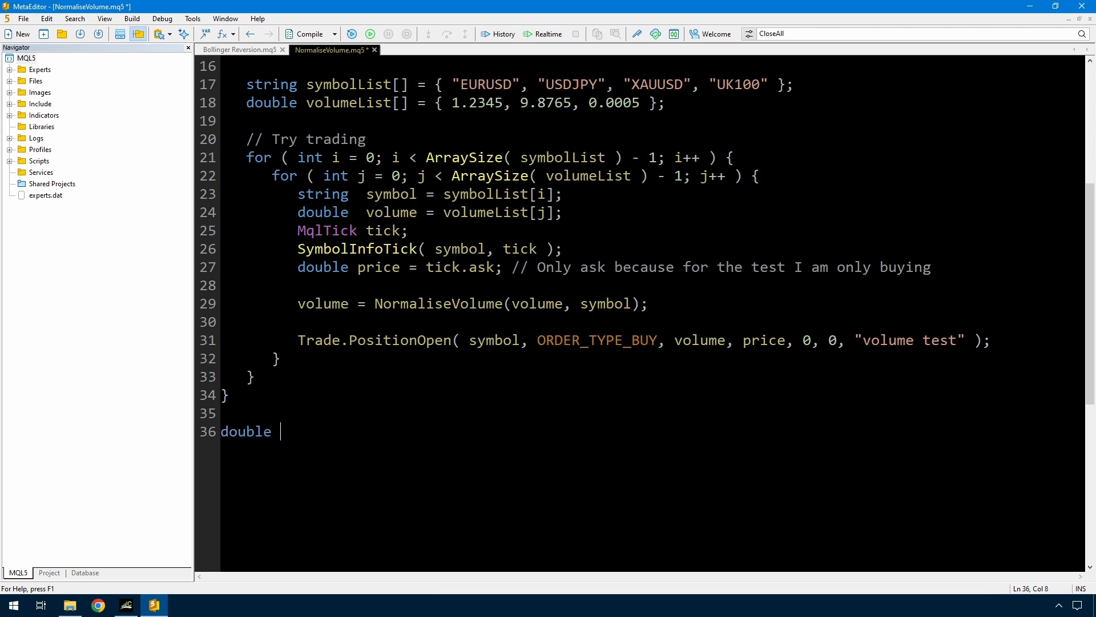
{"action": "type", "text": "NormaliseVolume(string sy"}
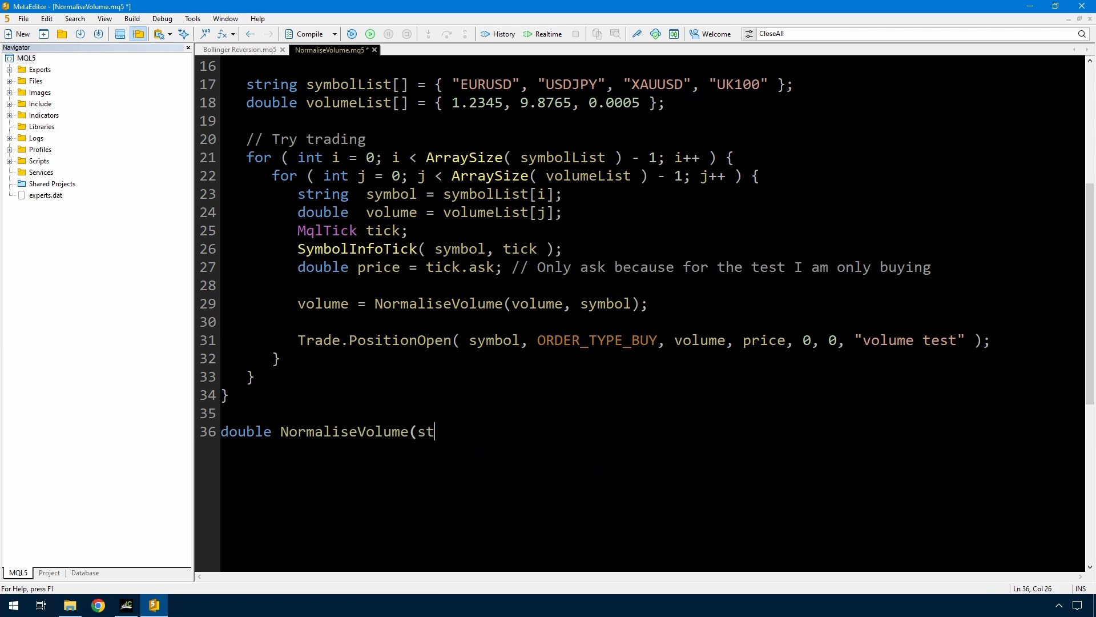
{"action": "type", "text": "double volume, string symbol = NULL,"}
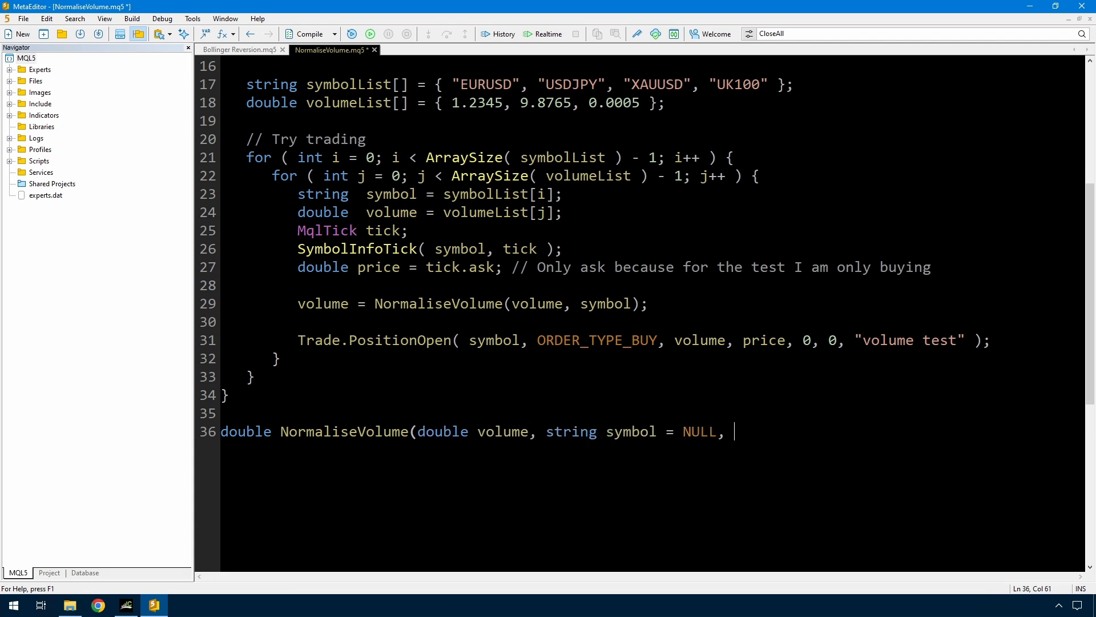
{"action": "type", "text": ") {"}
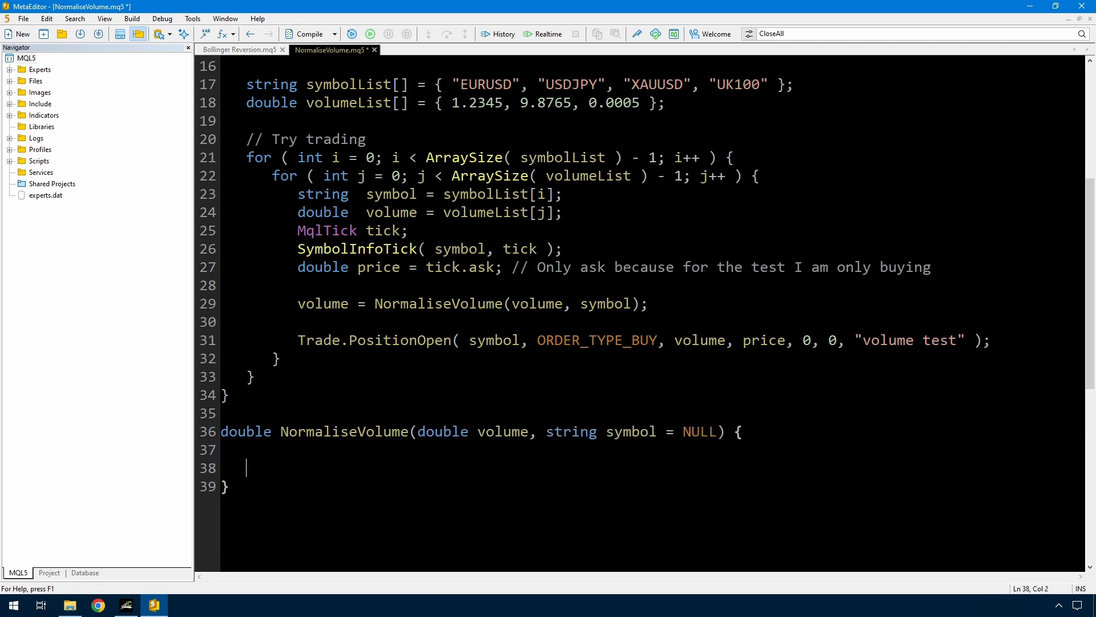
Comment volume as the starting volume and symbol as the instrument, then start the min line.
{"action": "type", "text": "// volume ="}
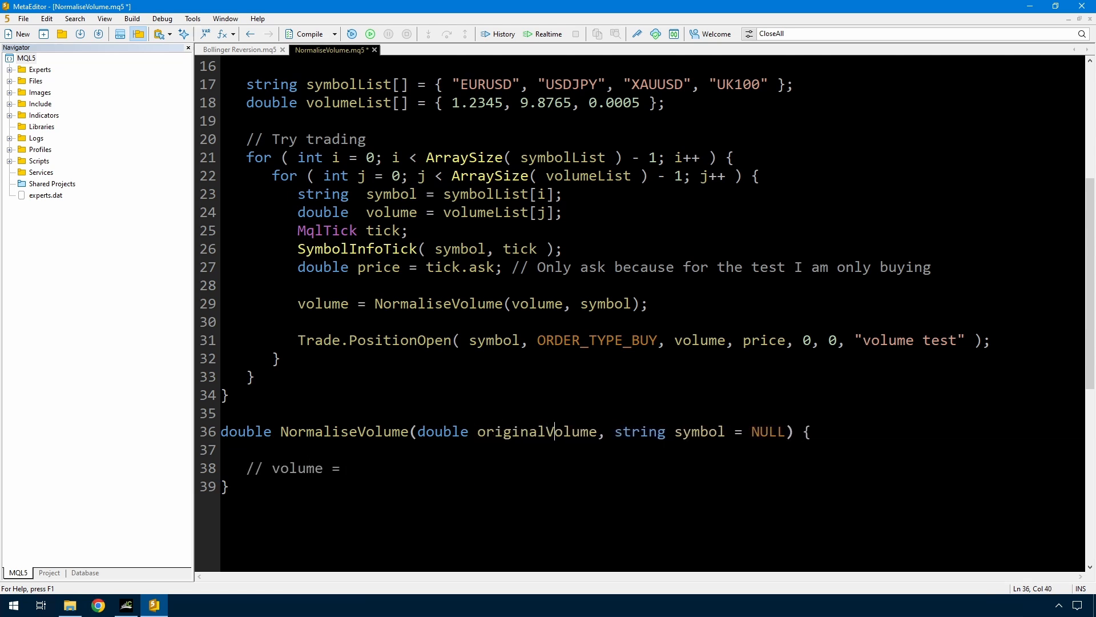
{"action": "type", "text": "originalVolume"}
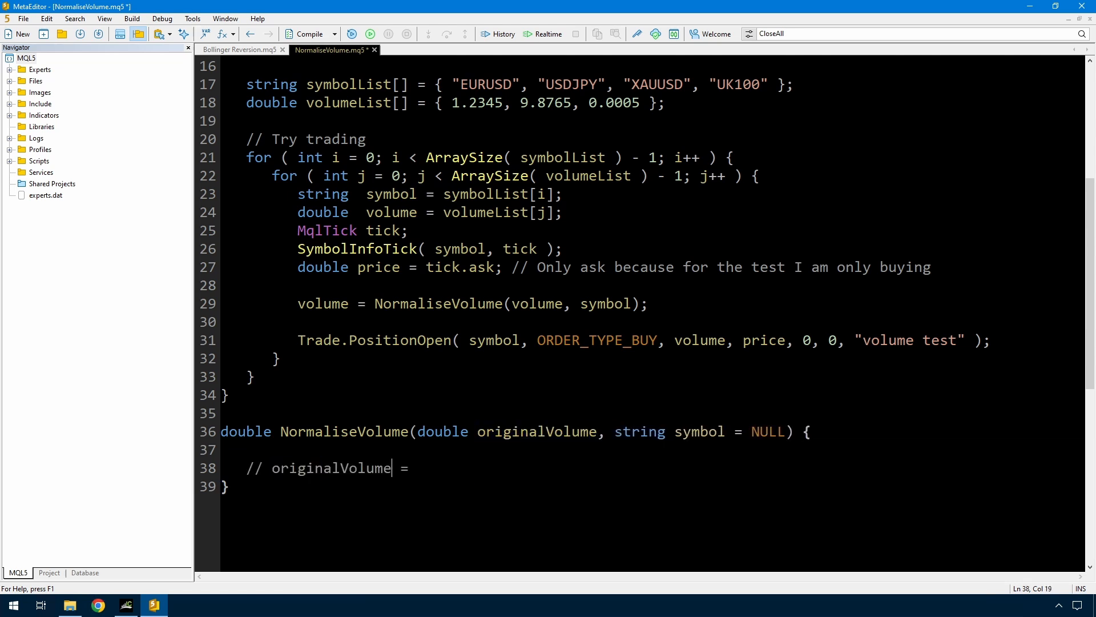
{"action": "type", "text": "starting volume"}
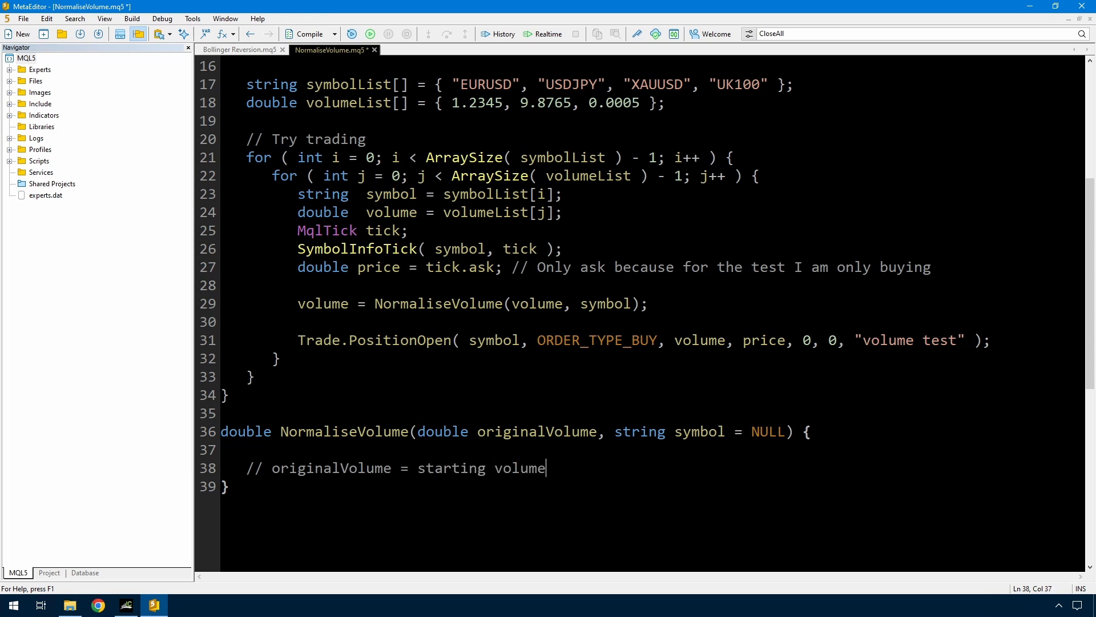
{"action": "type", "text": "// symbol ="}
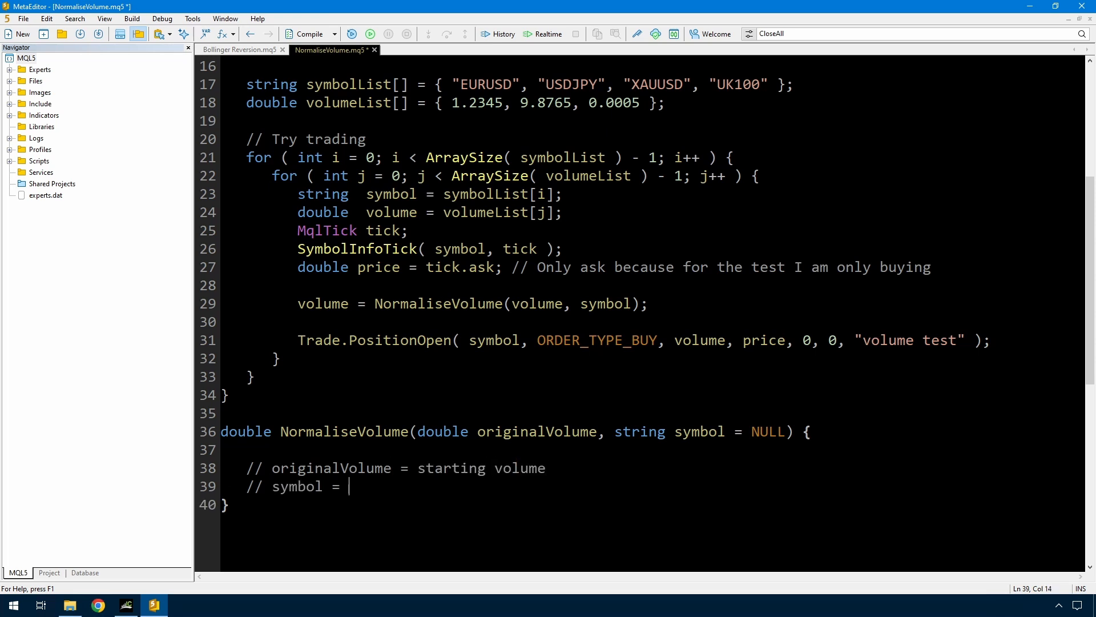
{"action": "type", "text": "symbol of the instrume"}
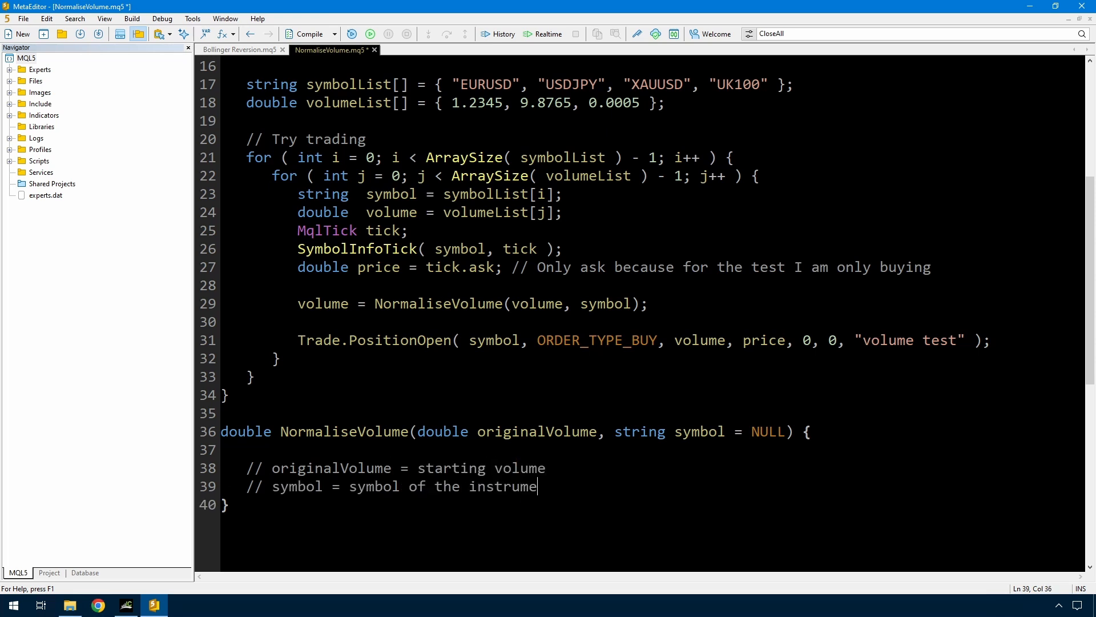
{"action": "type", "text": "nt"}
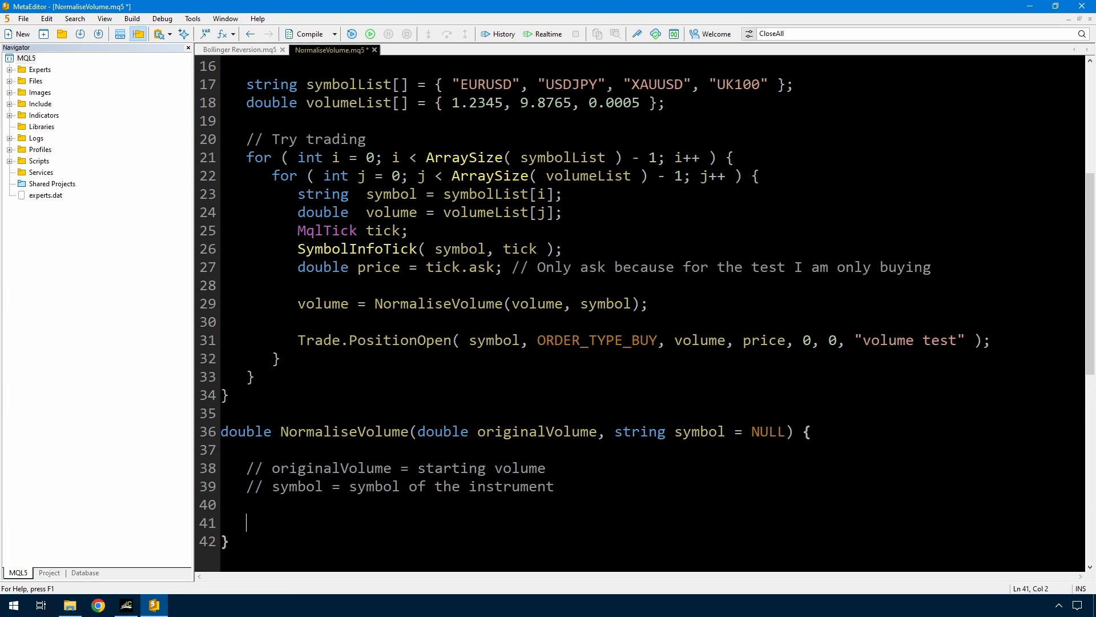
{"action": "type", "text": "double min = SymbolInfoDouble(sy"}
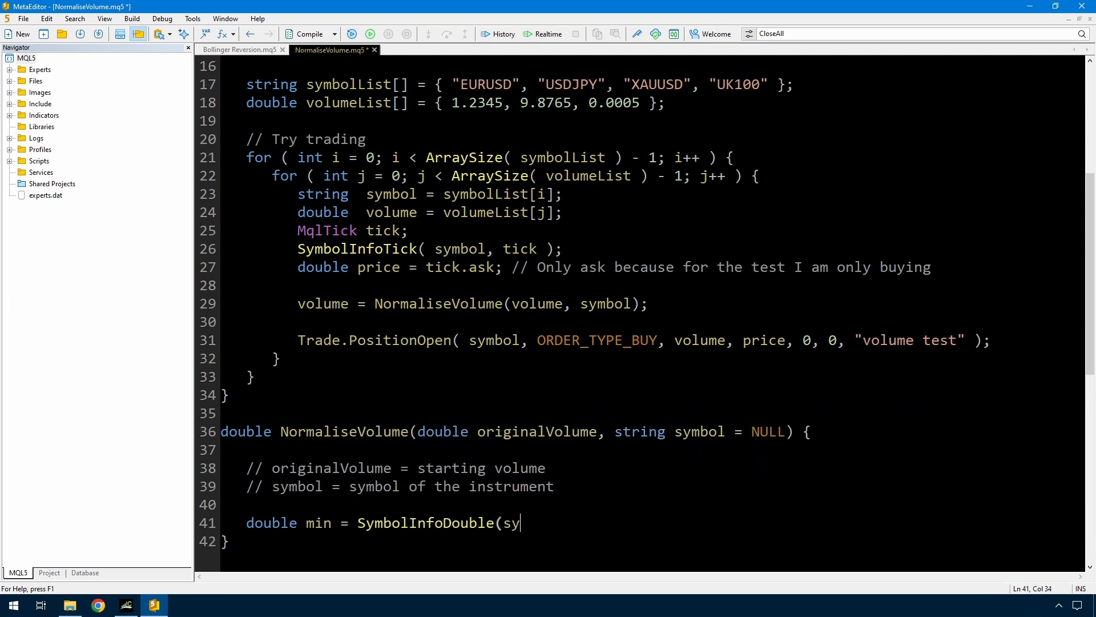
Complete the min, max and SYMBOL_VOLUME_STEP lines, highlighting the variables and symbol arguments.
{"action": "type", "text": "mbol, SYMBOL_VOLUME_MIN);"}
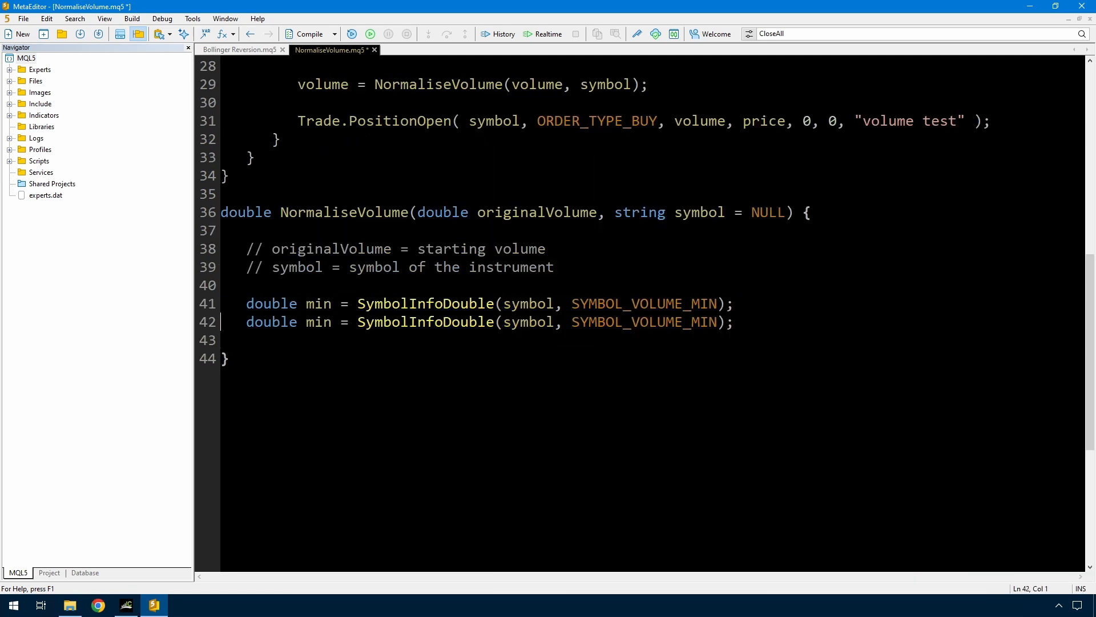
{"action": "type", "text": "max"}
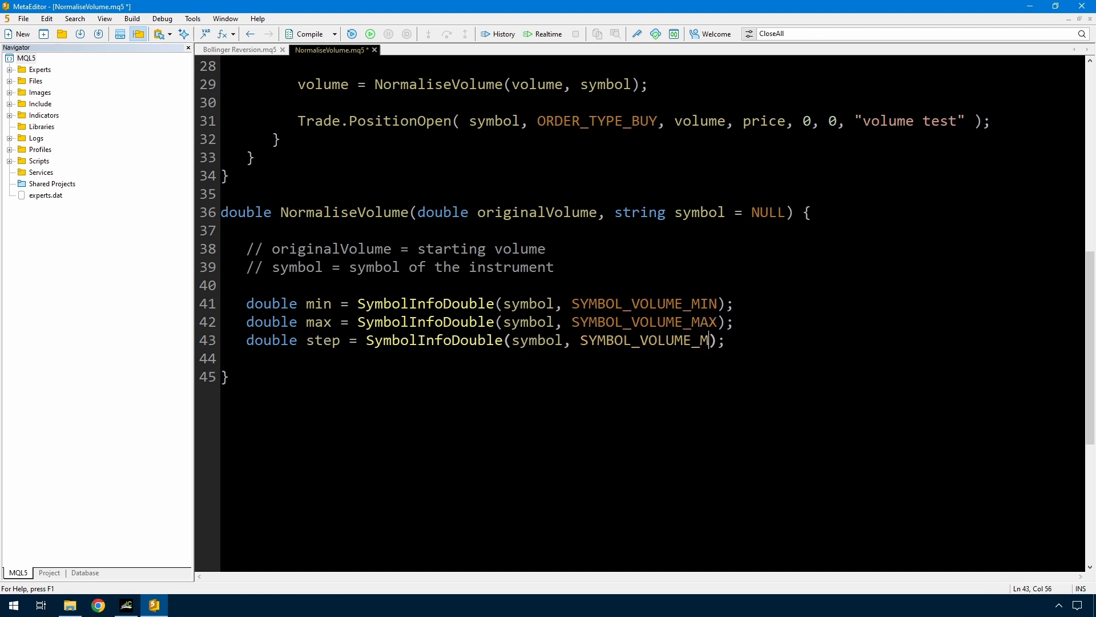
{"action": "type", "text": "STEP"}
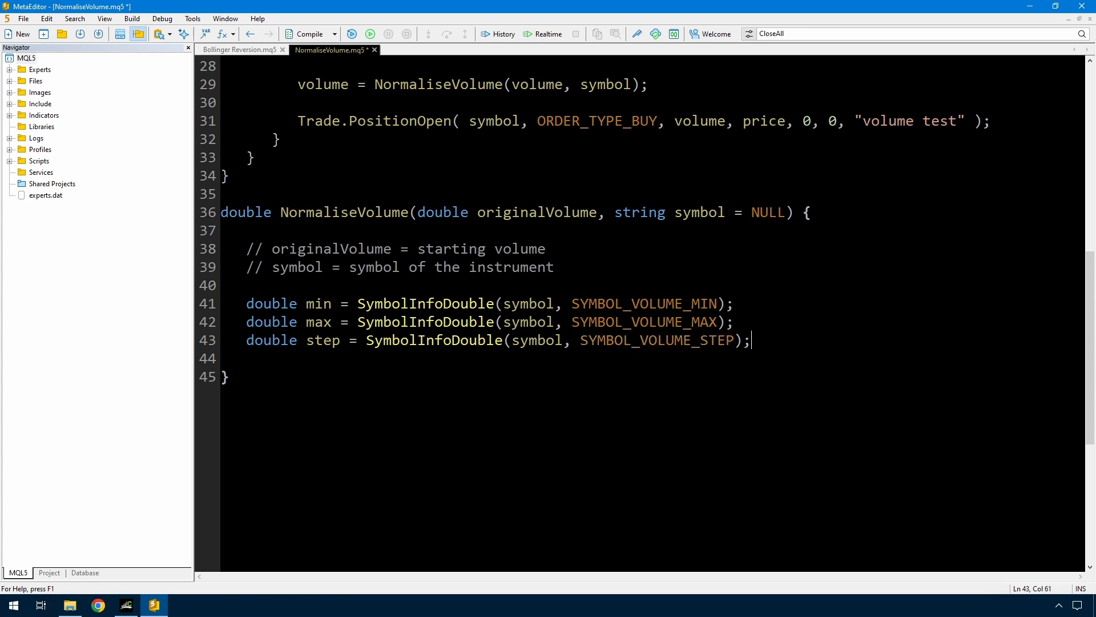
{"action": "double_click", "coordinate": [317, 303]}
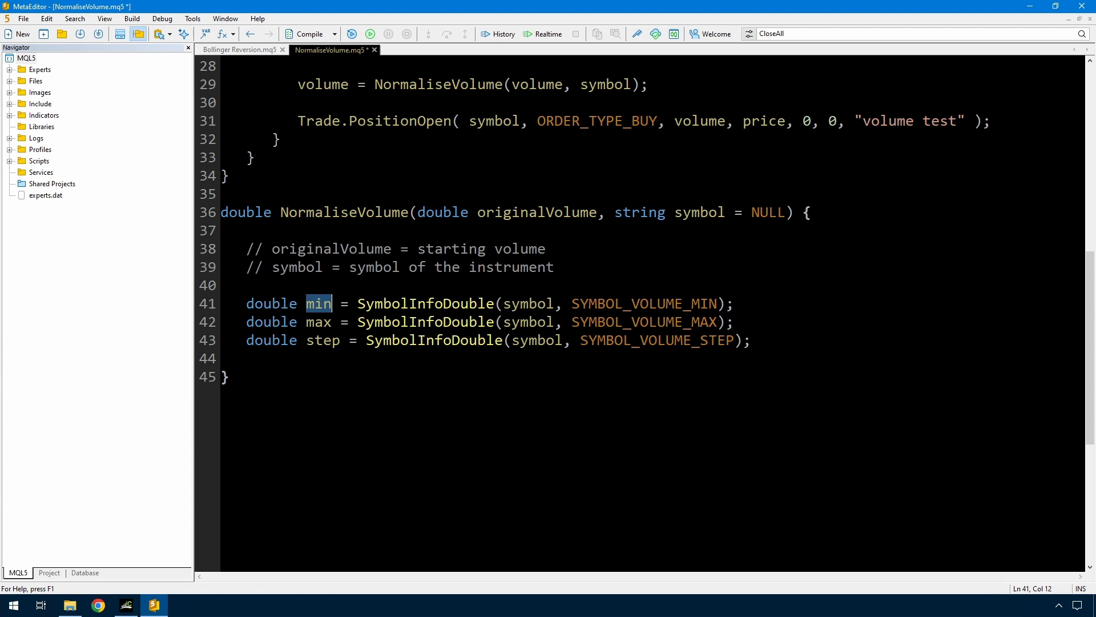
{"action": "double_click", "coordinate": [526, 303]}
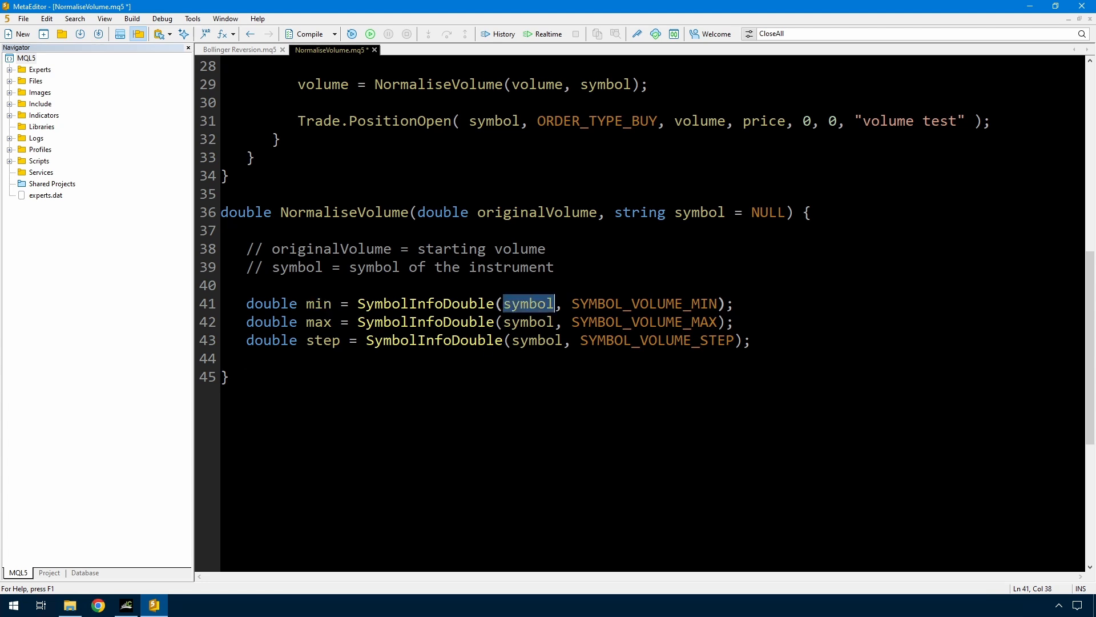
{"action": "left_click", "coordinate": [324, 322]}
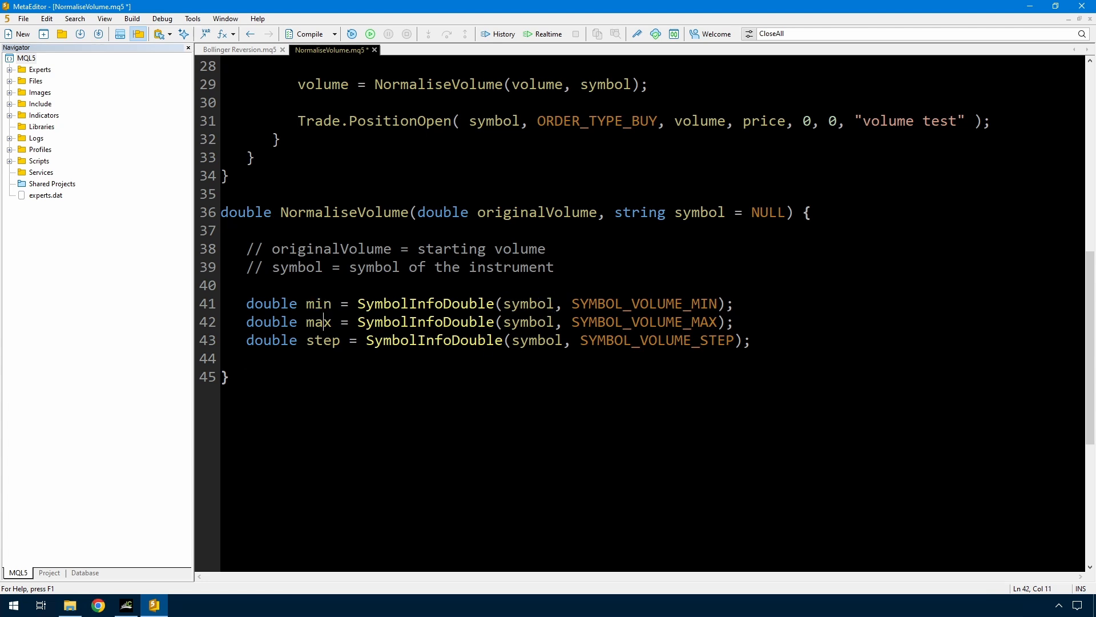
{"action": "double_click", "coordinate": [527, 322]}
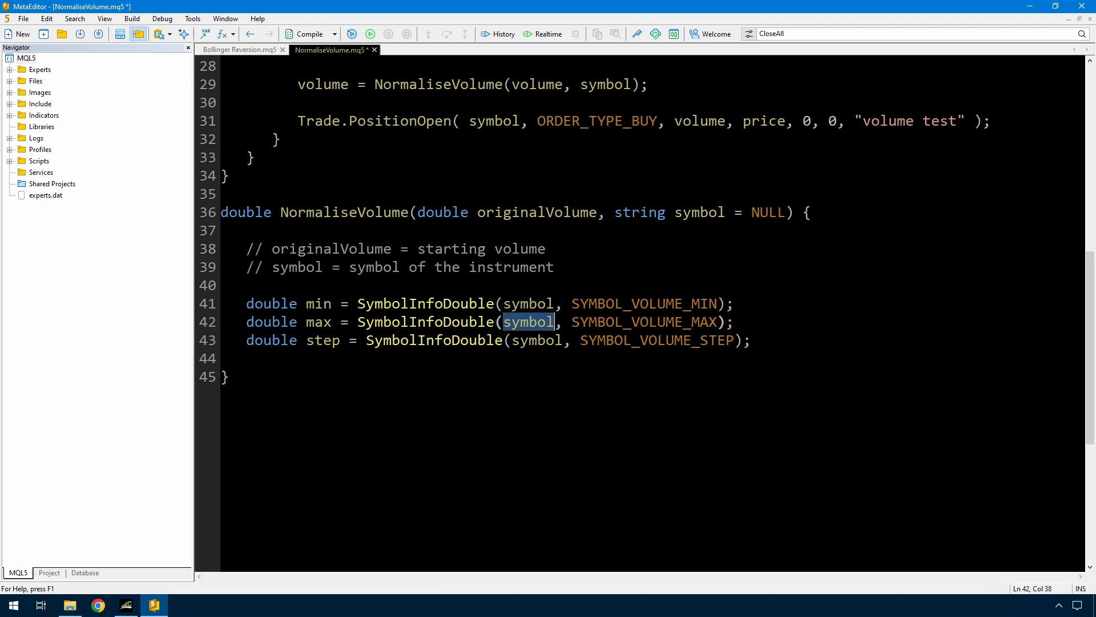
{"action": "double_click", "coordinate": [323, 340]}
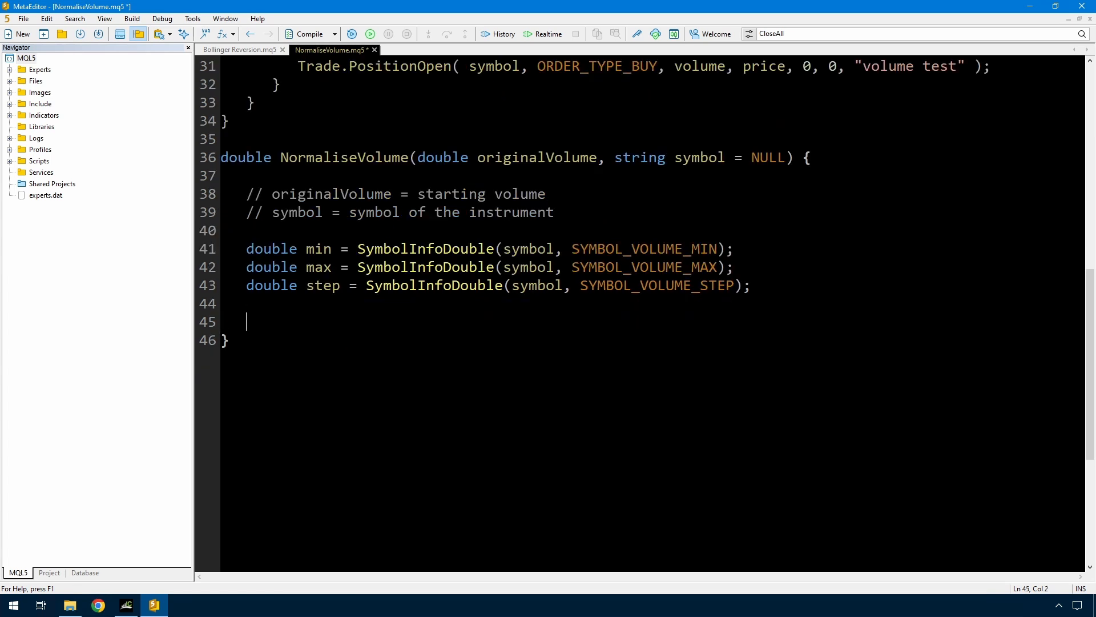
Add 'double stepCount = originalVolume / step;' and highlight its type, name and operands.
{"action": "type", "text": "double stepCount = originalVolume / step;"}
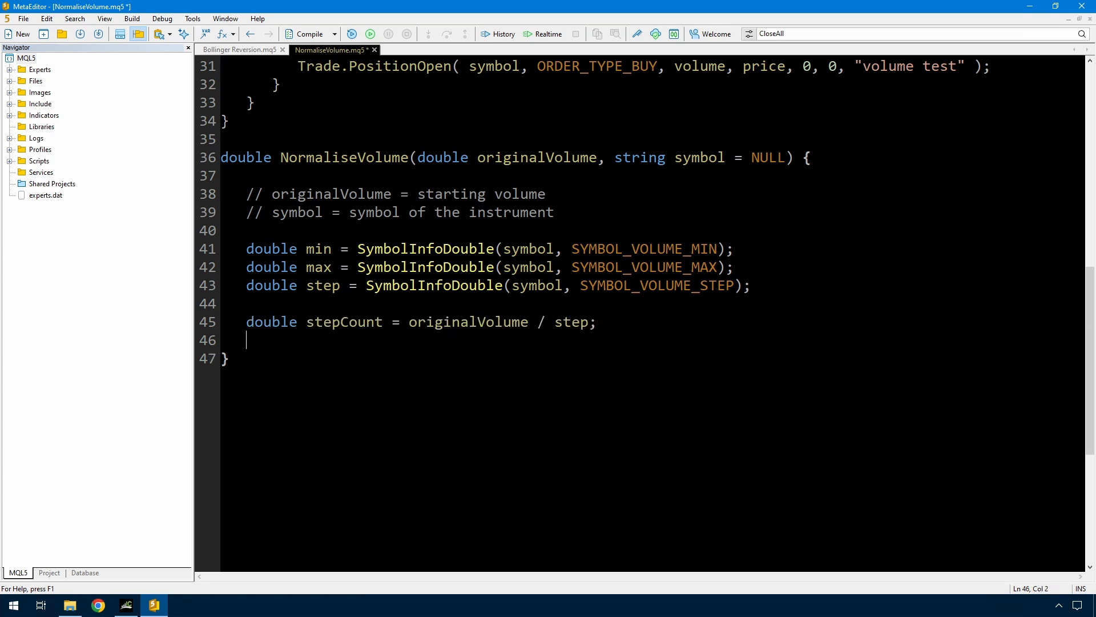
{"action": "double_click", "coordinate": [311, 321]}
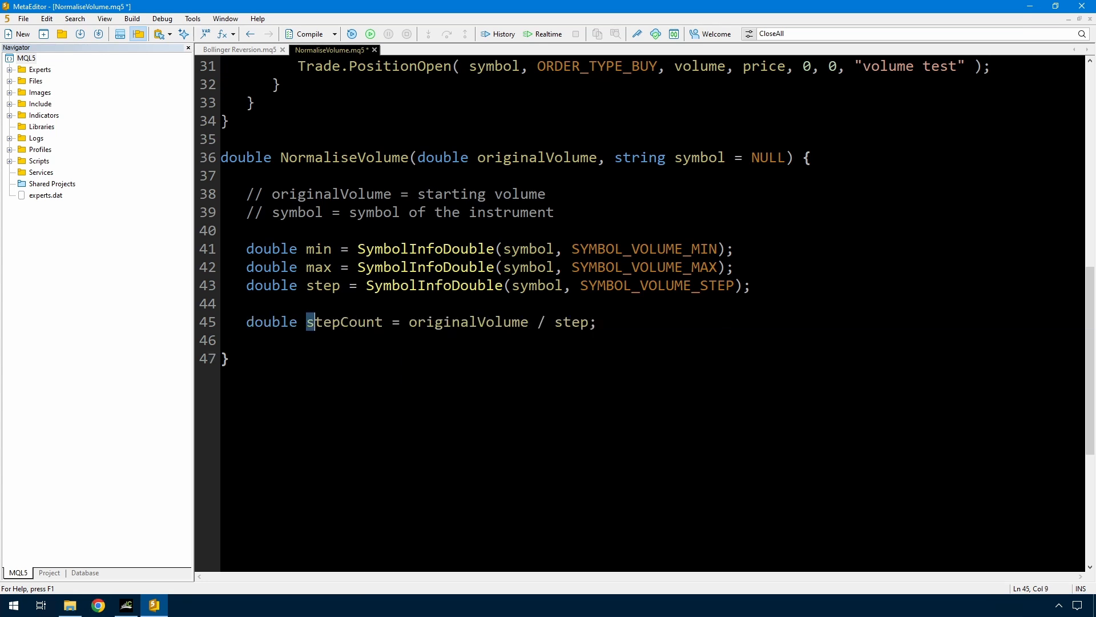
{"action": "double_click", "coordinate": [272, 322]}
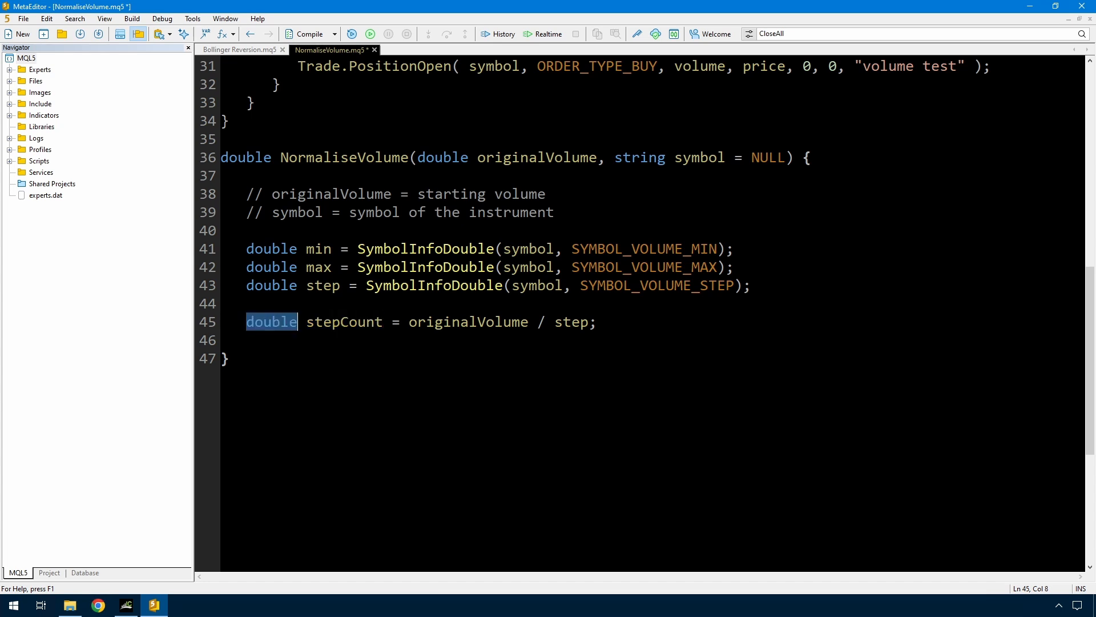
{"action": "double_click", "coordinate": [468, 321]}
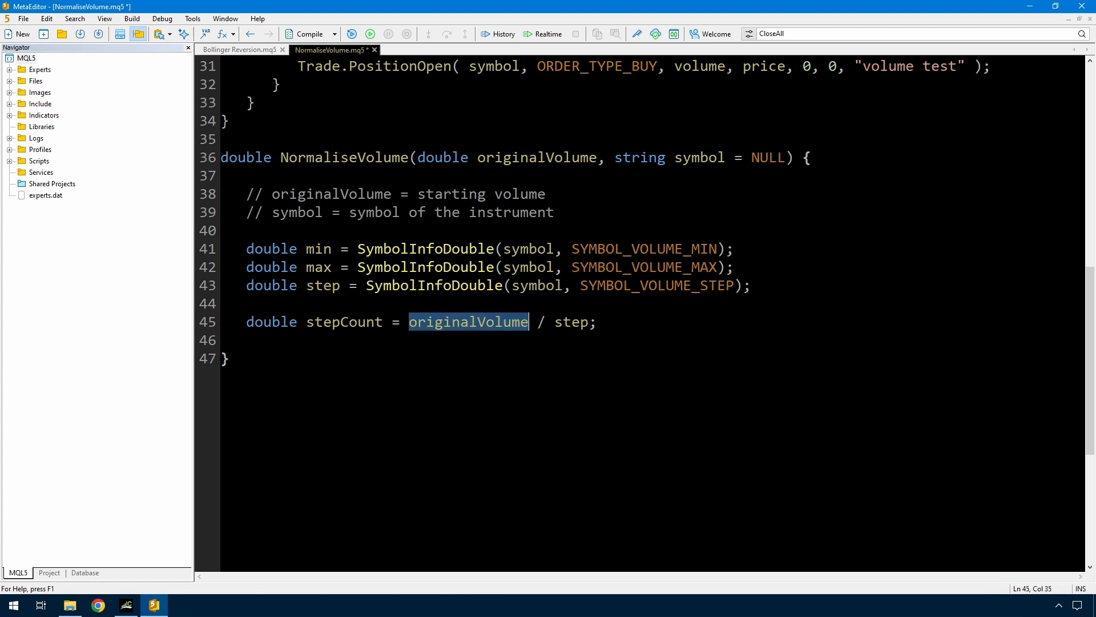
{"action": "double_click", "coordinate": [343, 322]}
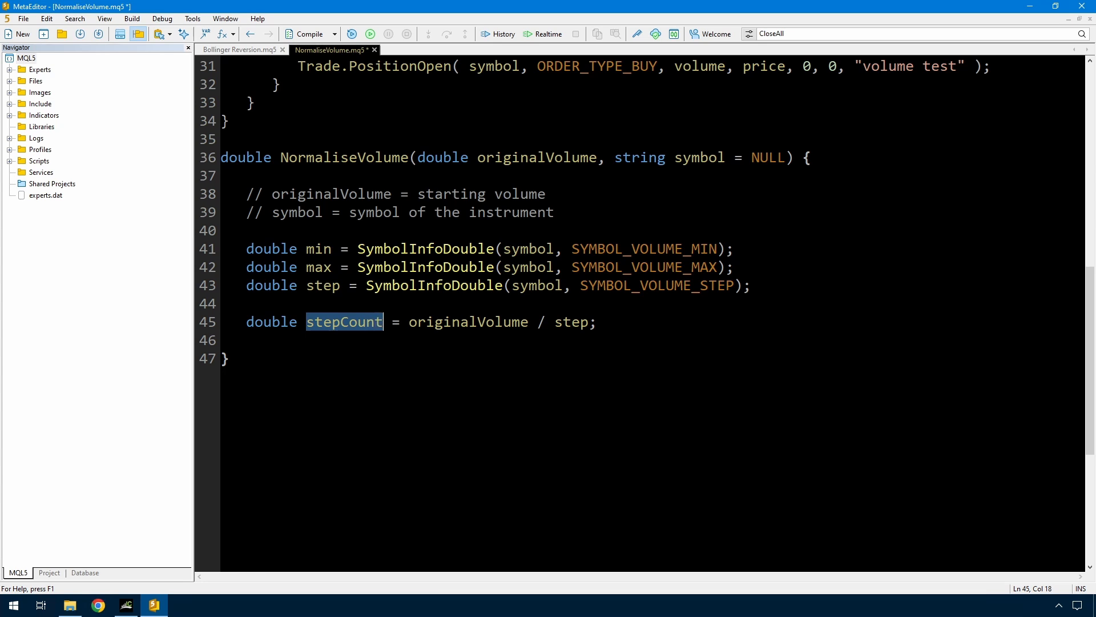
{"action": "double_click", "coordinate": [464, 322]}
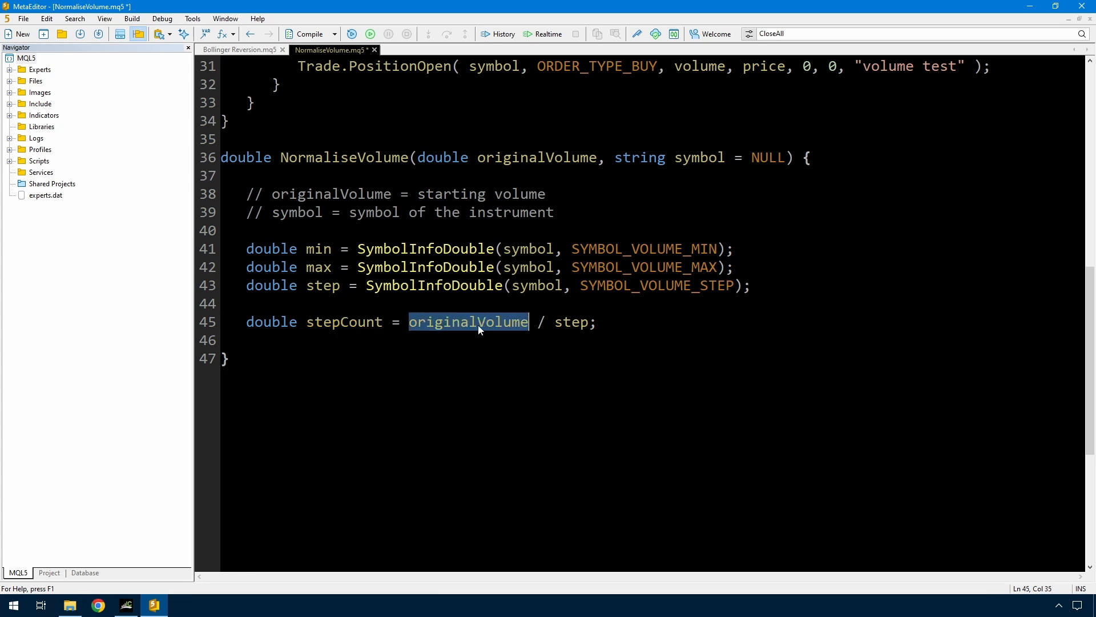
{"action": "double_click", "coordinate": [571, 321]}
{"action": "type", "text": ", int rounding = "}
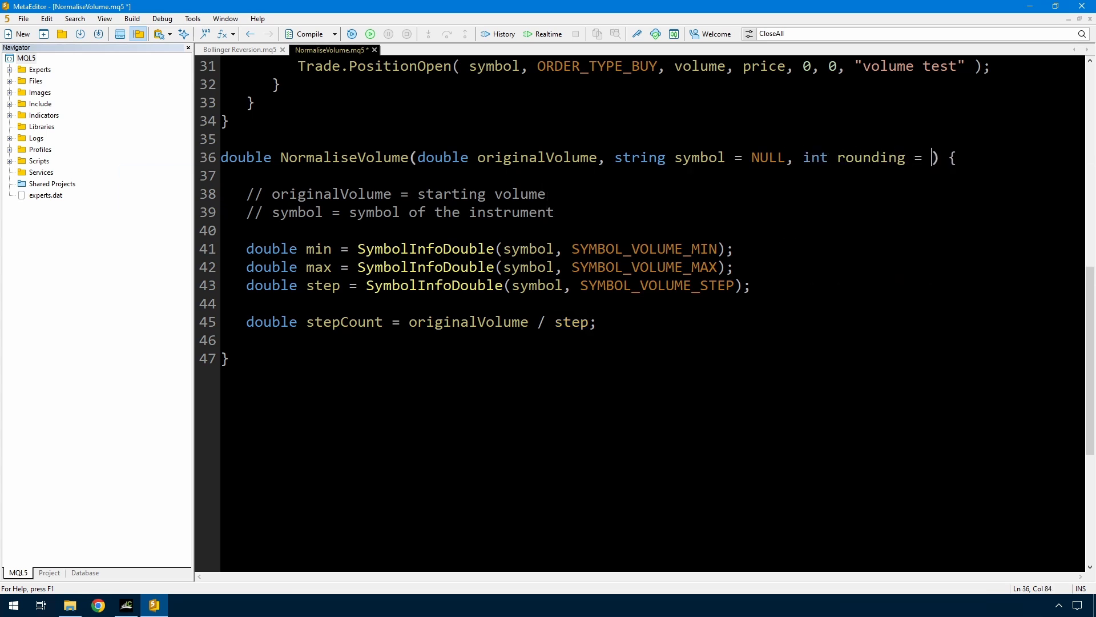
Add an 'int rounding = 0' parameter after symbol in the signature.
{"action": "type", "text": "0"}
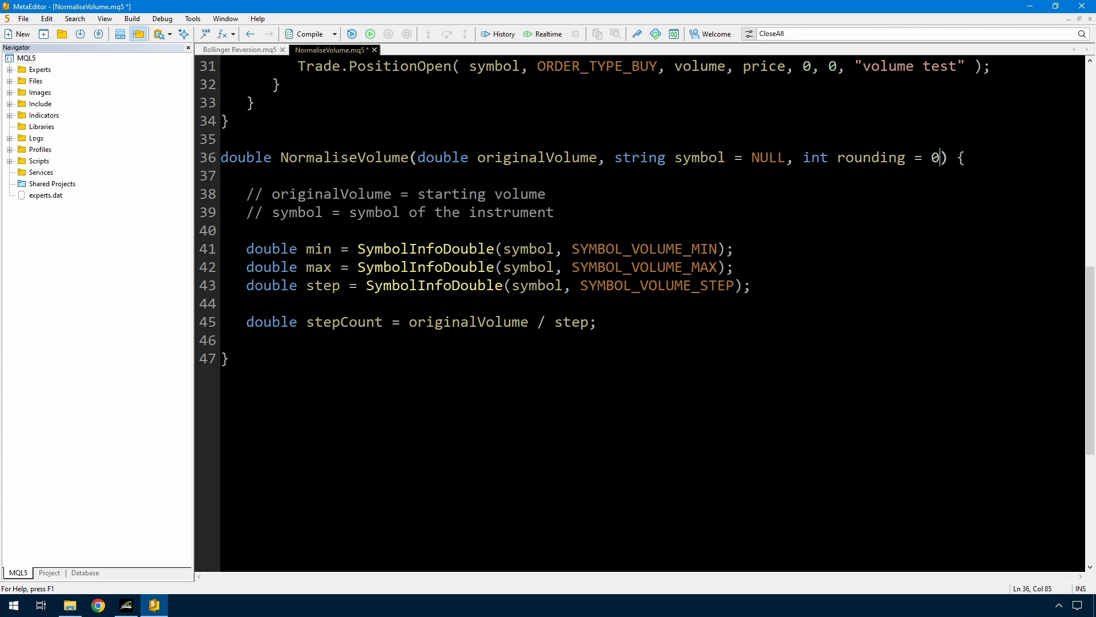
{"action": "key", "text": "Left"}
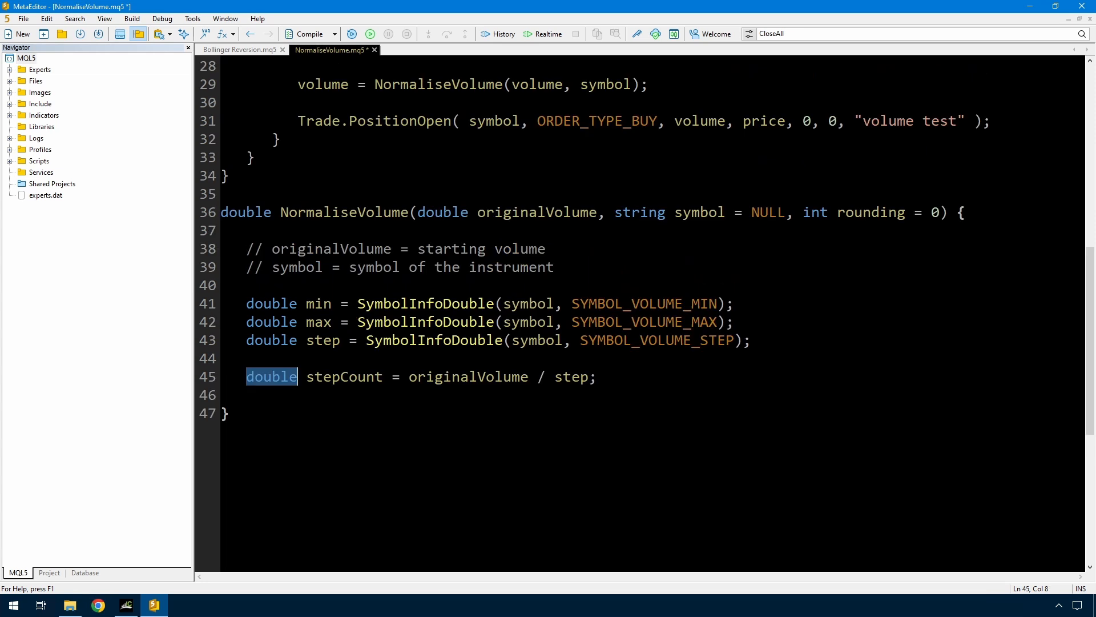
Make stepCount an int: MathRound if rounding is 0, MathFloor if negative, else MathCeil.
{"action": "type", "text": "int"}
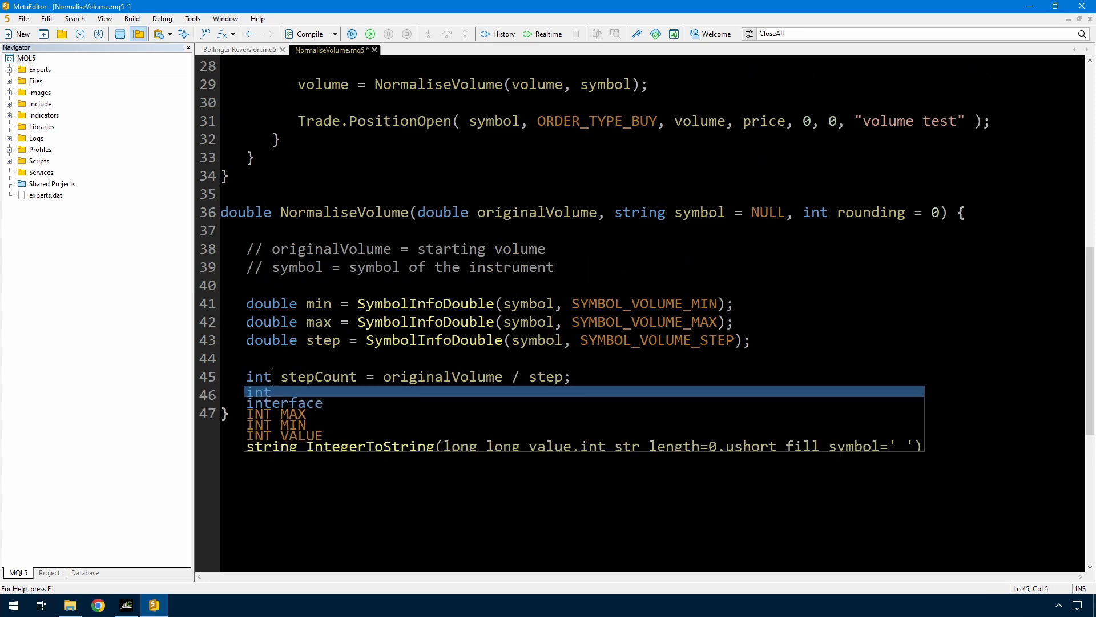
{"action": "type", "text": "//"}
{"action": "type", "text": "(rounding==0) "}
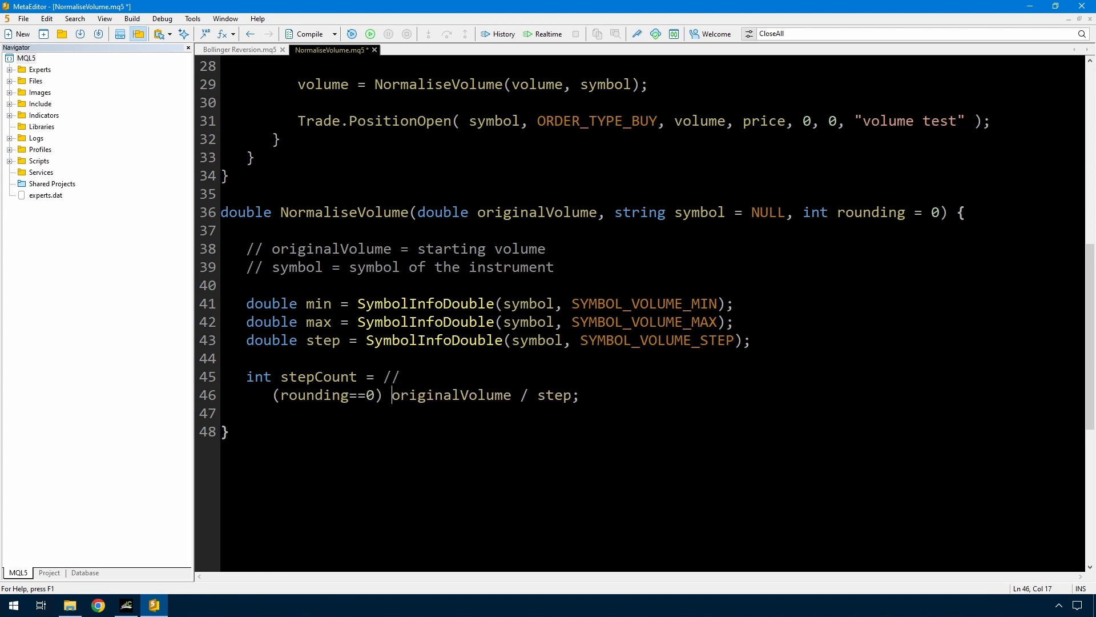
{"action": "type", "text": "? MathRound("}
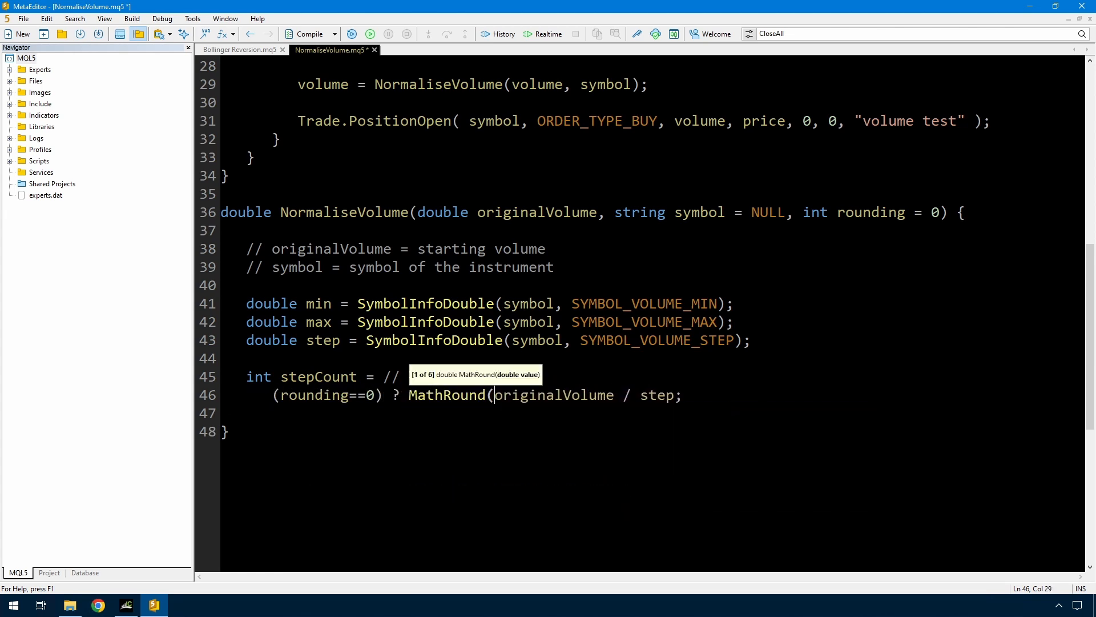
{"action": "type", "text": ") //"}
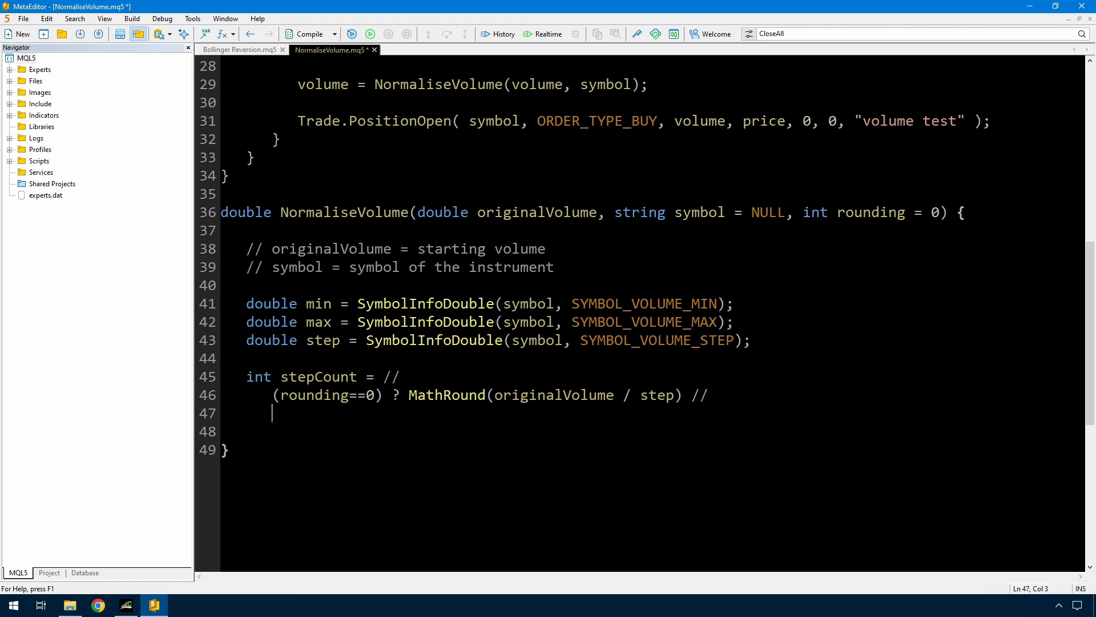
{"action": "type", "text": ": (rounding<0)  ?"}
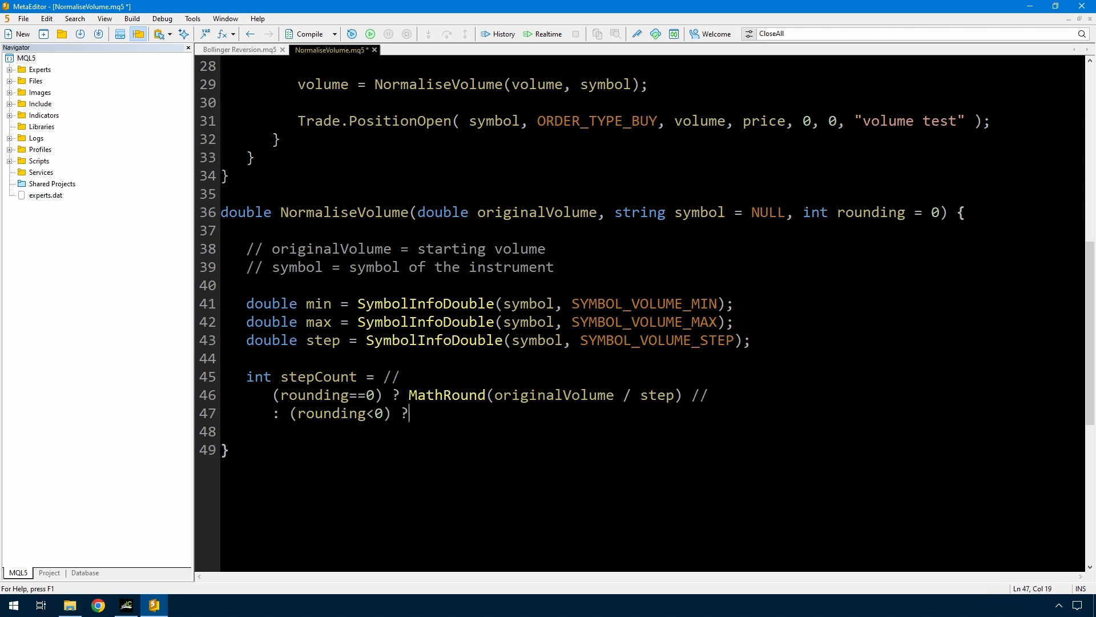
{"action": "type", "text": "MathFloor("}
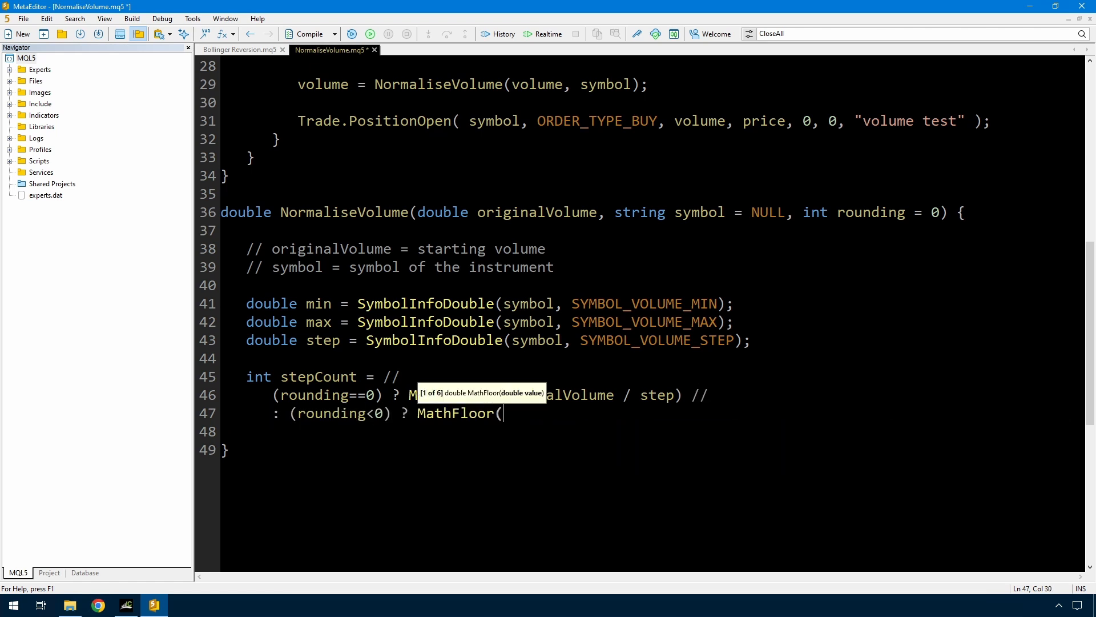
{"action": "type", "text": "originalVolume"}
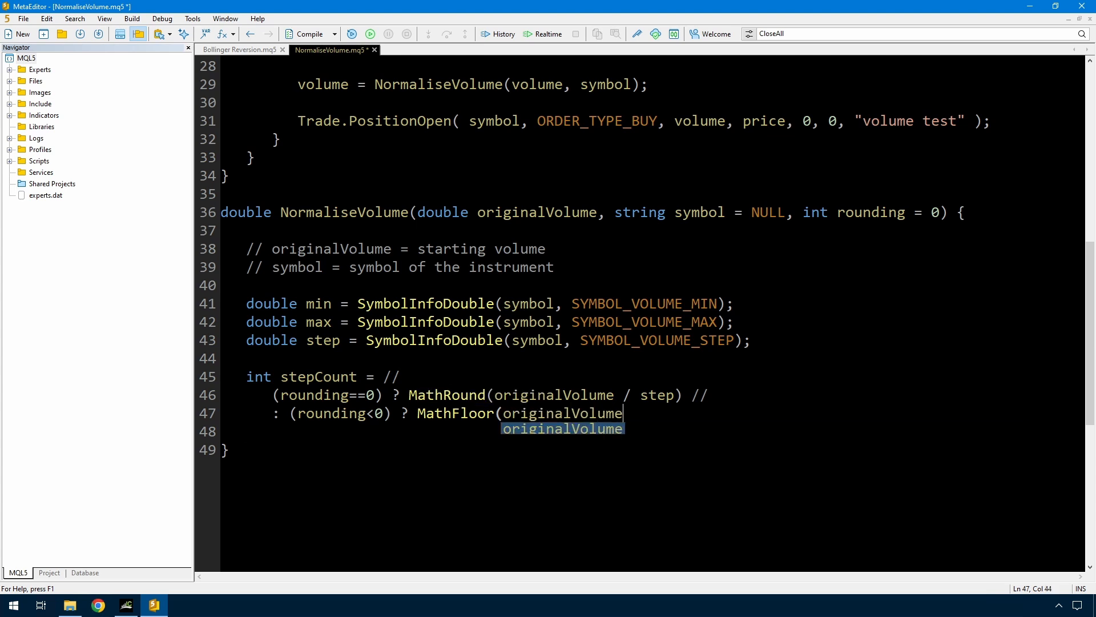
{"action": "type", "text": "/step) //"}
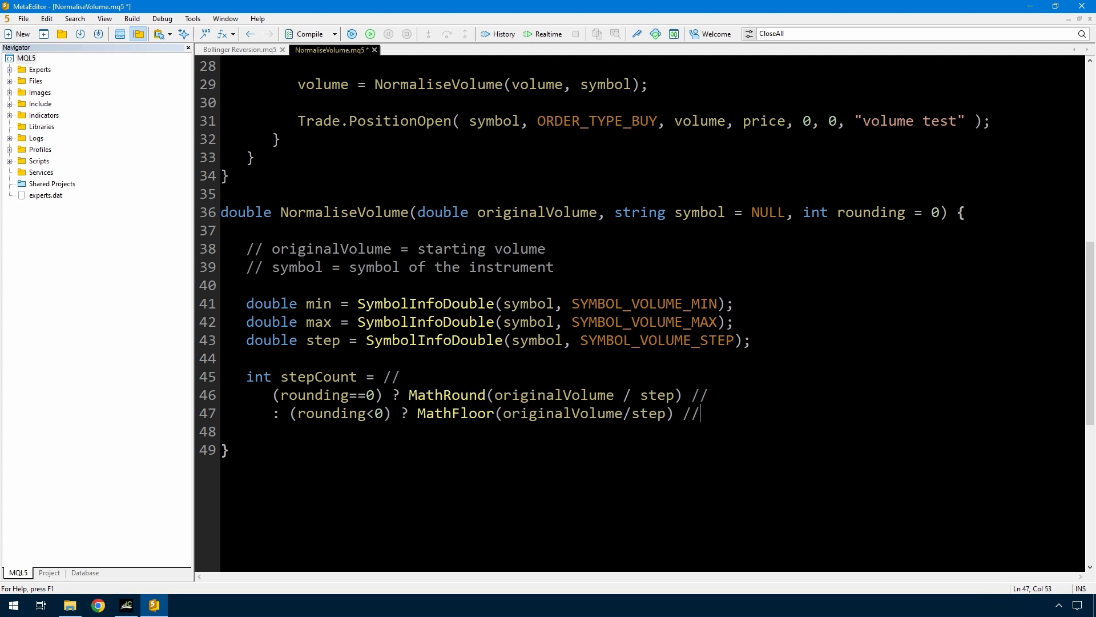
{"action": "type", "text": ":MathCeil"}
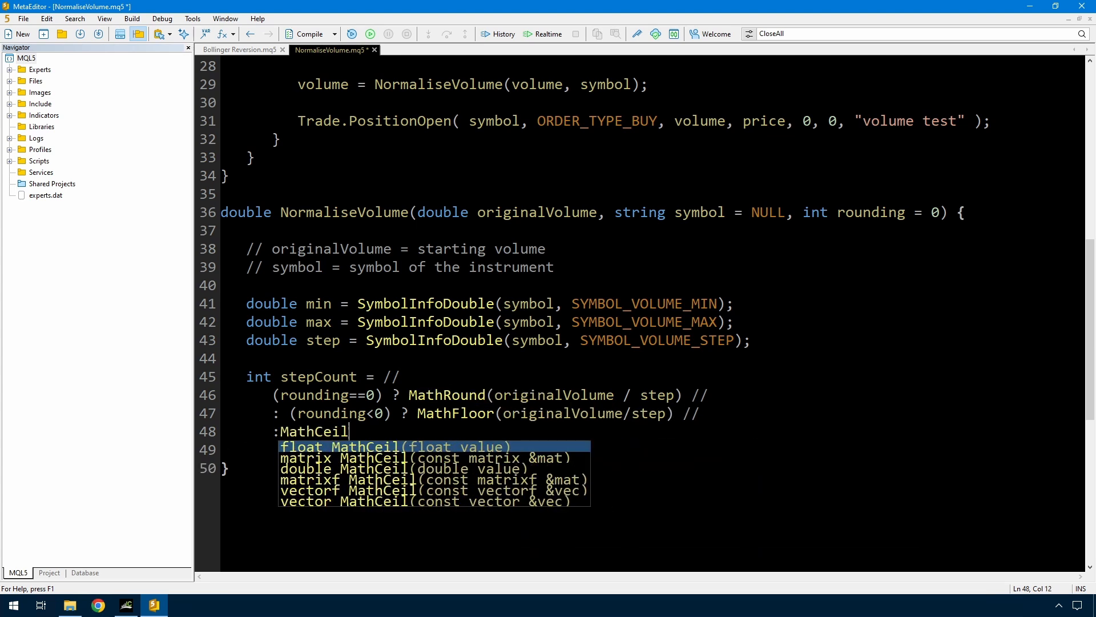
{"action": "type", "text": "()originalVolume/step"}
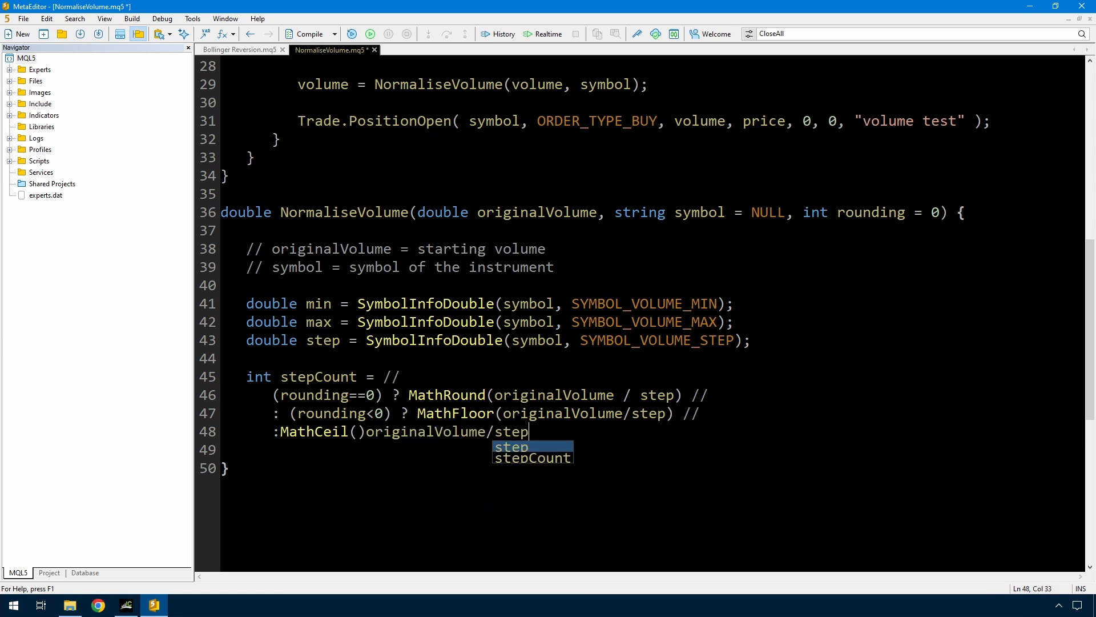
{"action": "type", "text": ");"}
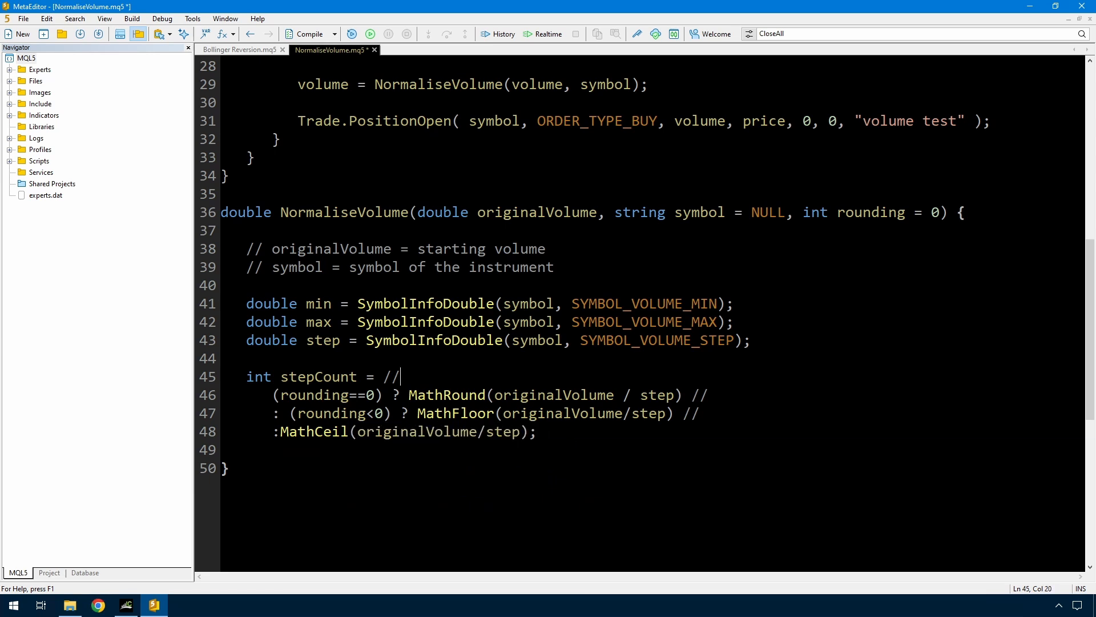
Highlight the rounding==0 and rounding<0 conditions and their branches while explaining the ternary.
{"action": "double_click", "coordinate": [309, 395]}
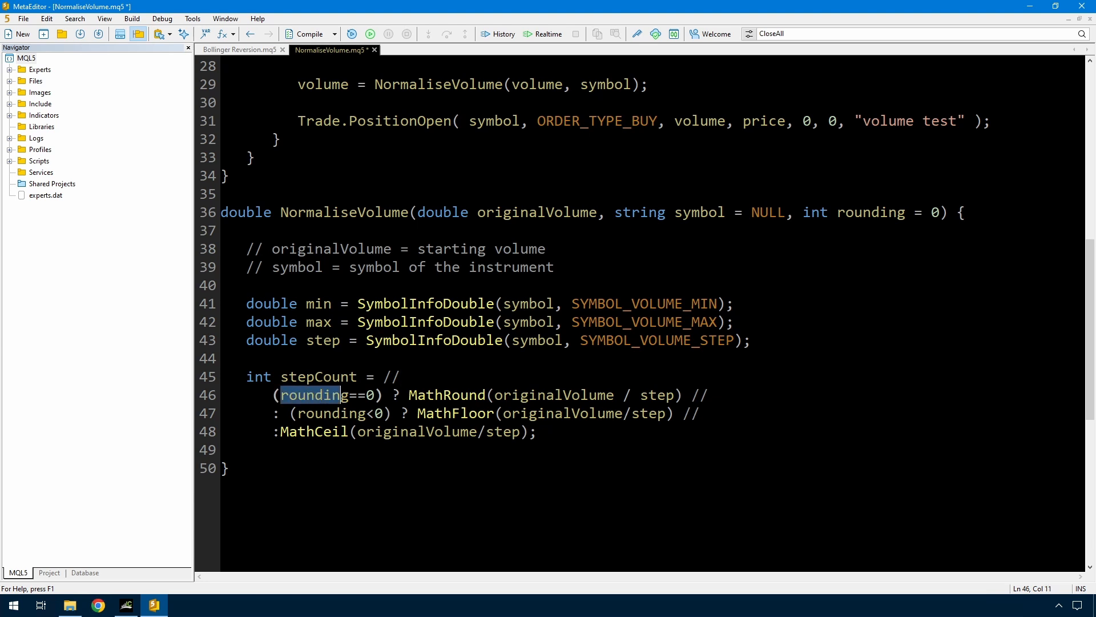
{"action": "left_click_drag", "start_coordinate": [343, 395], "coordinate": [375, 394]}
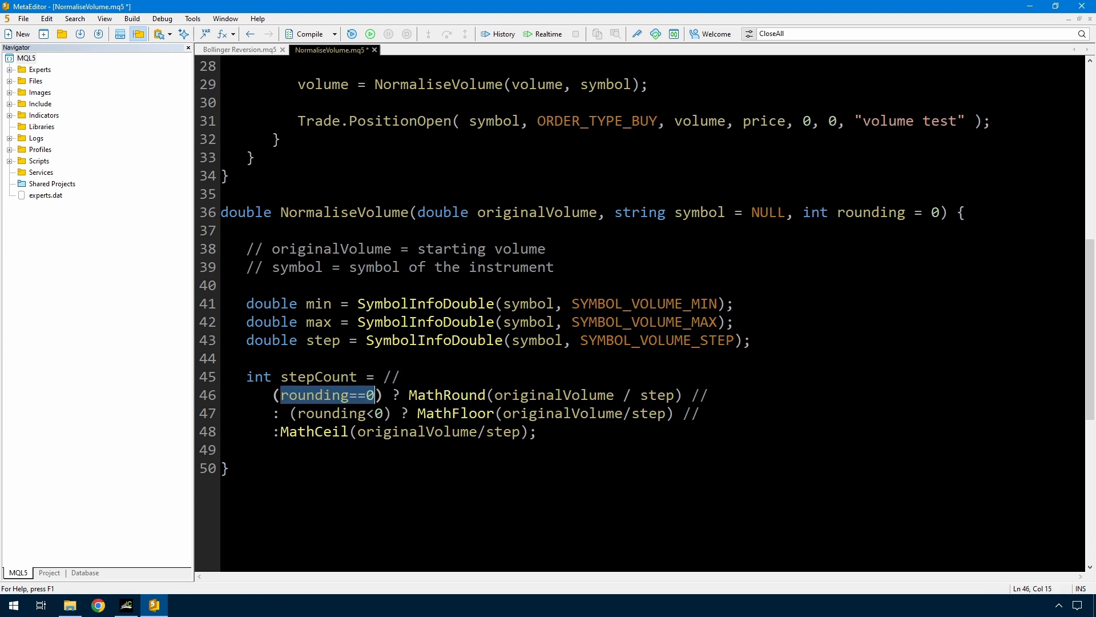
{"action": "double_click", "coordinate": [447, 395]}
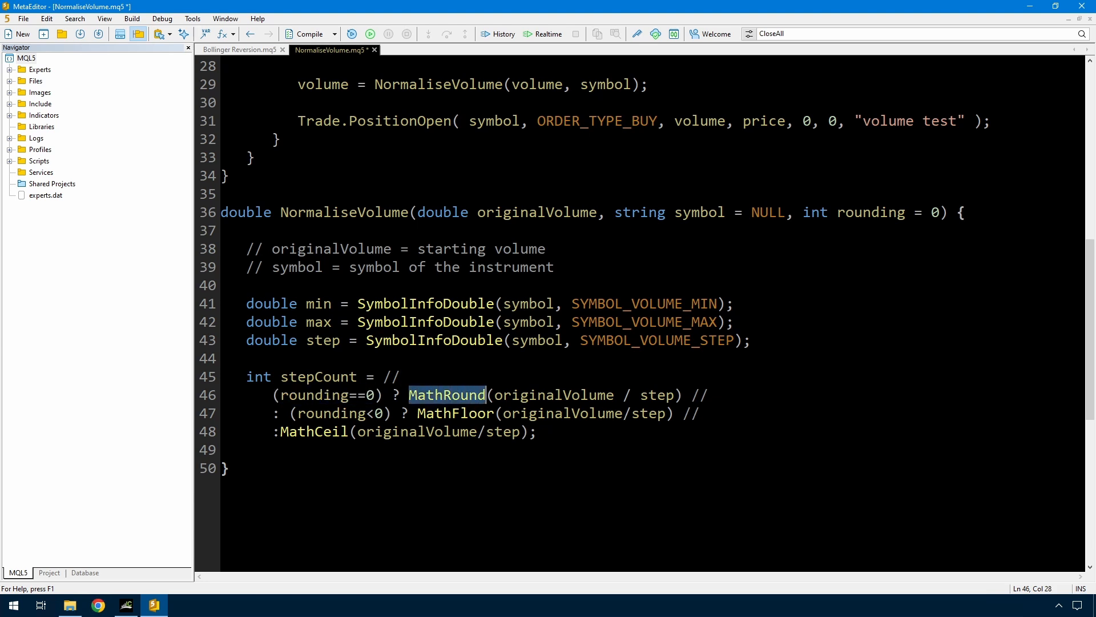
{"action": "left_click_drag", "start_coordinate": [490, 394], "coordinate": [682, 395]}
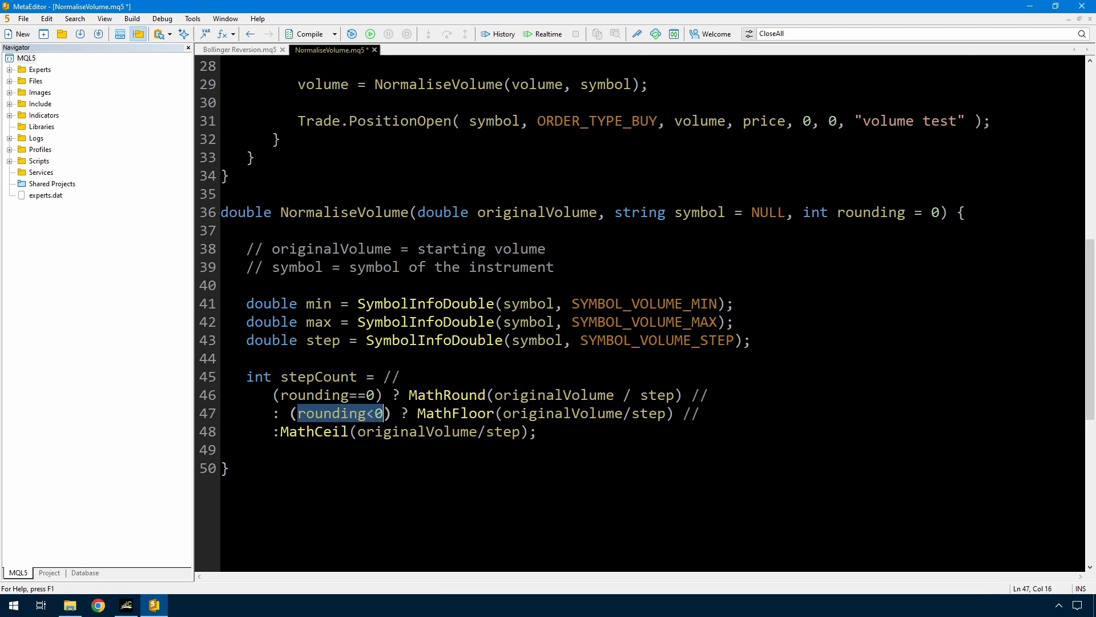
{"action": "double_click", "coordinate": [454, 414]}
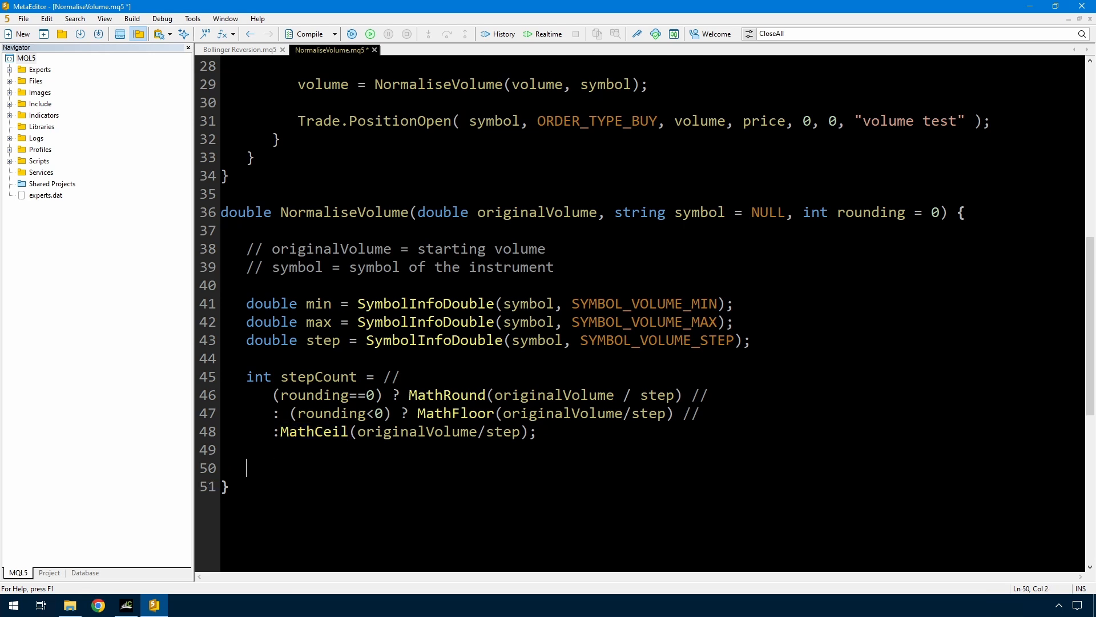
Add 'double normalisedVolume = stepCount * step;', point out step and max, and begin the cap check.
{"action": "type", "text": "double normalisedVolume = s"}
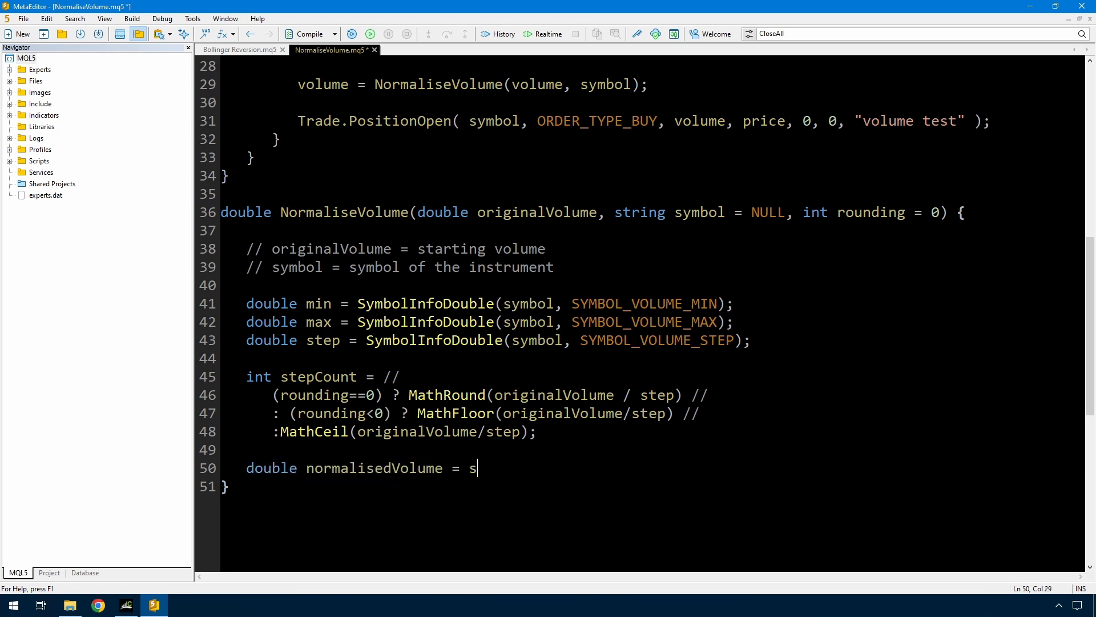
{"action": "type", "text": "tepCount * step;"}
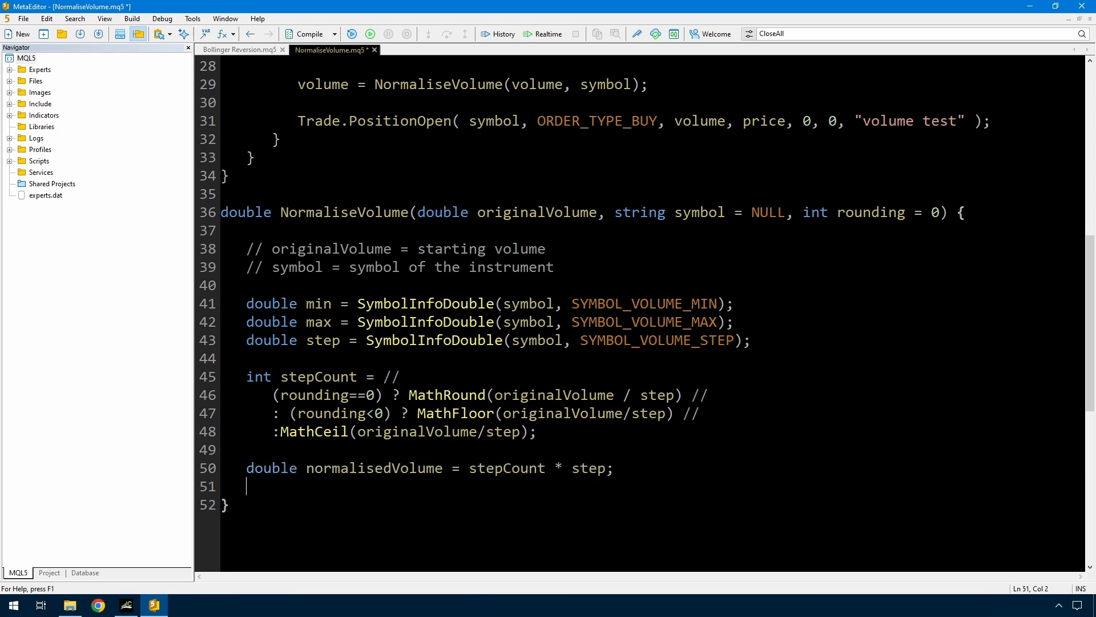
{"action": "left_click", "coordinate": [322, 341]}
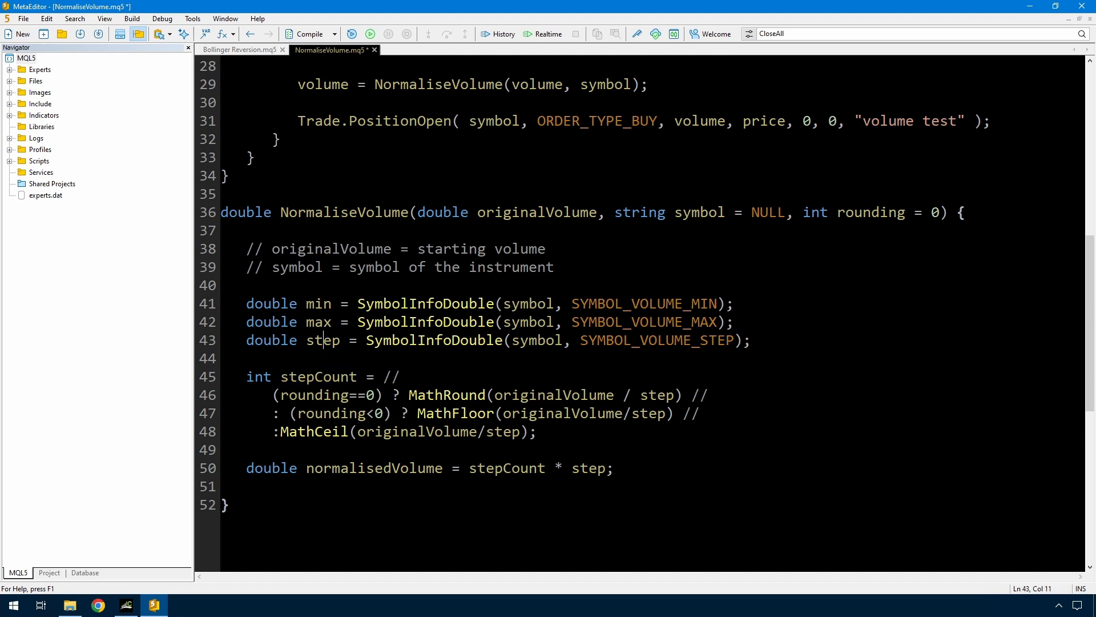
{"action": "left_click", "coordinate": [375, 467]}
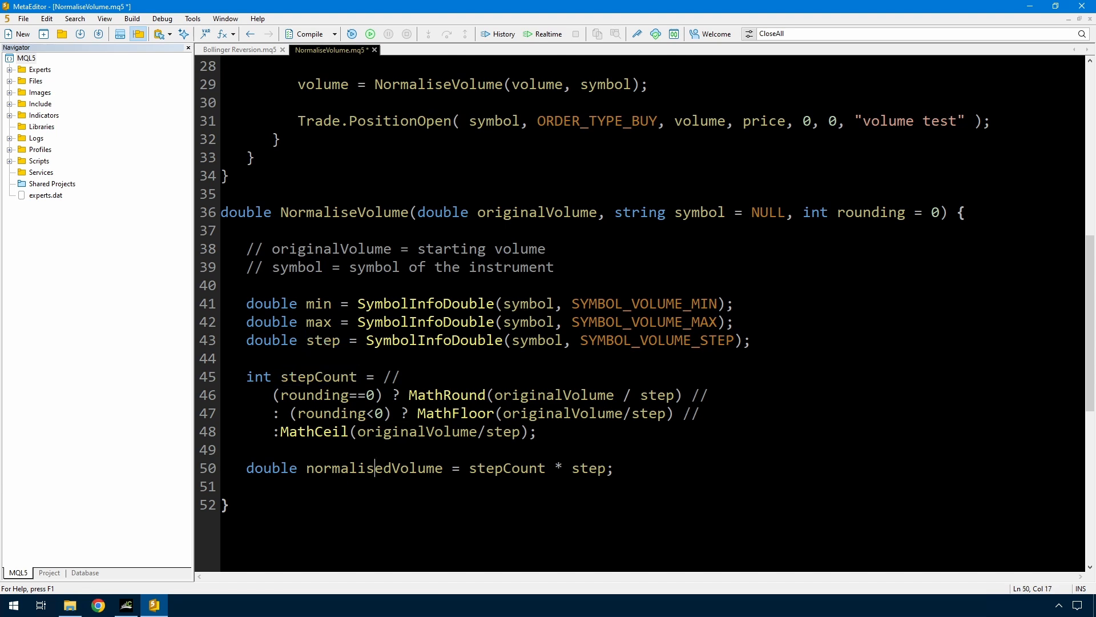
{"action": "double_click", "coordinate": [589, 468]}
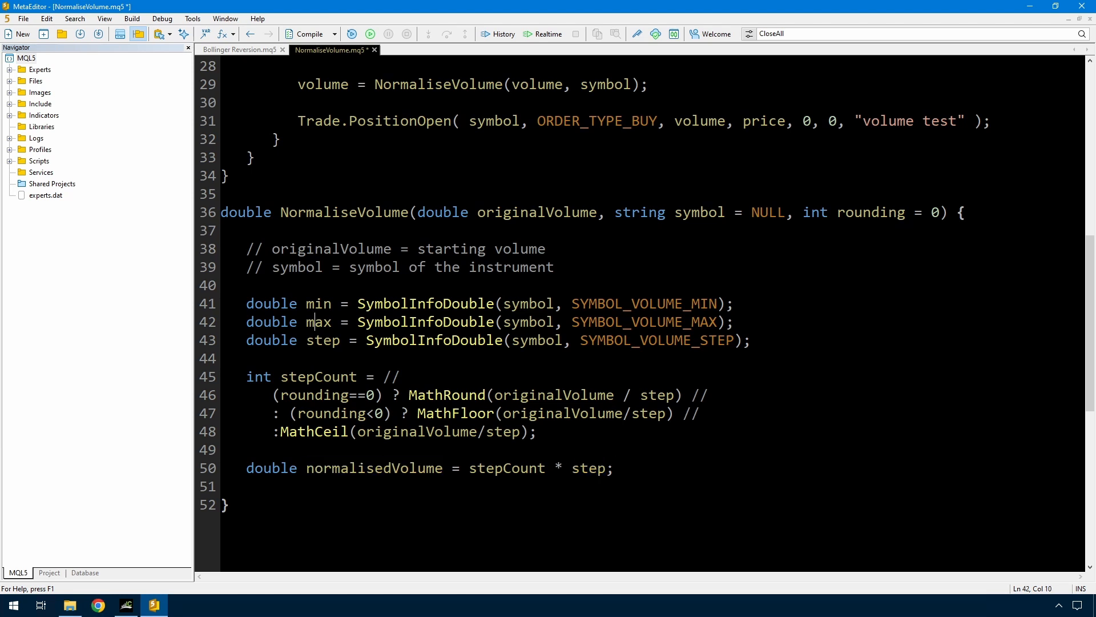
{"action": "left_click", "coordinate": [613, 468]}
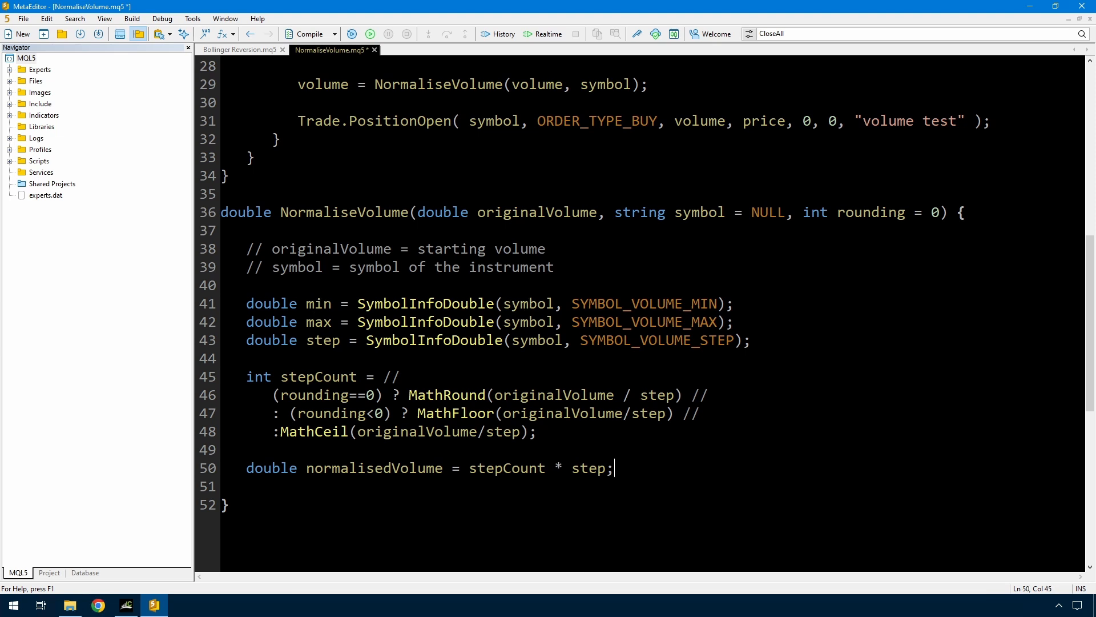
{"action": "type", "text": "if (normalisedVolume>max) normal"}
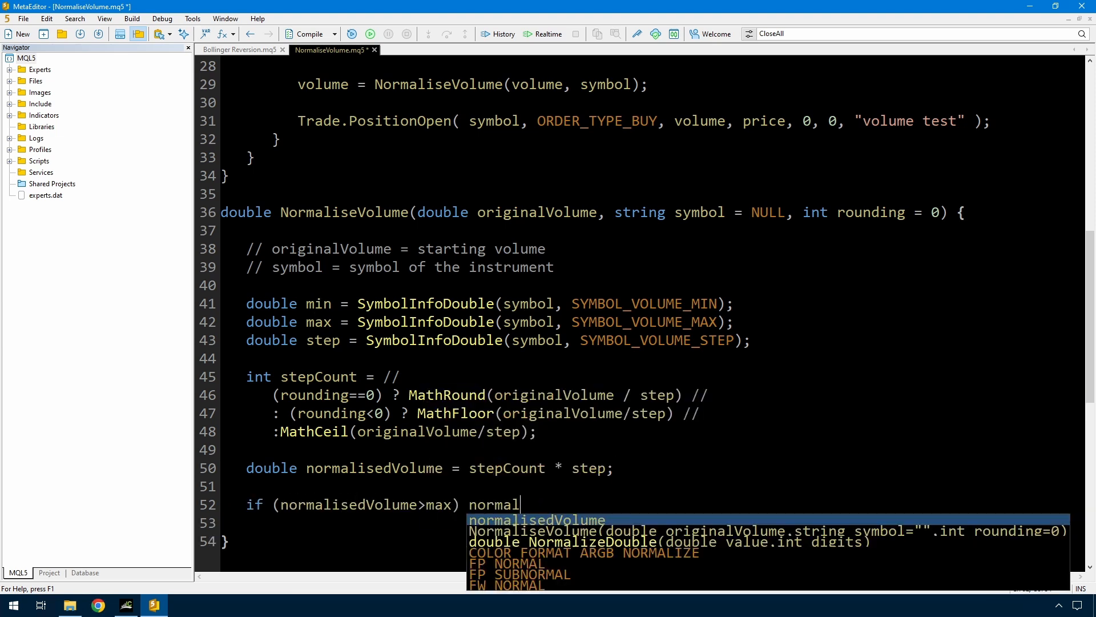
Complete line 52 so normalisedVolume is set to max whenever it exceeds max.
{"action": "type", "text": "isedVolume = max;"}
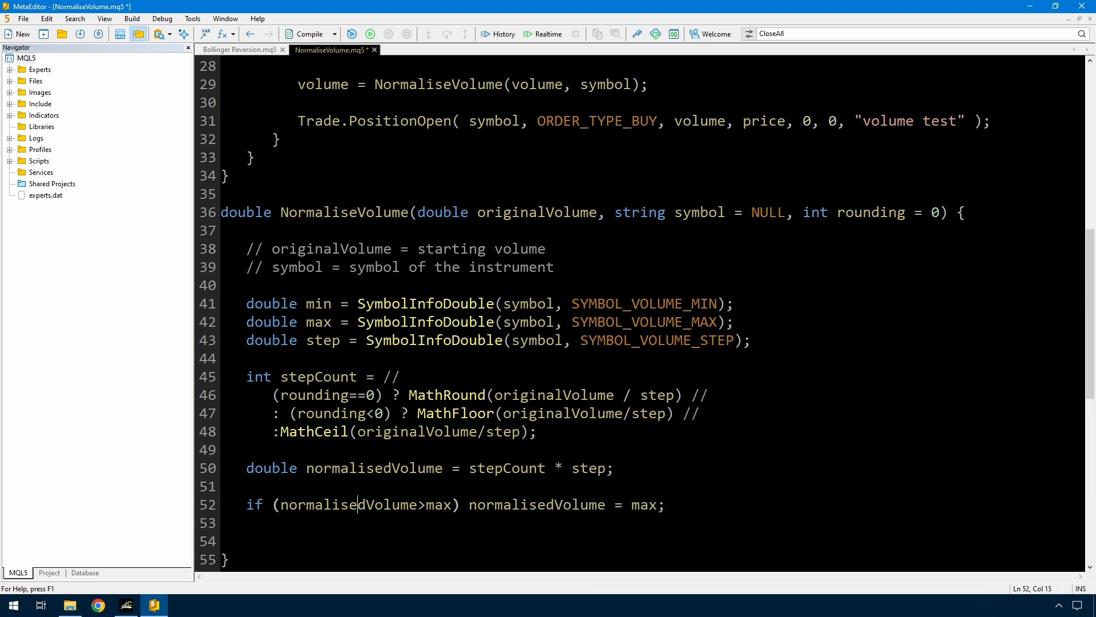
{"action": "double_click", "coordinate": [521, 504]}
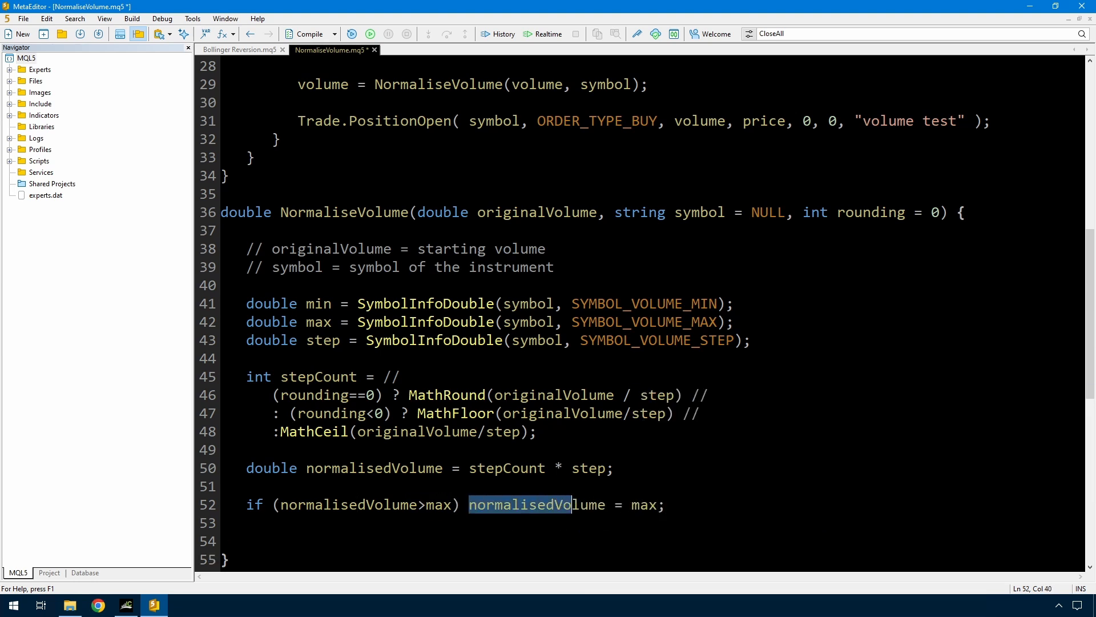
{"action": "left_click", "coordinate": [664, 504]}
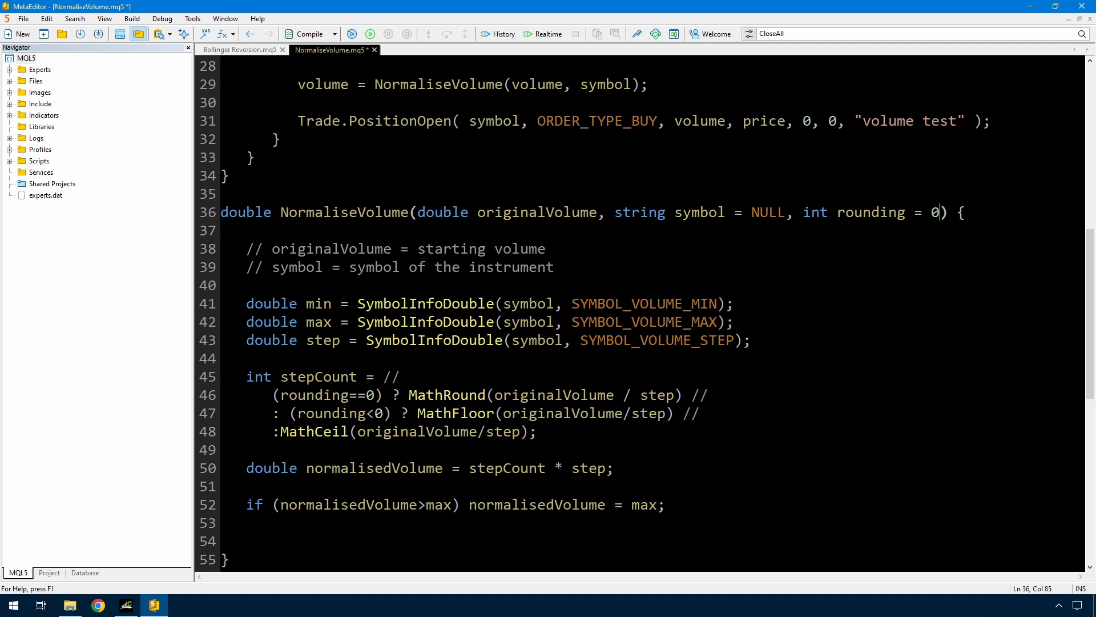
Append ', bool minimumZero = false' to the NormaliseVolume parameter list on line 36.
{"action": "type", "text": ", bool minimumZero = false"}
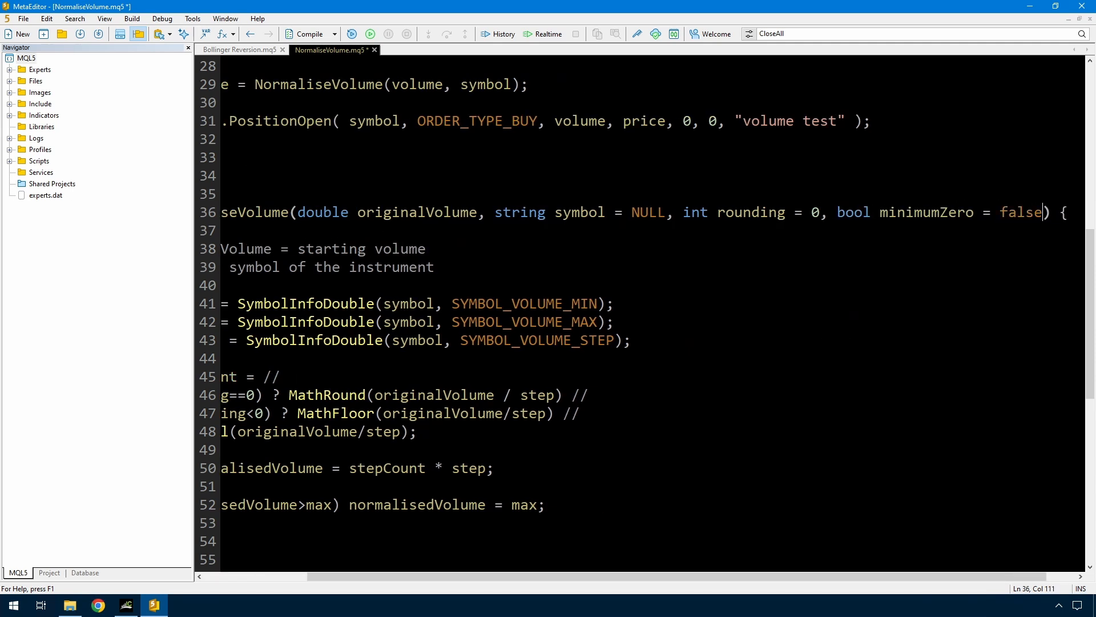
{"action": "scroll", "scroll_direction": "down", "scroll_amount": 3}
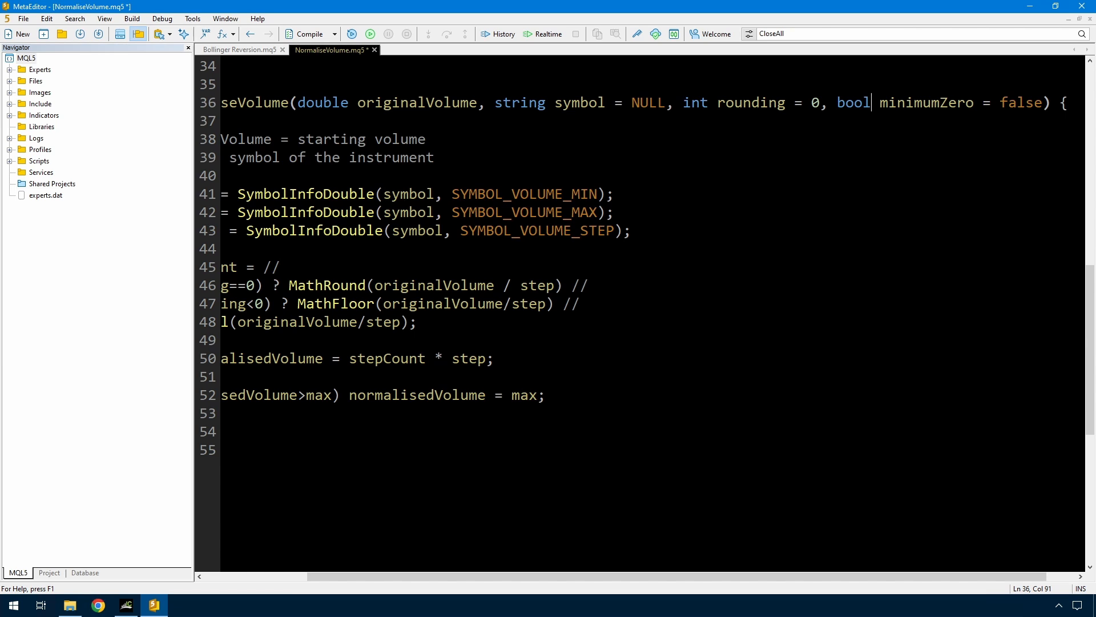
{"action": "left_click", "coordinate": [914, 103]}
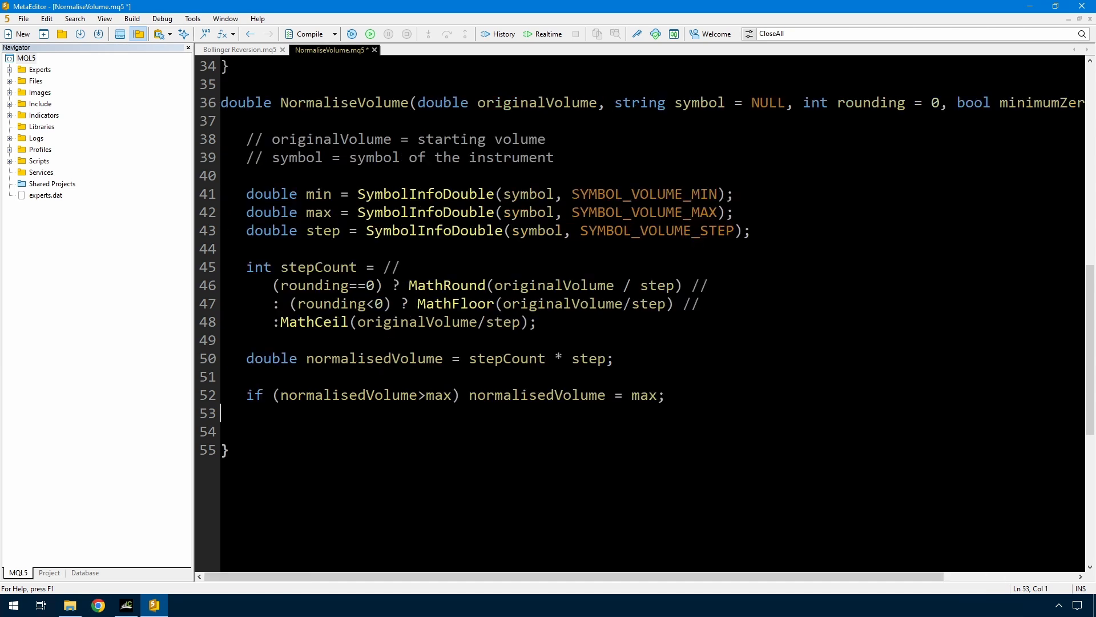
Add 'if (normalisedVolume < min) normalisedVolume = (minimumZero ? 0 : min);' on line 53.
{"action": "type", "text": "if (normalisedVolume < min"}
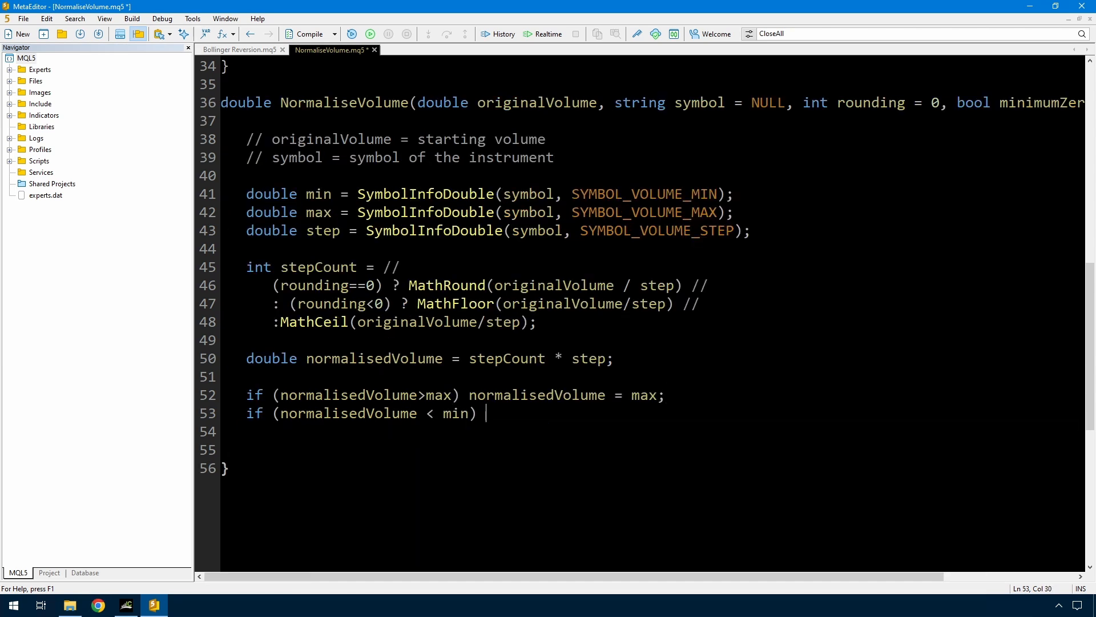
{"action": "type", "text": "normalisedVolume = (m"}
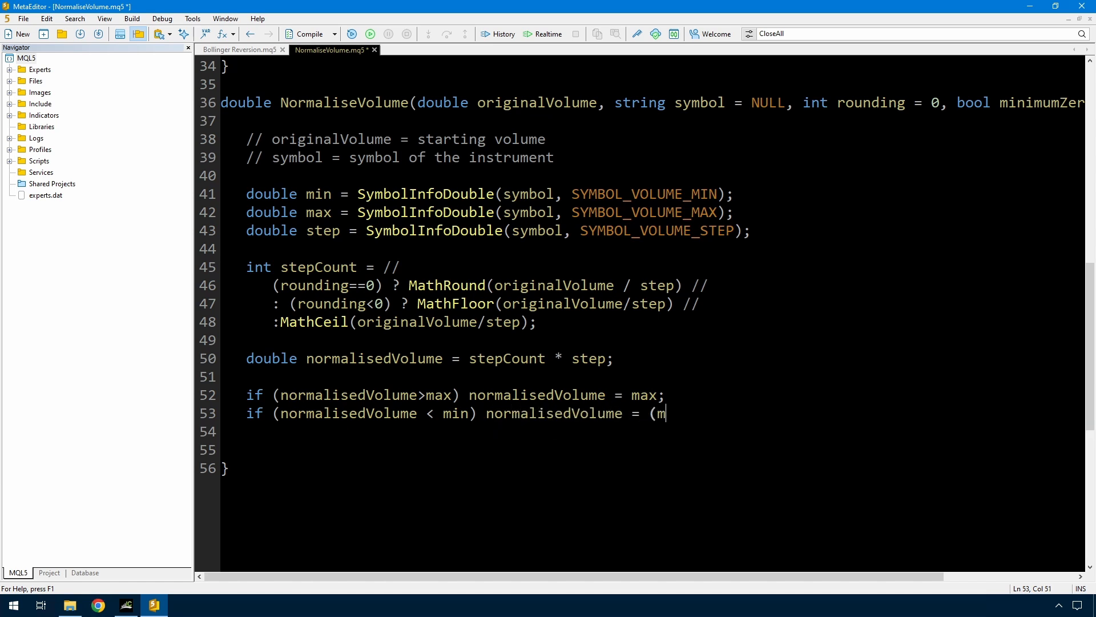
{"action": "type", "text": "inimumZero ? 0 : min);"}
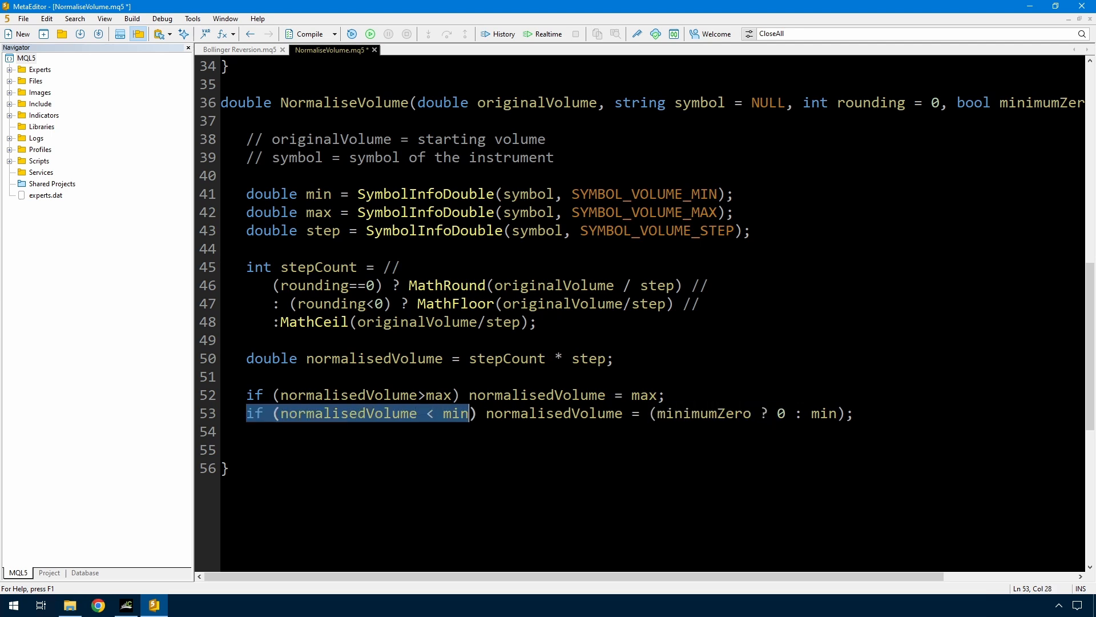
{"action": "double_click", "coordinate": [554, 414]}
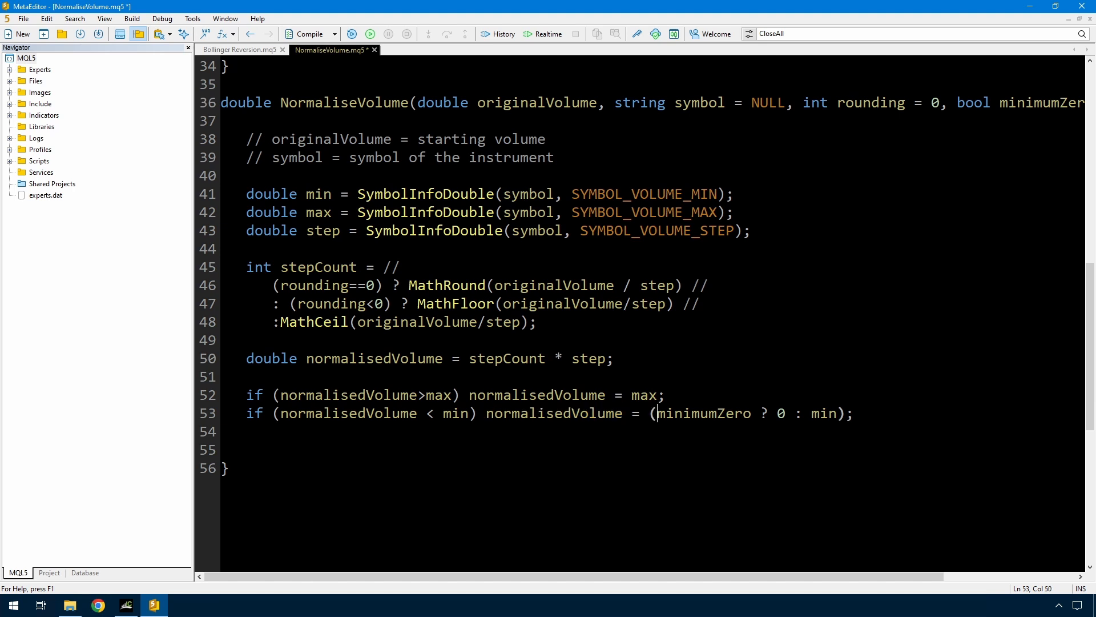
{"action": "double_click", "coordinate": [779, 413]}
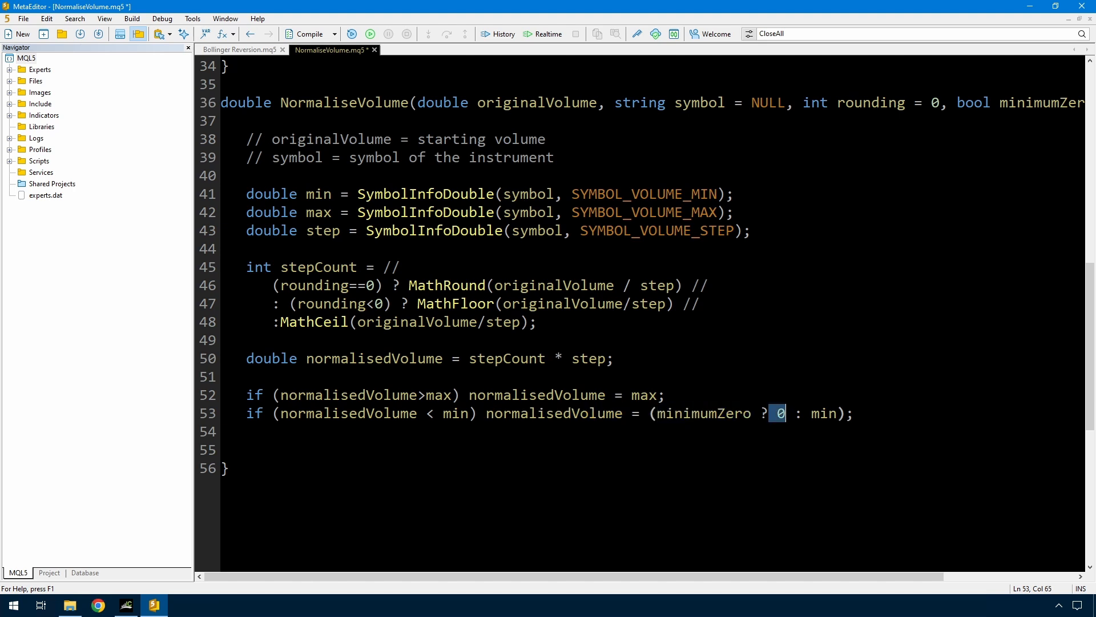
{"action": "double_click", "coordinate": [823, 413]}
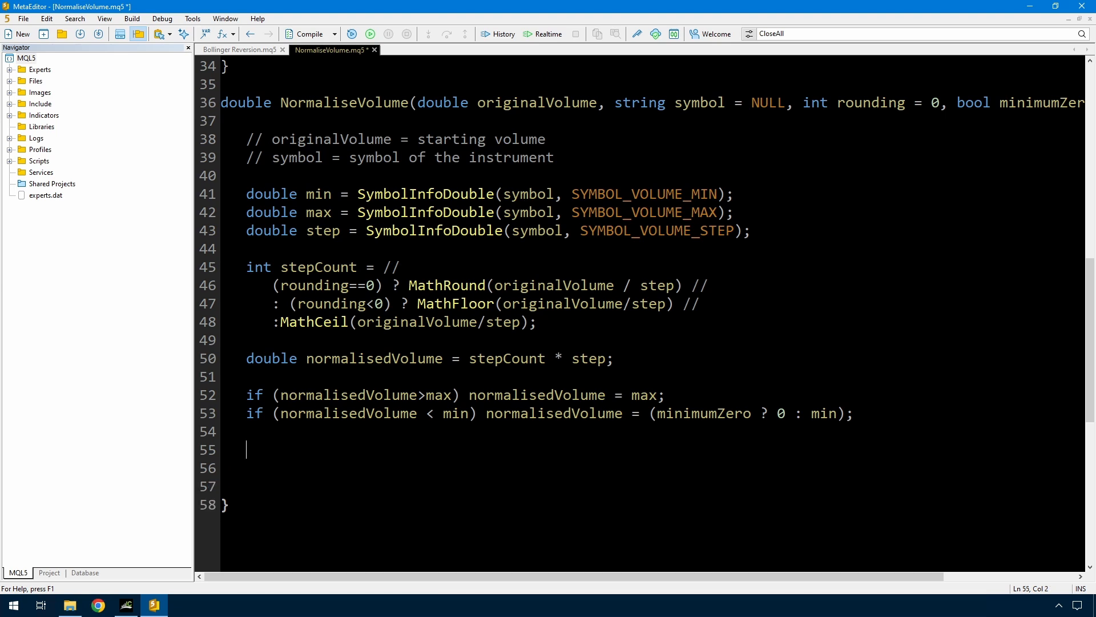
Log symbol, original, normalised, min, max and step via PrintFormat, then return normalisedVolume.
{"action": "type", "text": "PrintFormat(\"Symbol %s, original %f, n"}
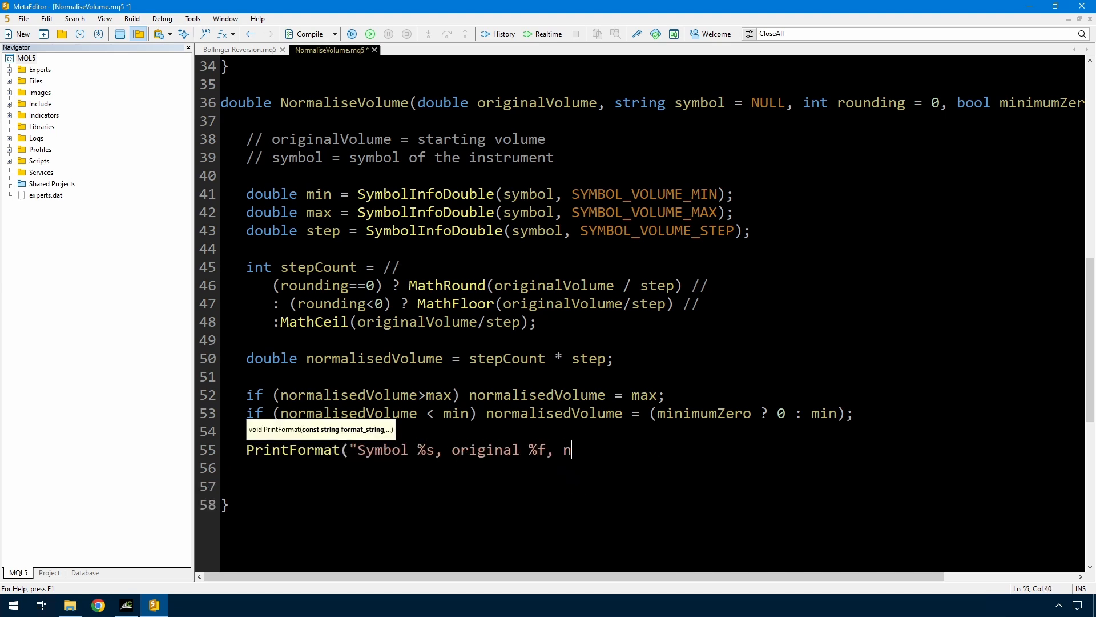
{"action": "type", "text": "min %f, max %"}
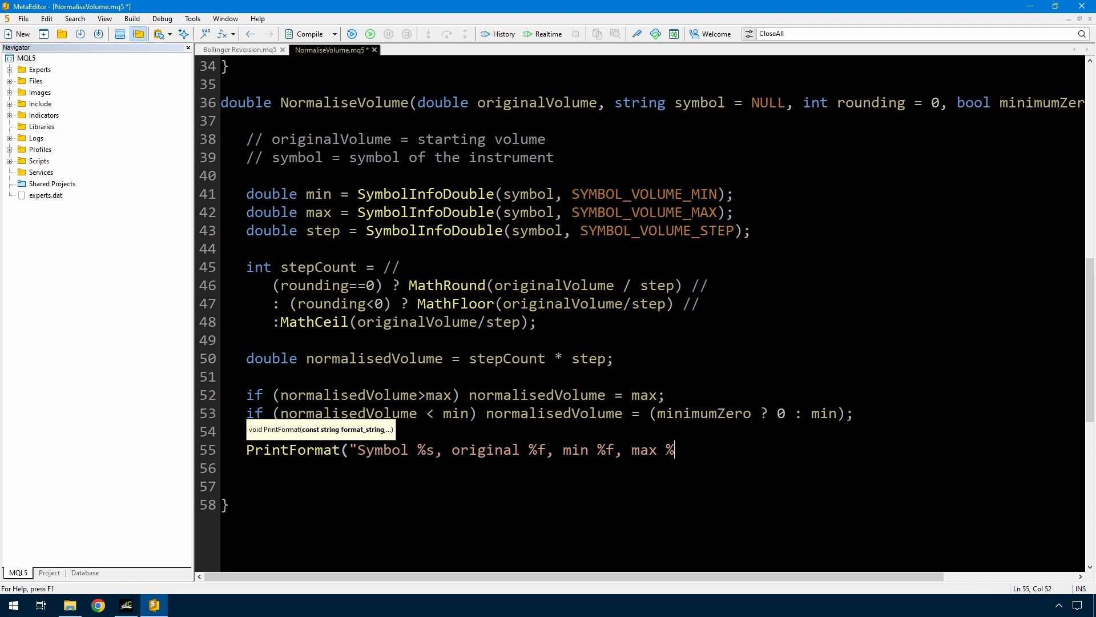
{"action": "type", "text": "f, step %f\", //"}
{"action": "left_click", "coordinate": [653, 468]}
{"action": "type", "text": "symbol,"}
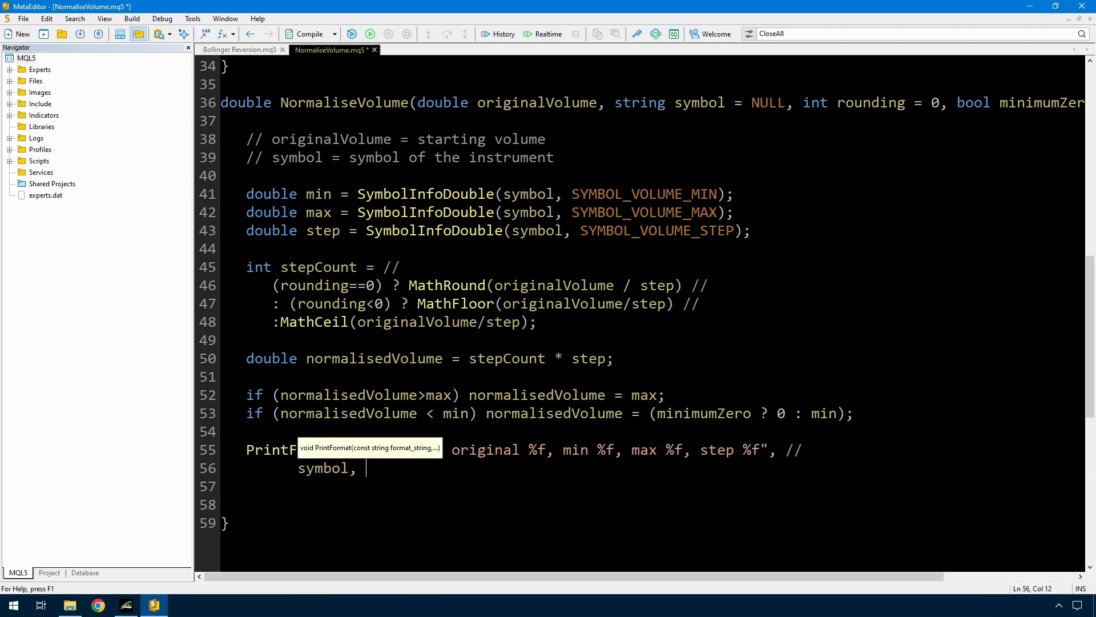
{"action": "type", "text": "originalVolume,  normalisedVolume, min, max"}
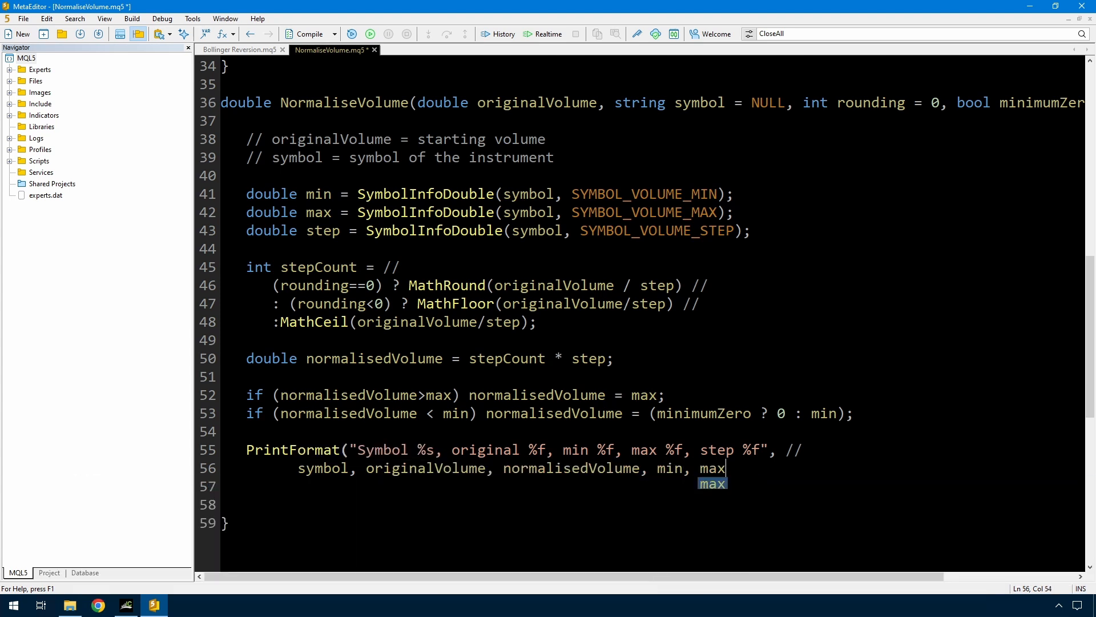
{"action": "type", "text": ", step);"}
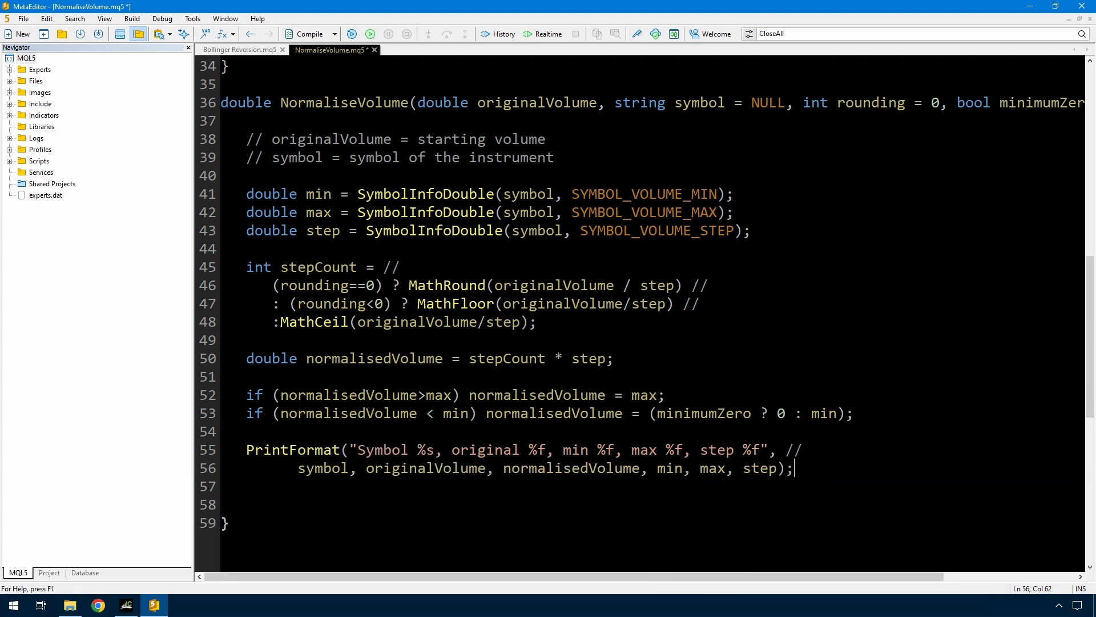
{"action": "type", "text": "return normalisedVolume;"}
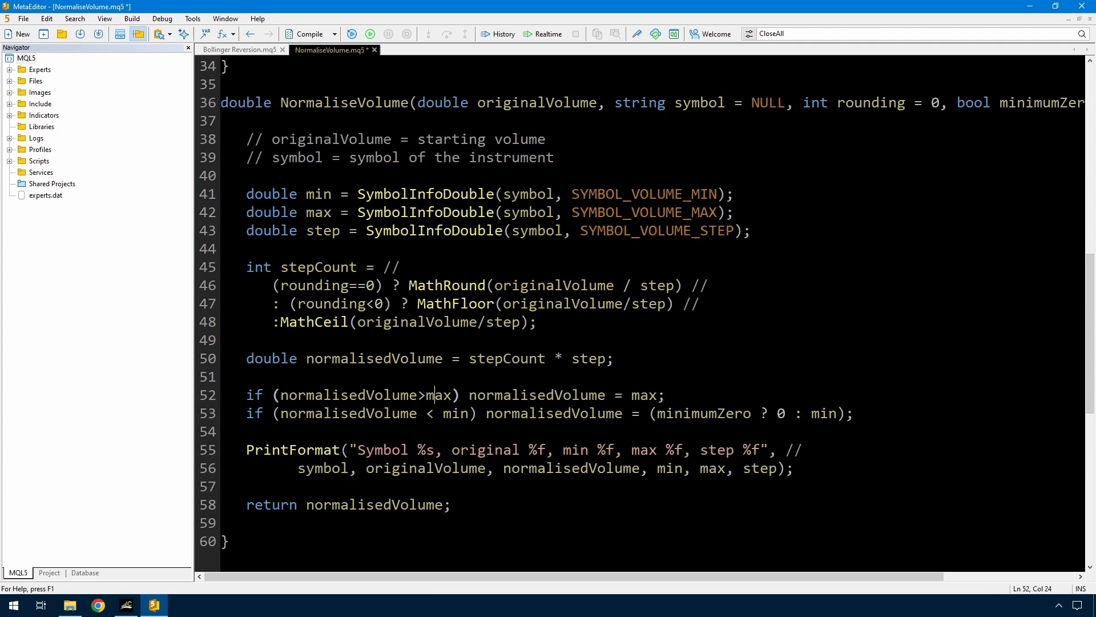
{"action": "double_click", "coordinate": [348, 413]}
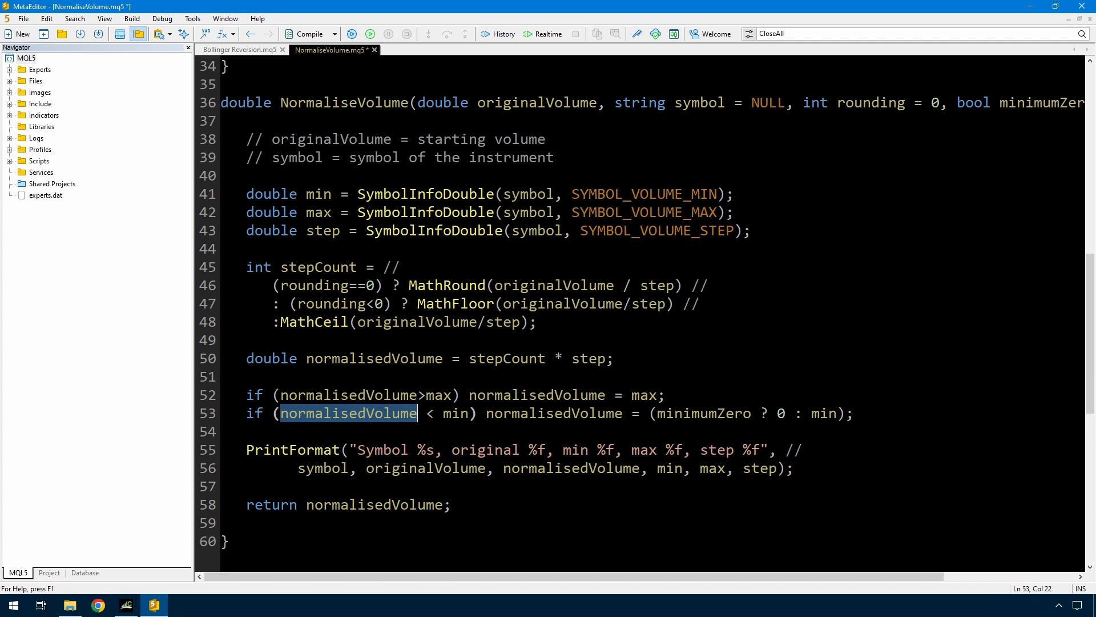
{"action": "left_click", "coordinate": [536, 322]}
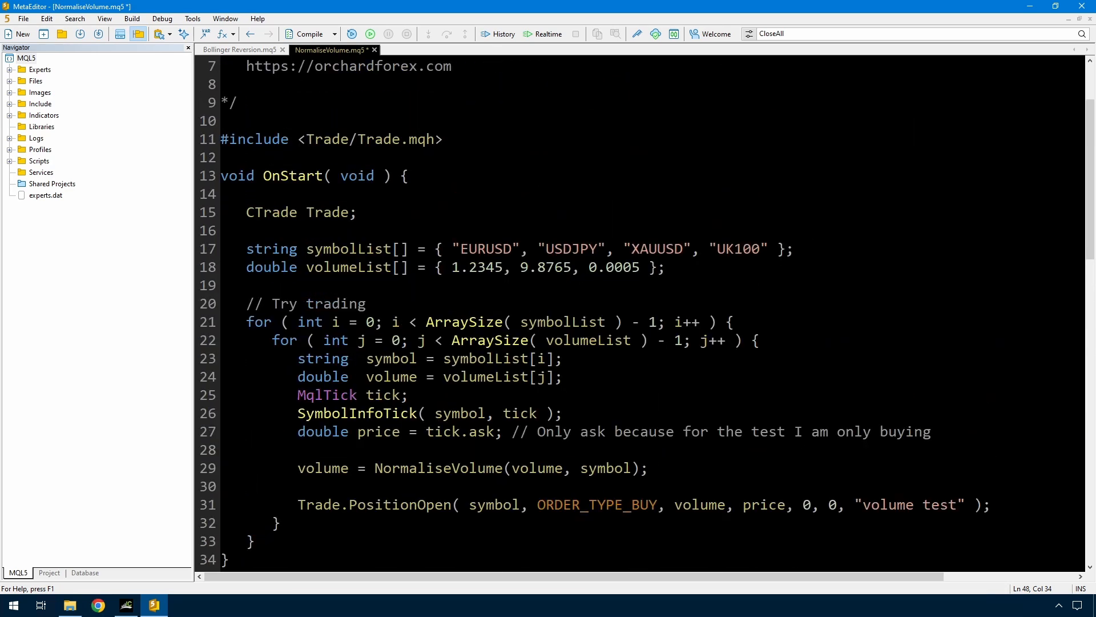
{"action": "double_click", "coordinate": [477, 267]}
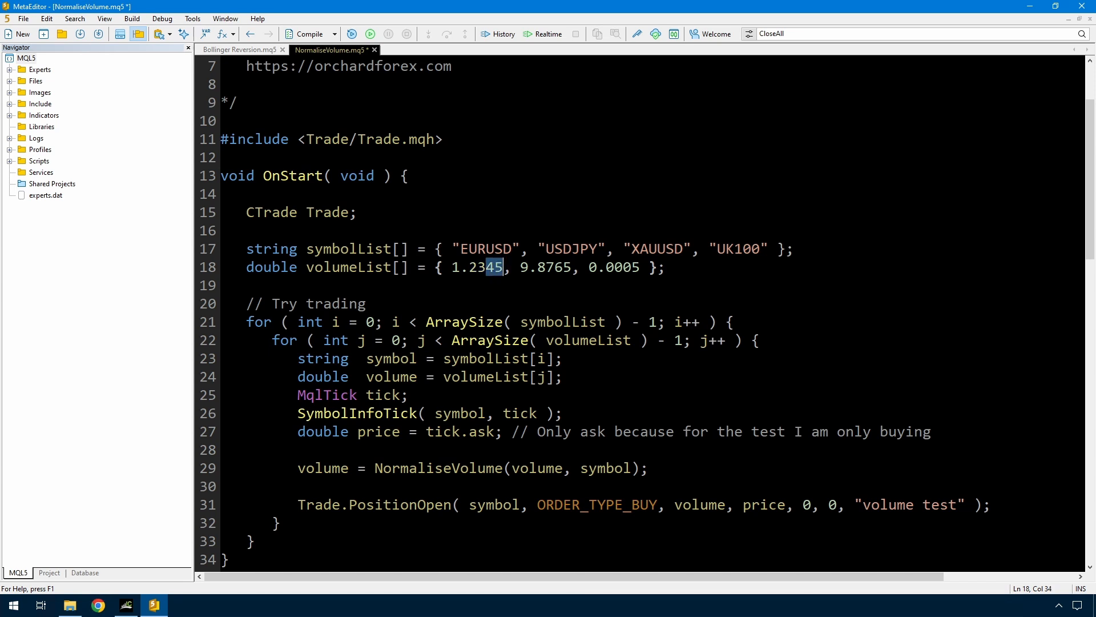
{"action": "left_click", "coordinate": [487, 267]}
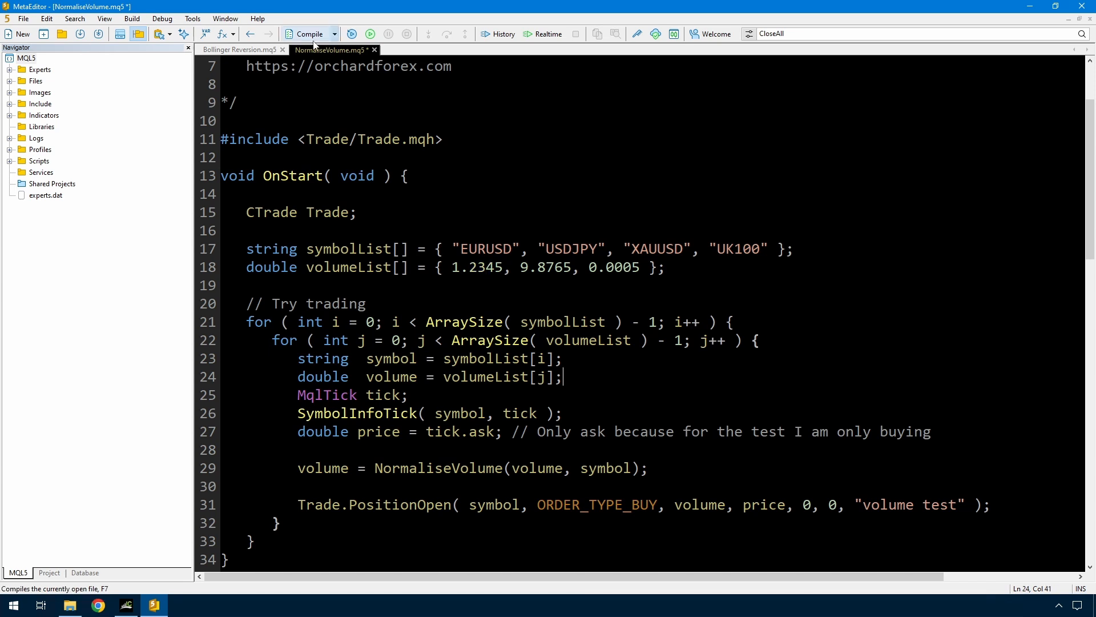
Compile the script and change stepCount's type from int to double.
{"action": "left_click", "coordinate": [307, 34]}
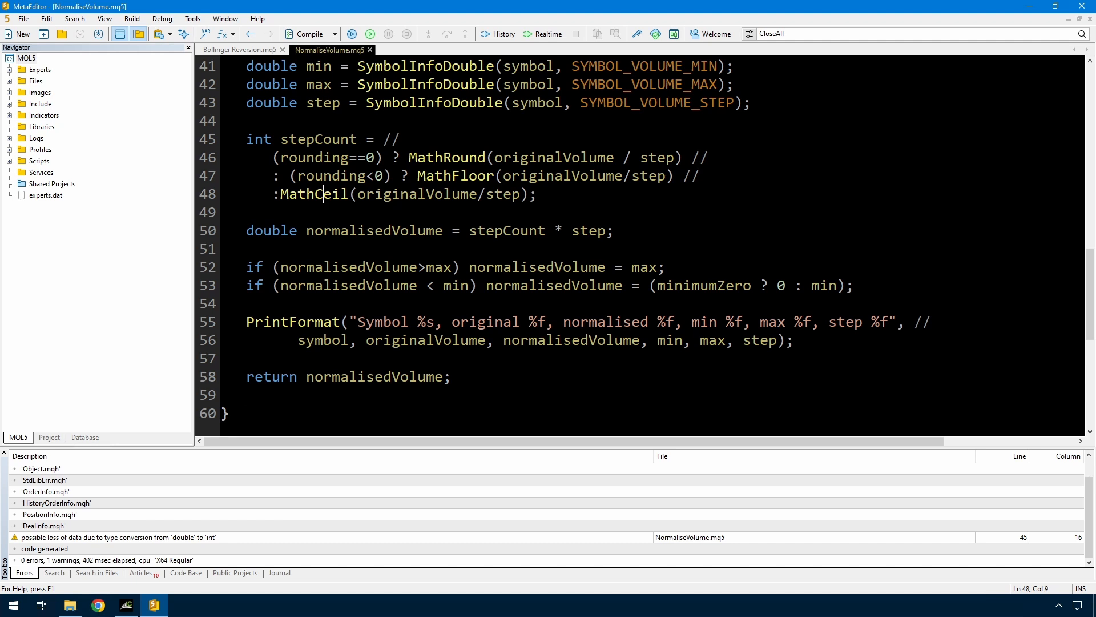
{"action": "double_click", "coordinate": [257, 138]}
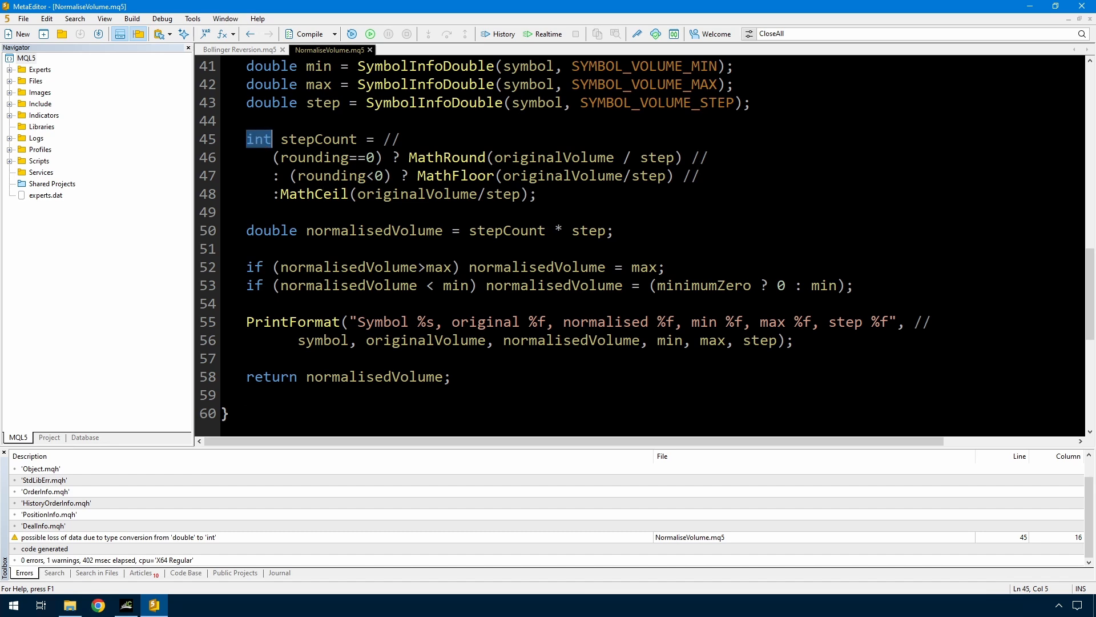
{"action": "type", "text": "double"}
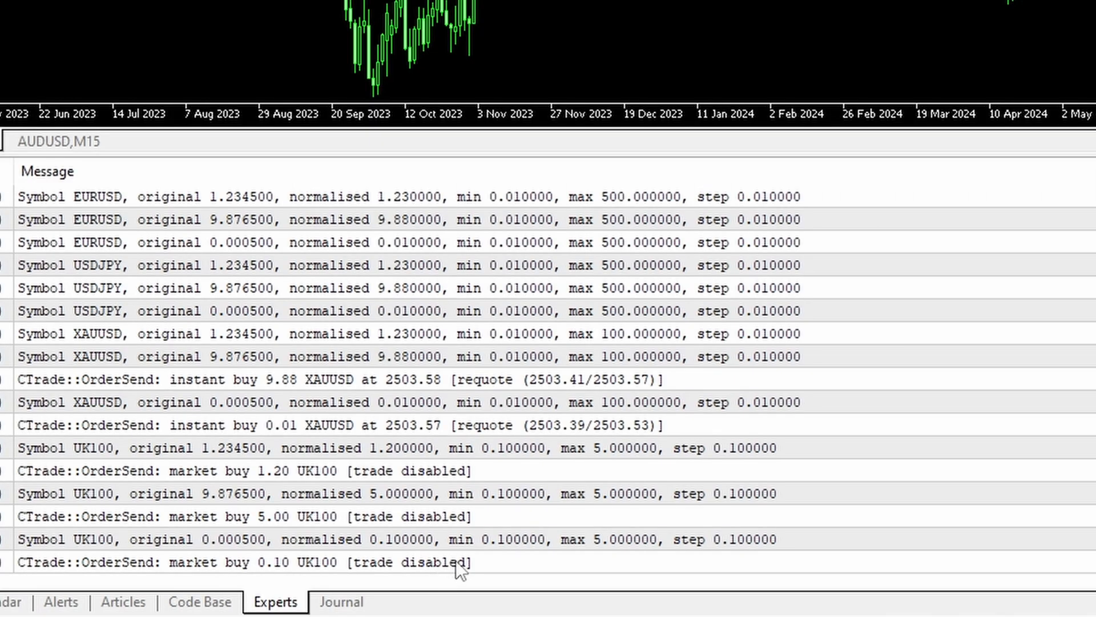
{"action": "mouse_move", "coordinate": [281, 558]}
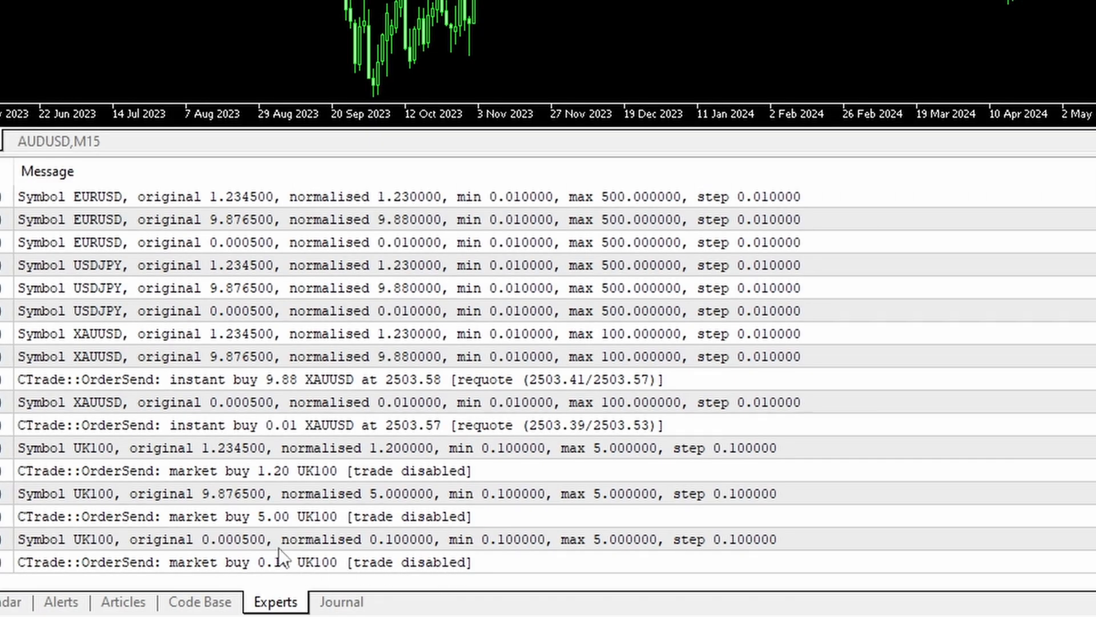
{"action": "mouse_move", "coordinate": [437, 508]}
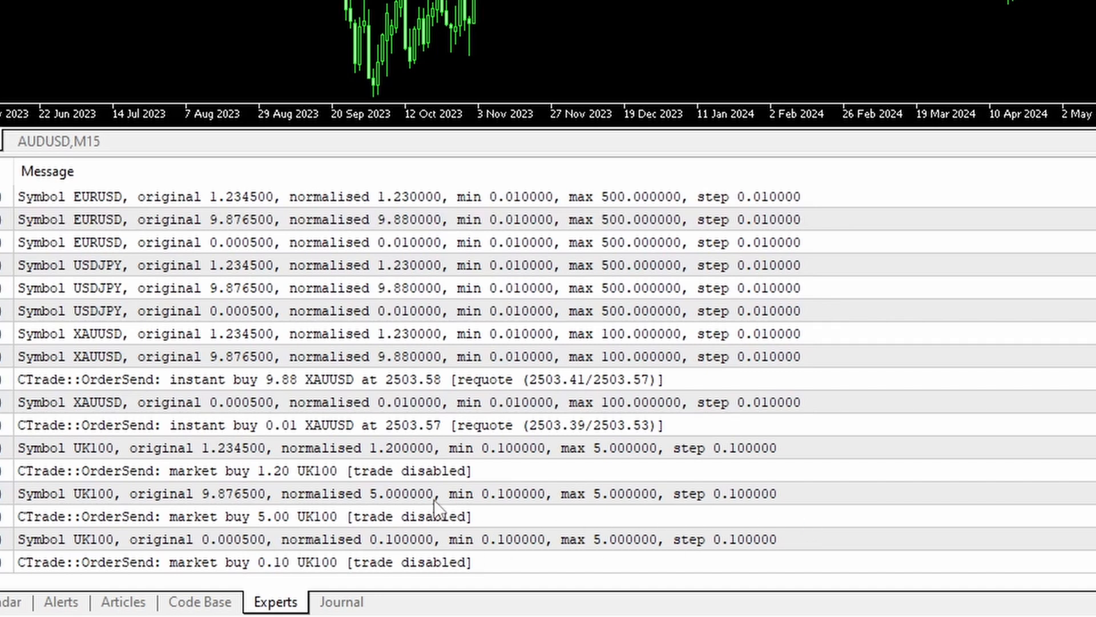
{"action": "mouse_move", "coordinate": [67, 412]}
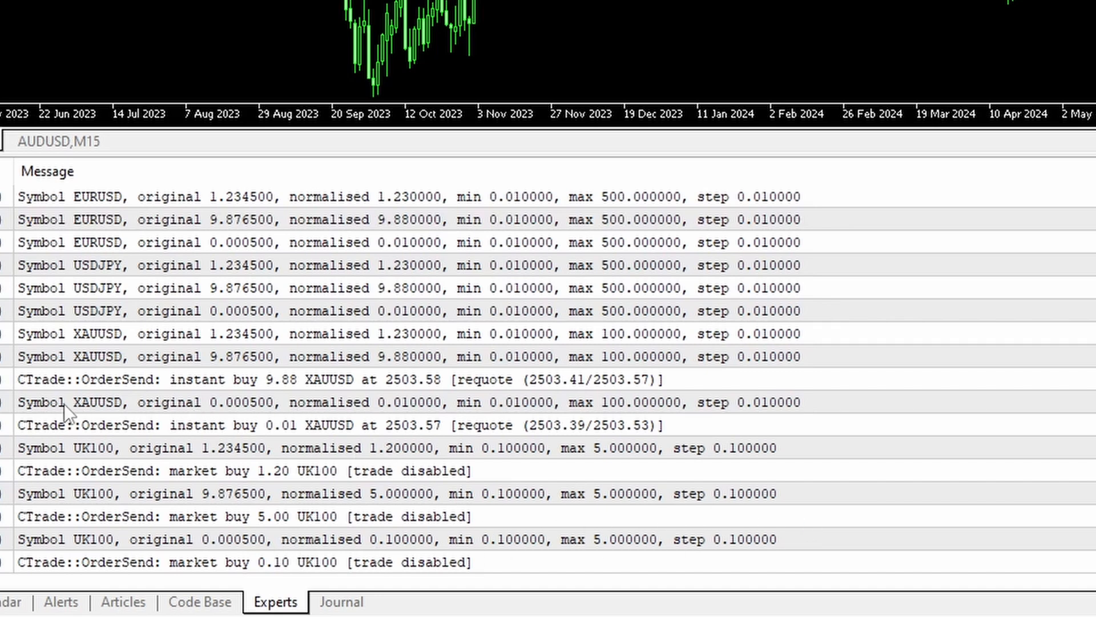
{"action": "mouse_move", "coordinate": [613, 398]}
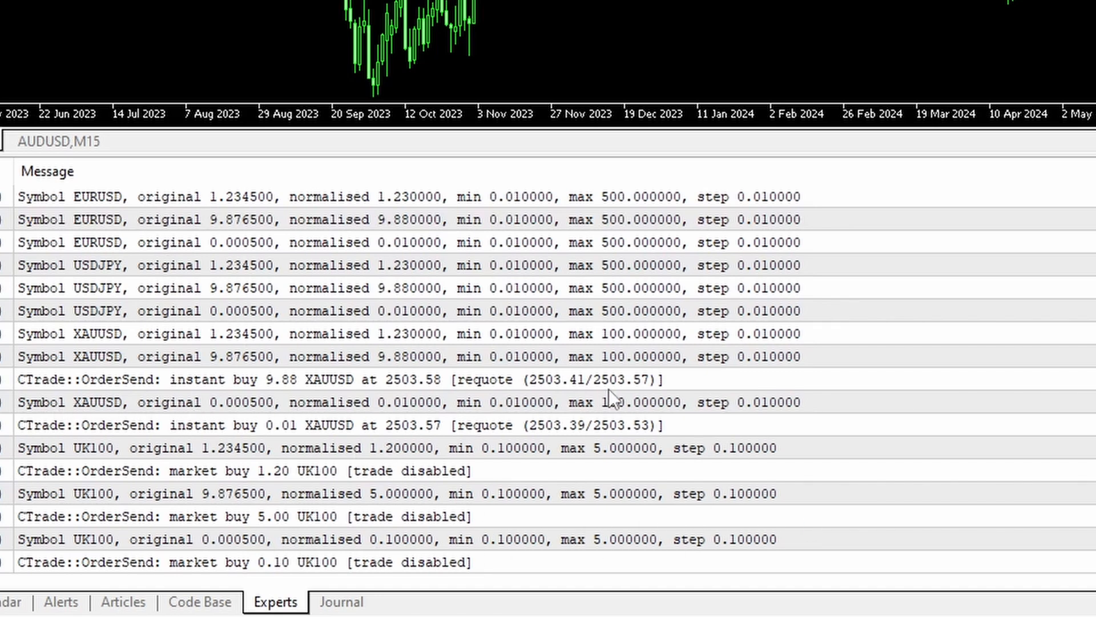
{"action": "mouse_move", "coordinate": [339, 392]}
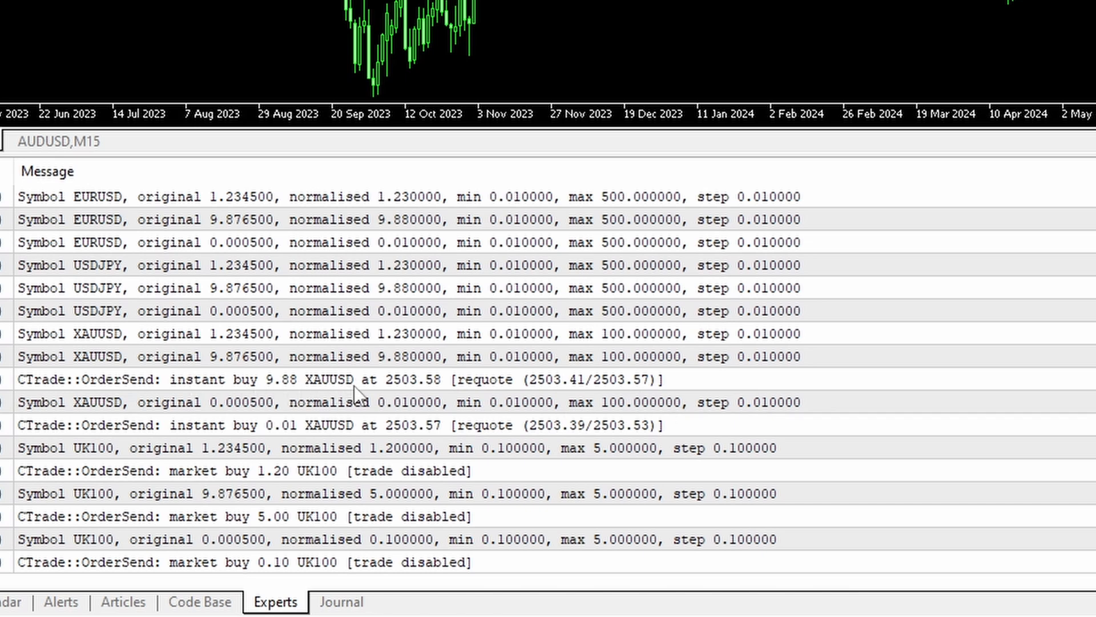
{"action": "mouse_move", "coordinate": [591, 392]}
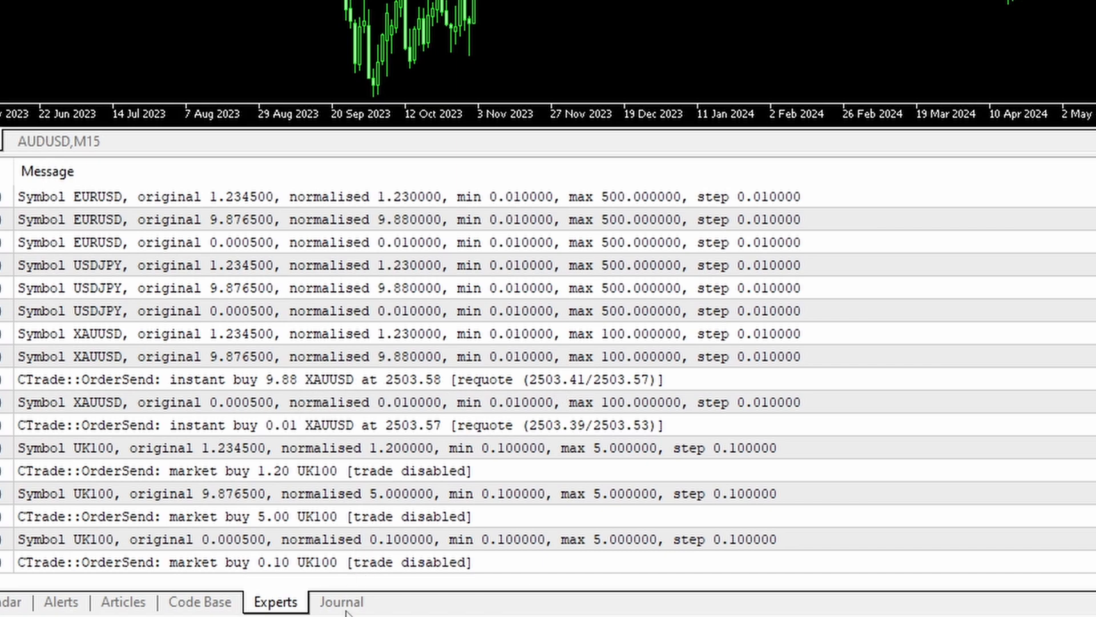
{"action": "left_click", "coordinate": [342, 601]}
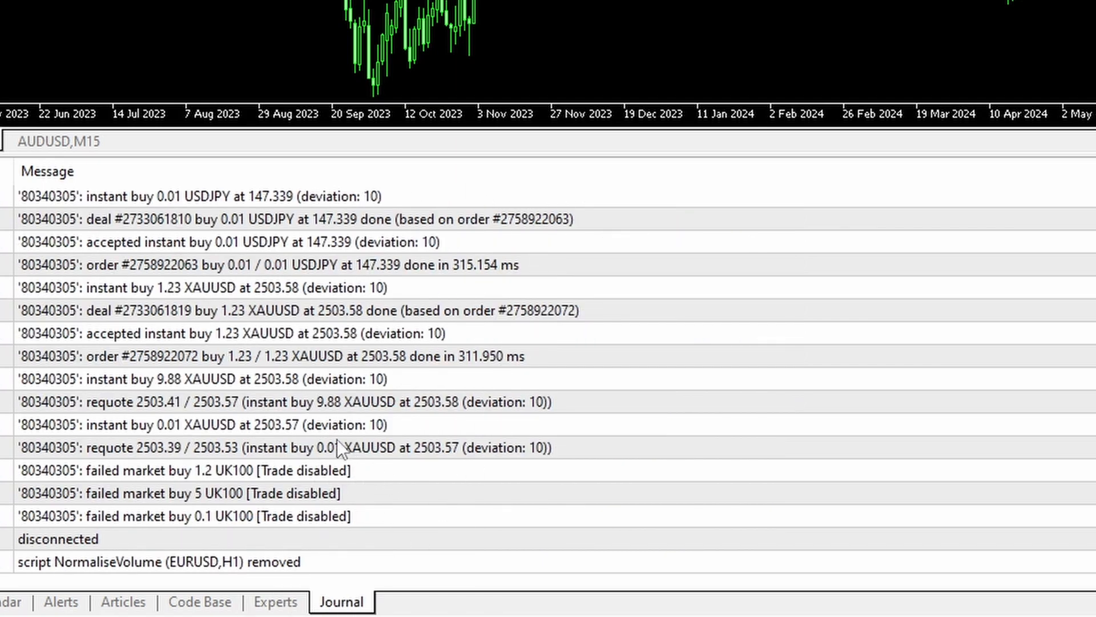
{"action": "scroll", "scroll_direction": "down", "scroll_amount": 3}
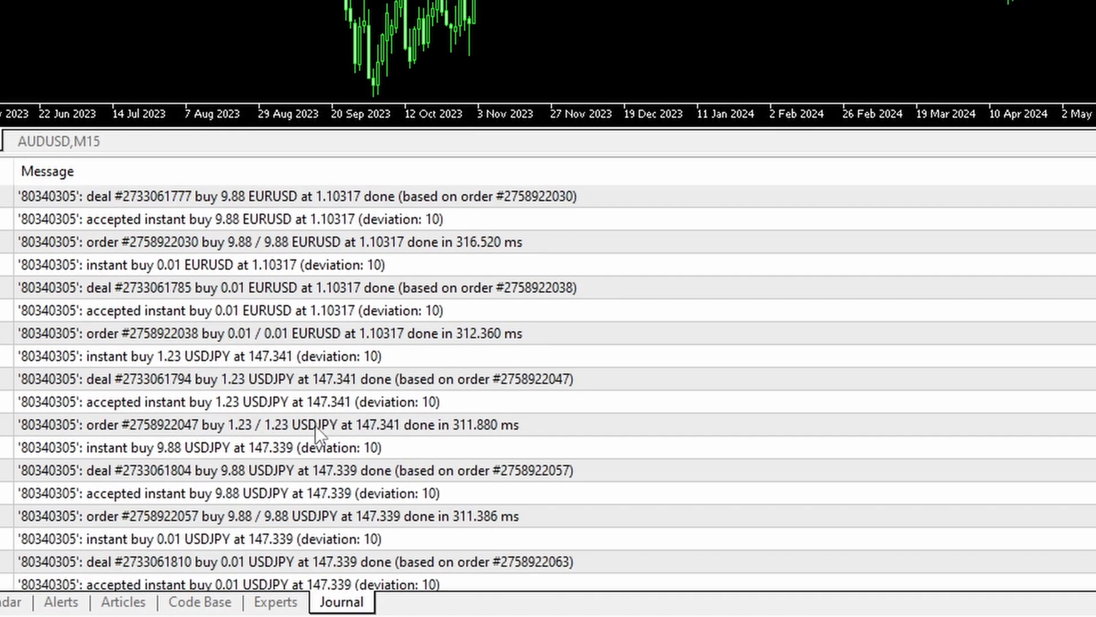
{"action": "scroll", "scroll_direction": "down", "scroll_amount": 3}
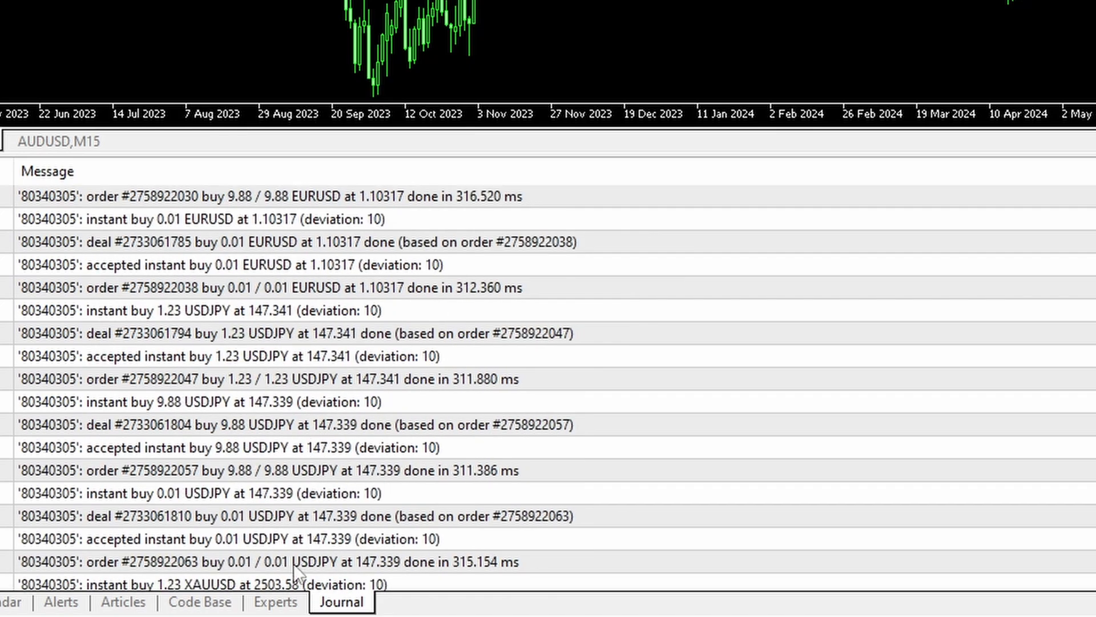
{"action": "left_click", "coordinate": [274, 601]}
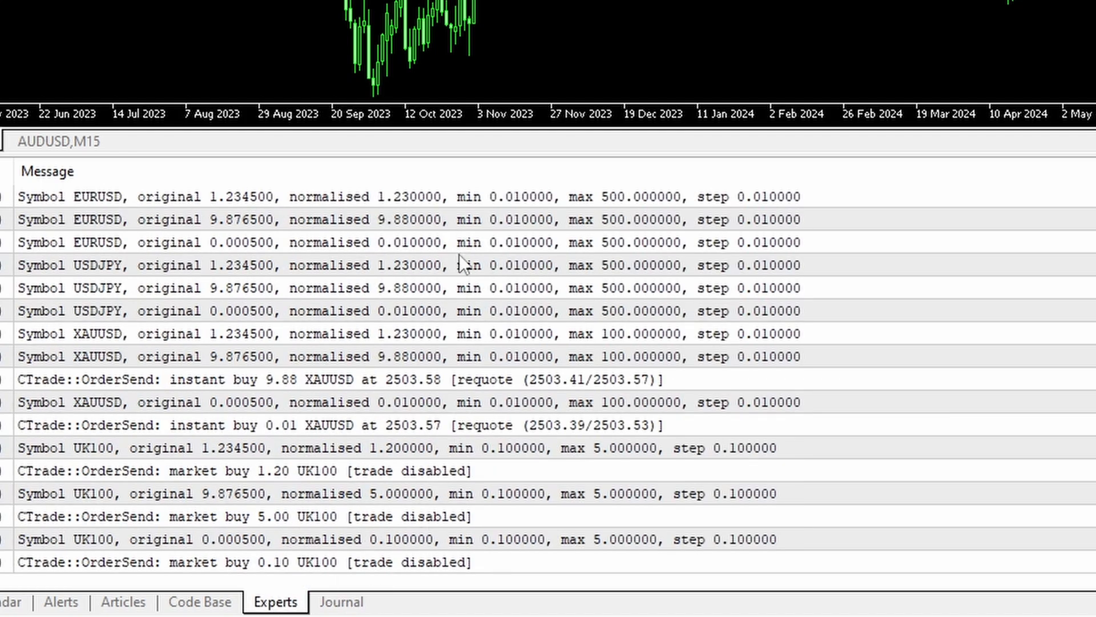
{"action": "mouse_move", "coordinate": [228, 177]}
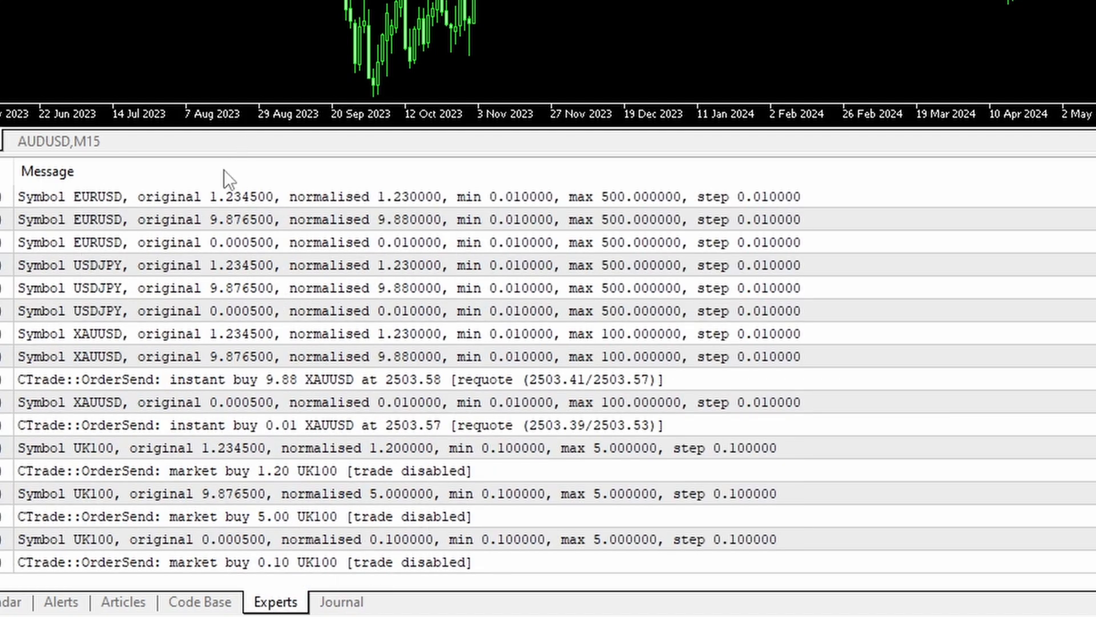
{"action": "mouse_move", "coordinate": [171, 213]}
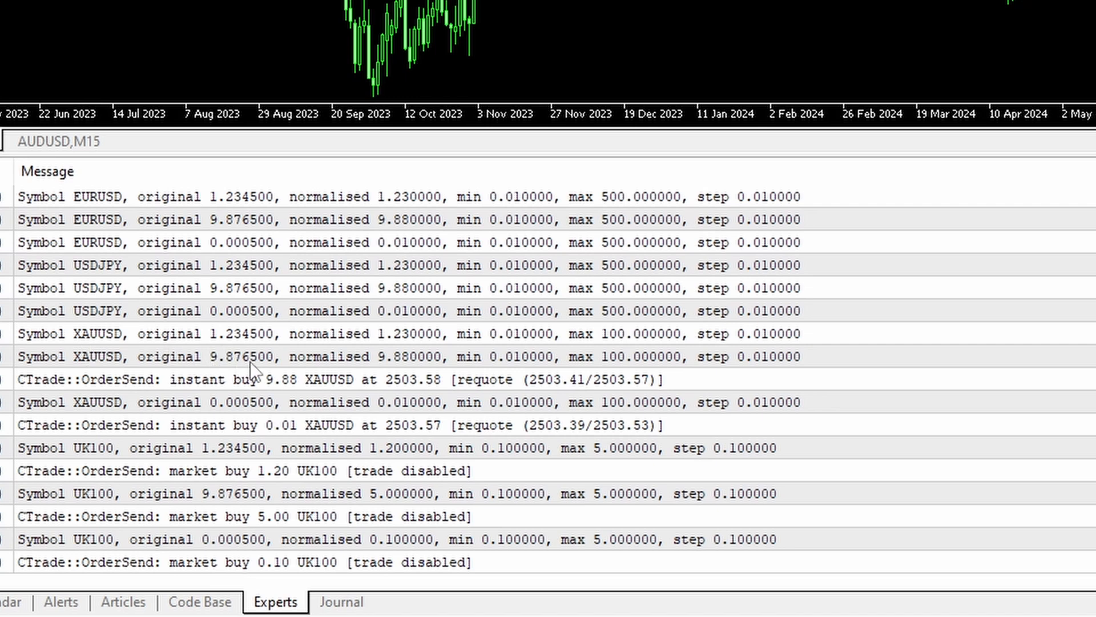
{"action": "mouse_move", "coordinate": [409, 367]}
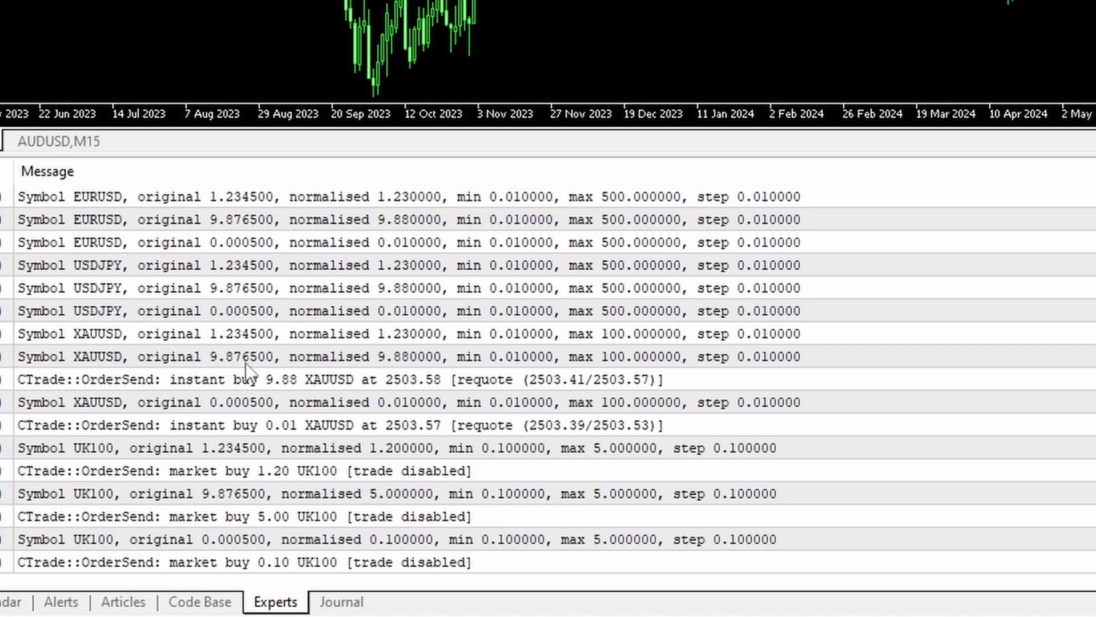
{"action": "mouse_move", "coordinate": [231, 346]}
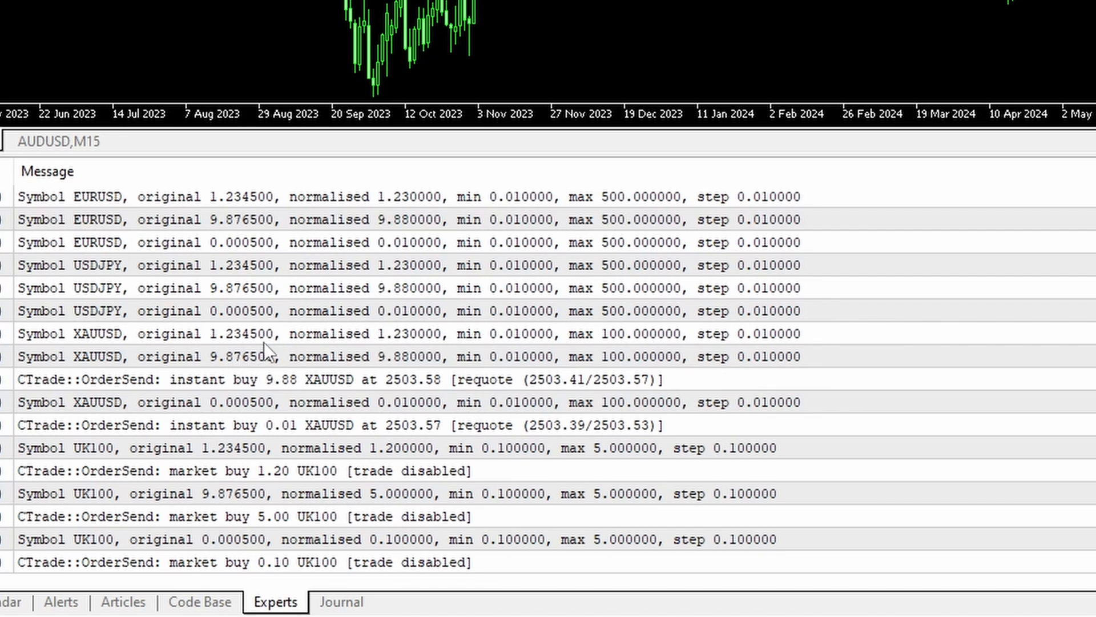
{"action": "mouse_move", "coordinate": [392, 353]}
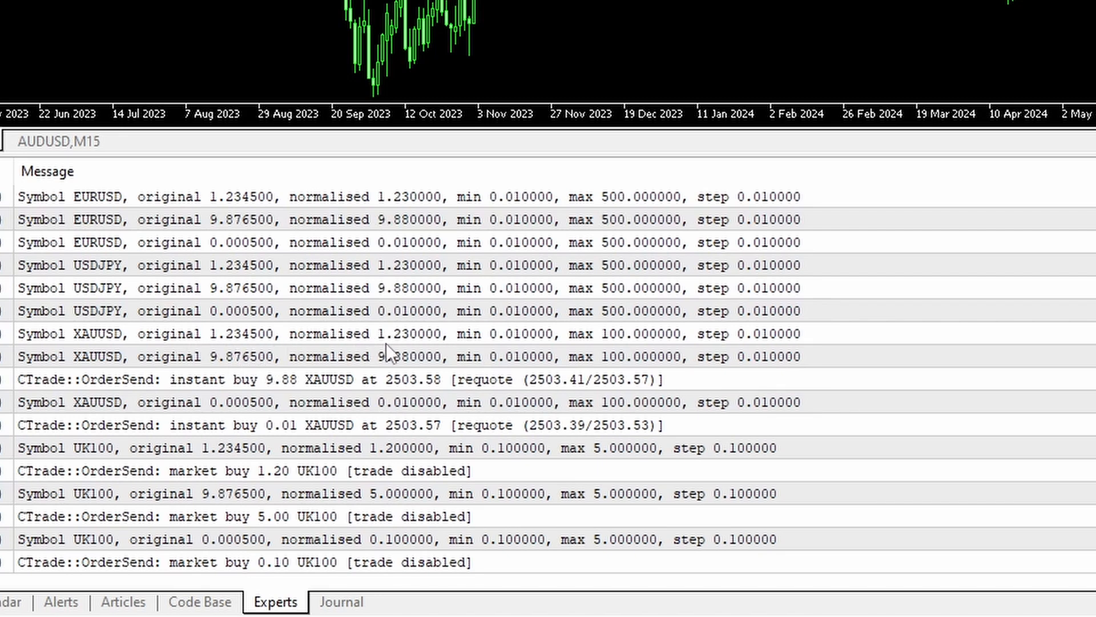
{"action": "mouse_move", "coordinate": [708, 322]}
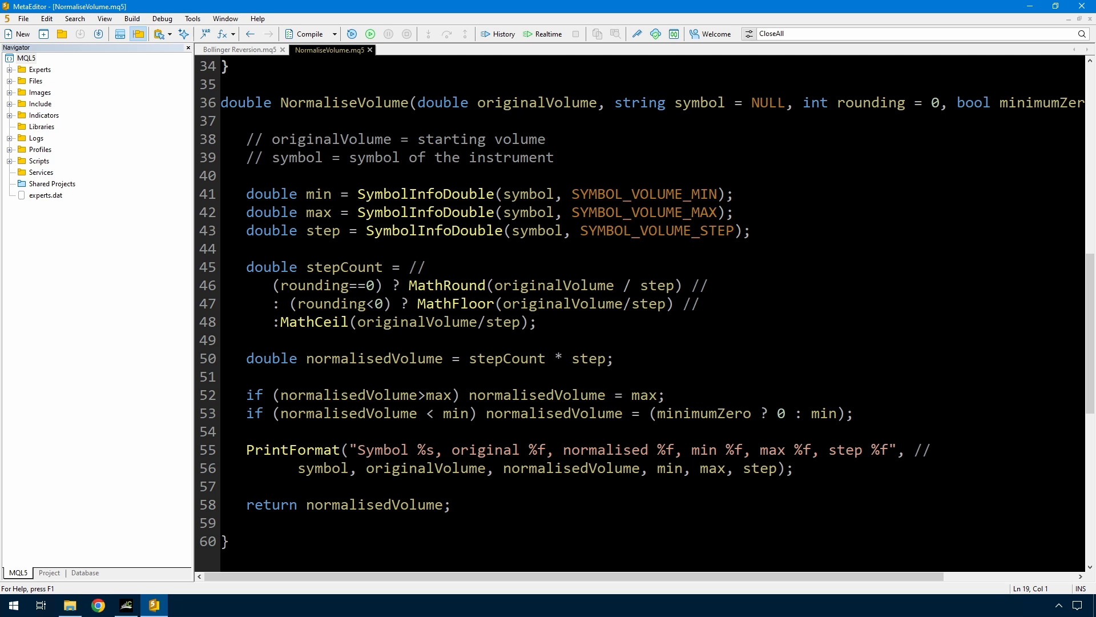
Highlight the two-line PrintFormat logging call, then deselect it.
{"action": "left_click_drag", "start_coordinate": [246, 449], "coordinate": [791, 468]}
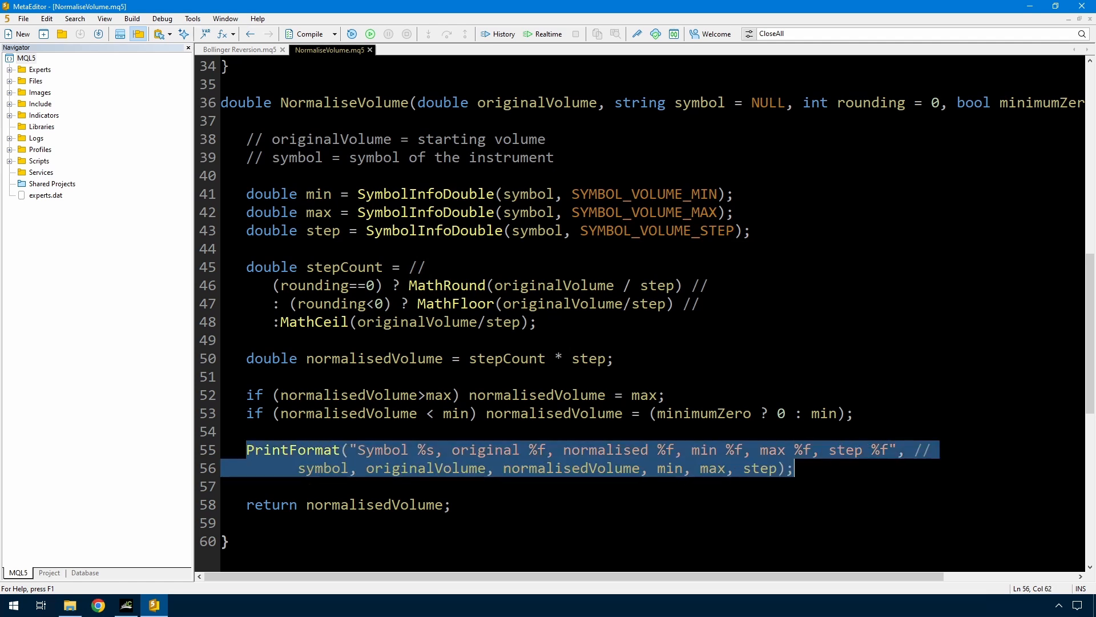
{"action": "left_click", "coordinate": [699, 103]}
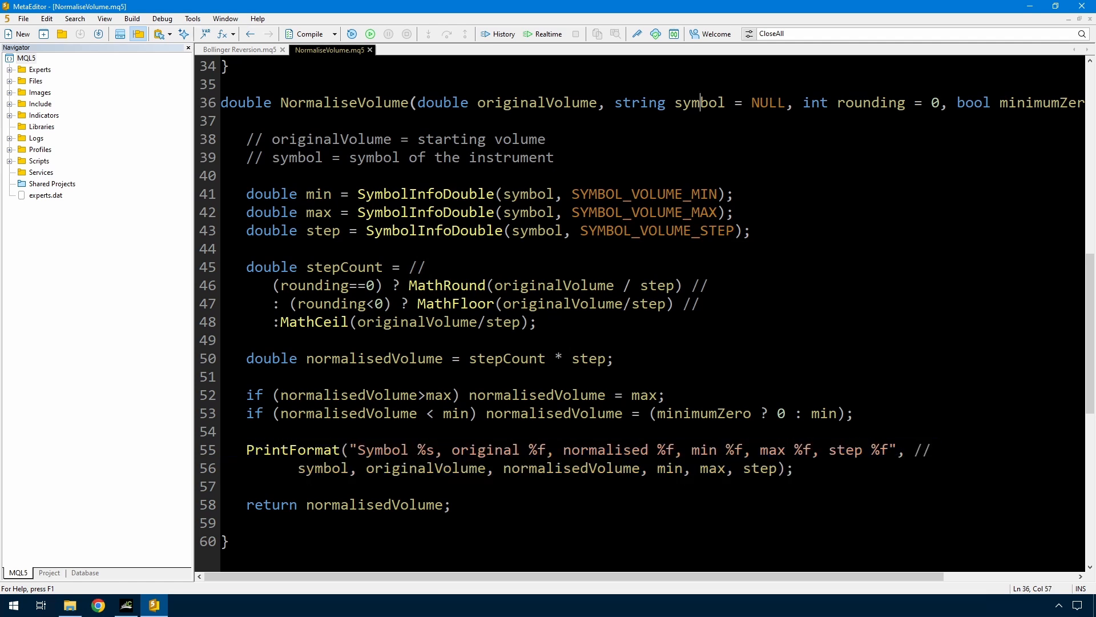